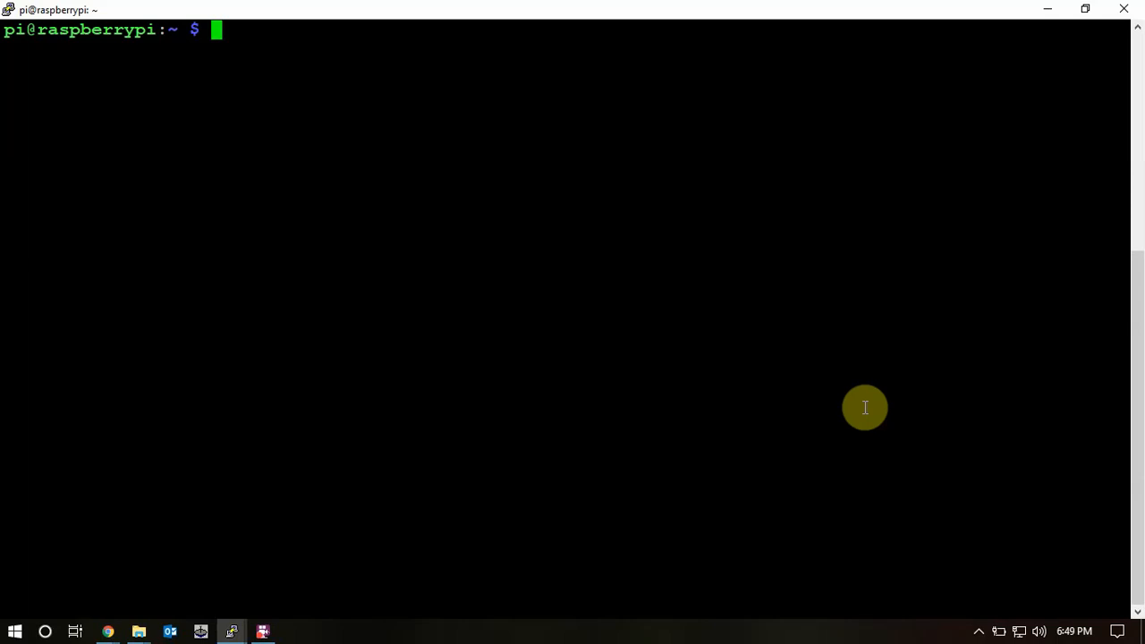
pyautogui.moveTo(304, 88)
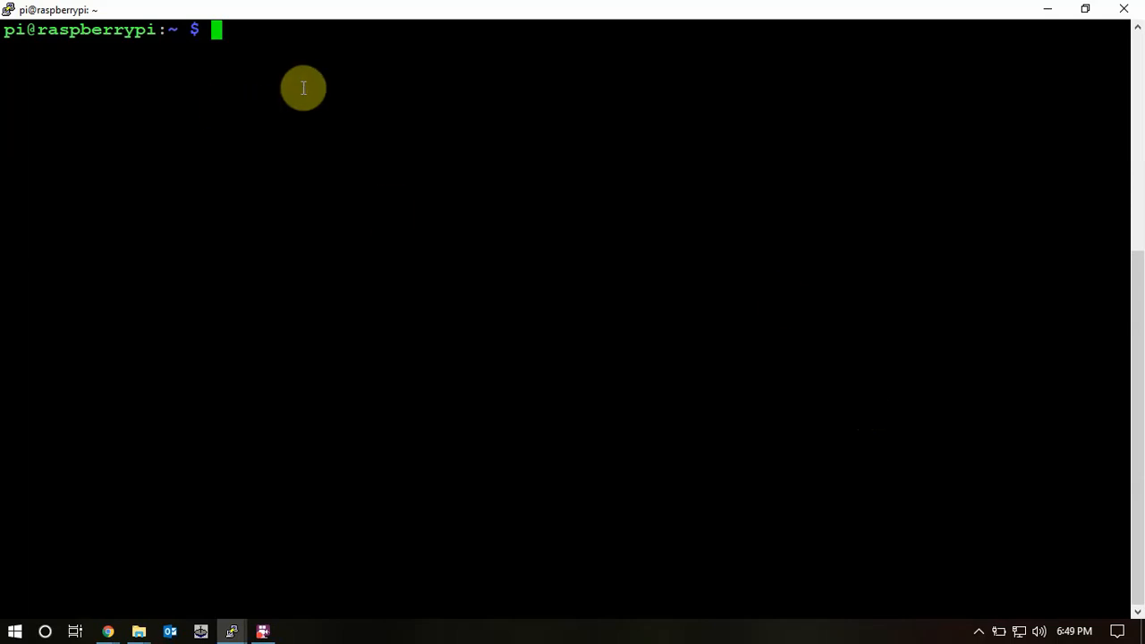
pyautogui.write('curl -sSL https://install.pi-hole.net | bash')
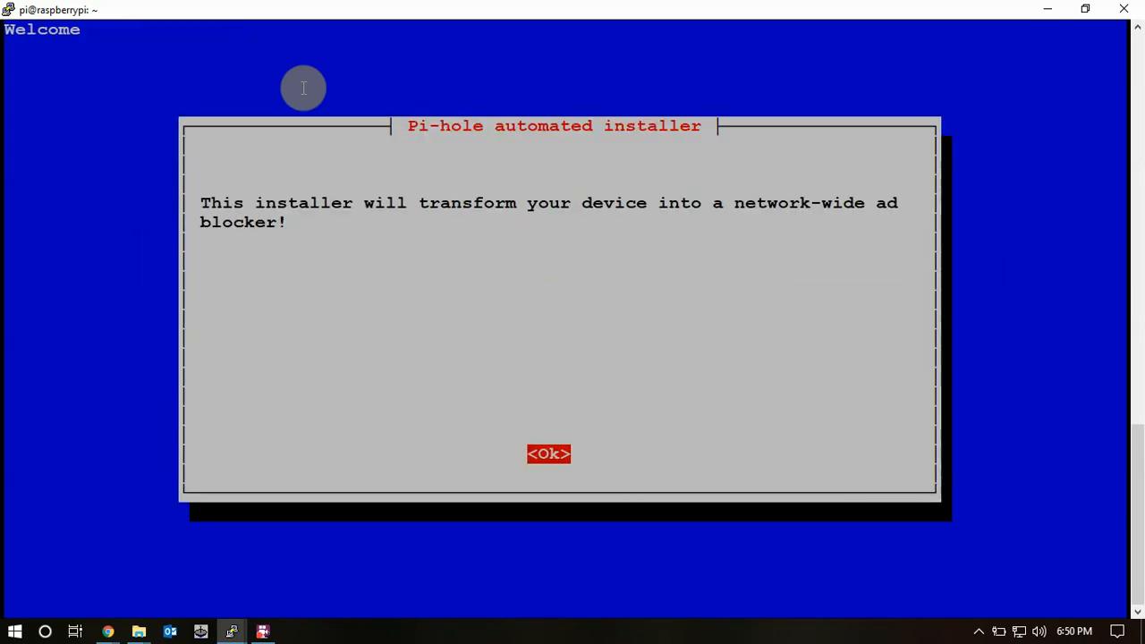
# Step: Dismiss the installer's welcome and notice screens and keep eth0 as the network interface
pyautogui.click(548, 453)
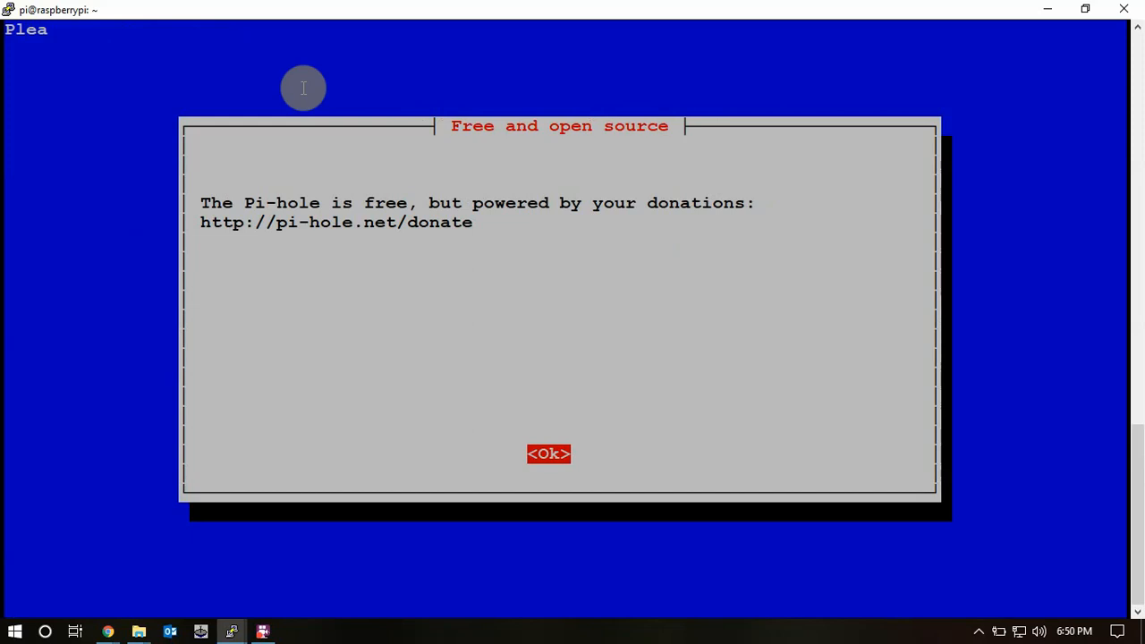
pyautogui.click(548, 454)
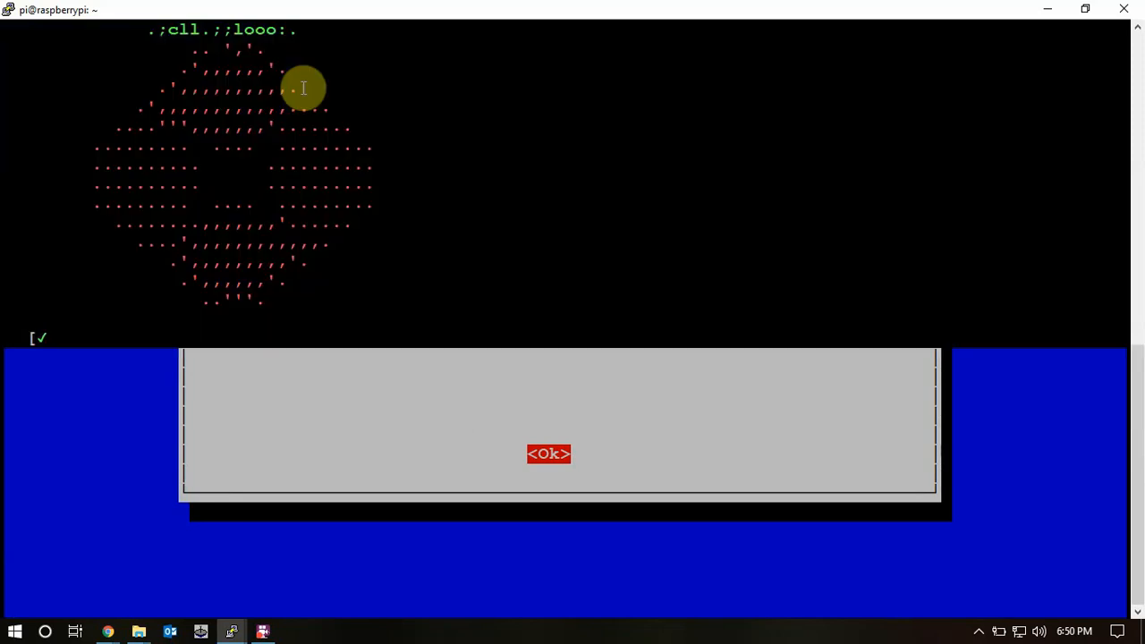
pyautogui.click(548, 454)
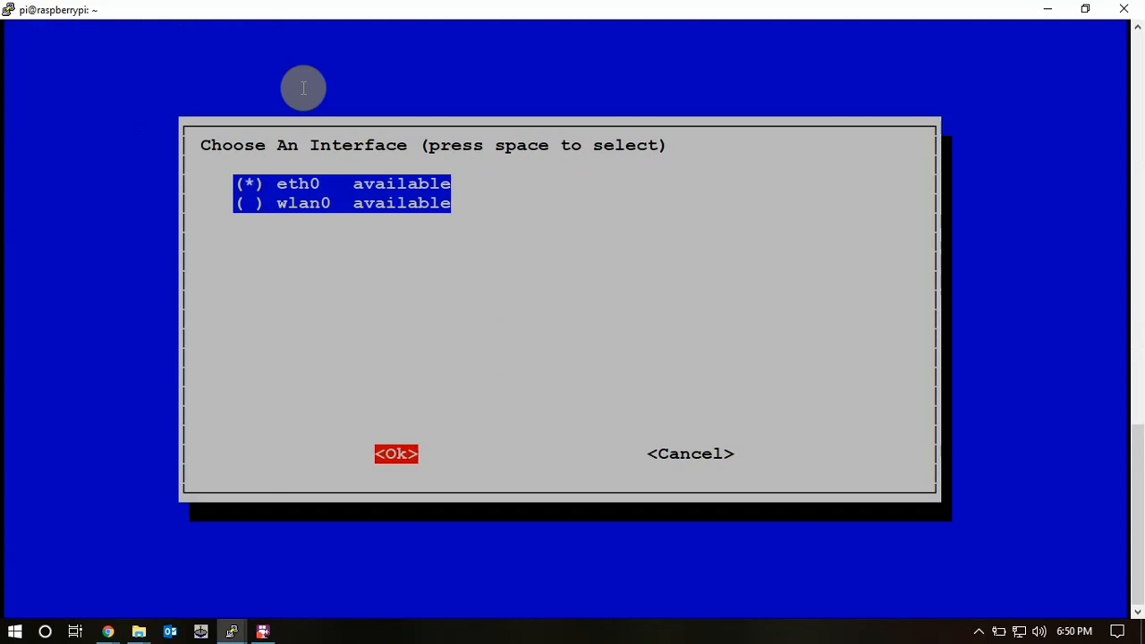
pyautogui.click(395, 453)
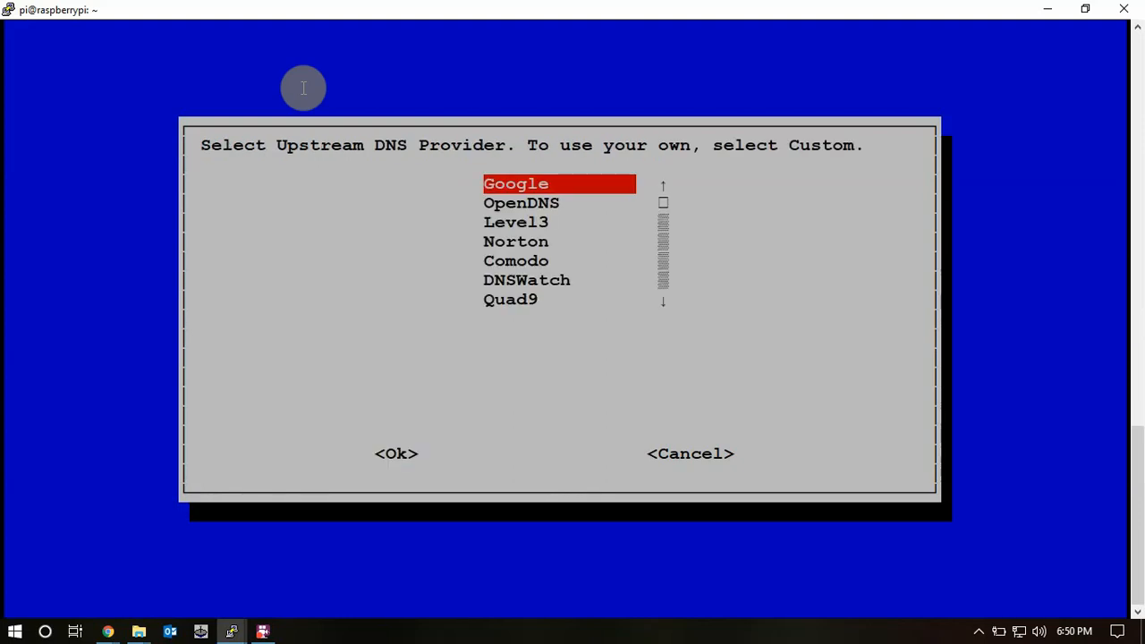
# Step: Choose Google as upstream DNS and keep all seven suggested blocklists
pyautogui.scroll(-3)
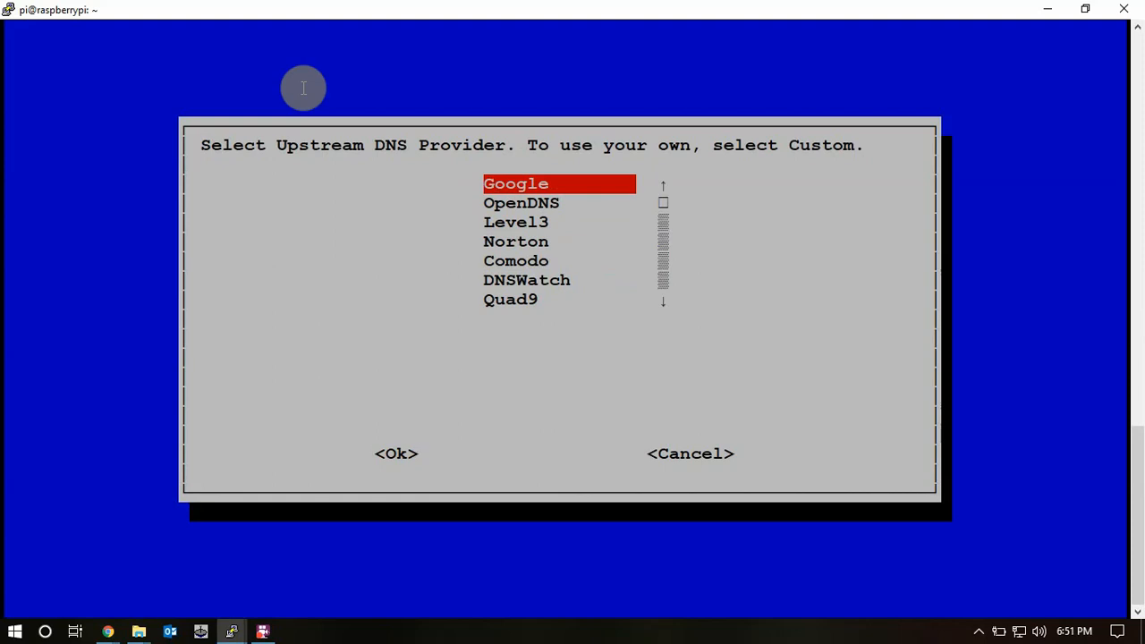
pyautogui.press('Tab')
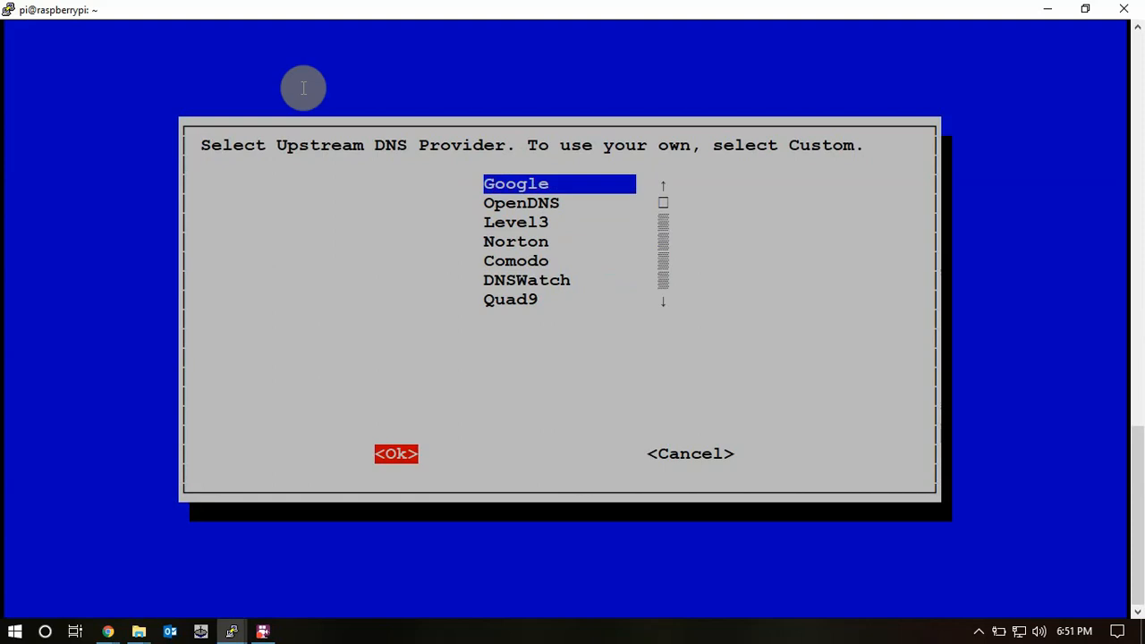
pyautogui.click(395, 454)
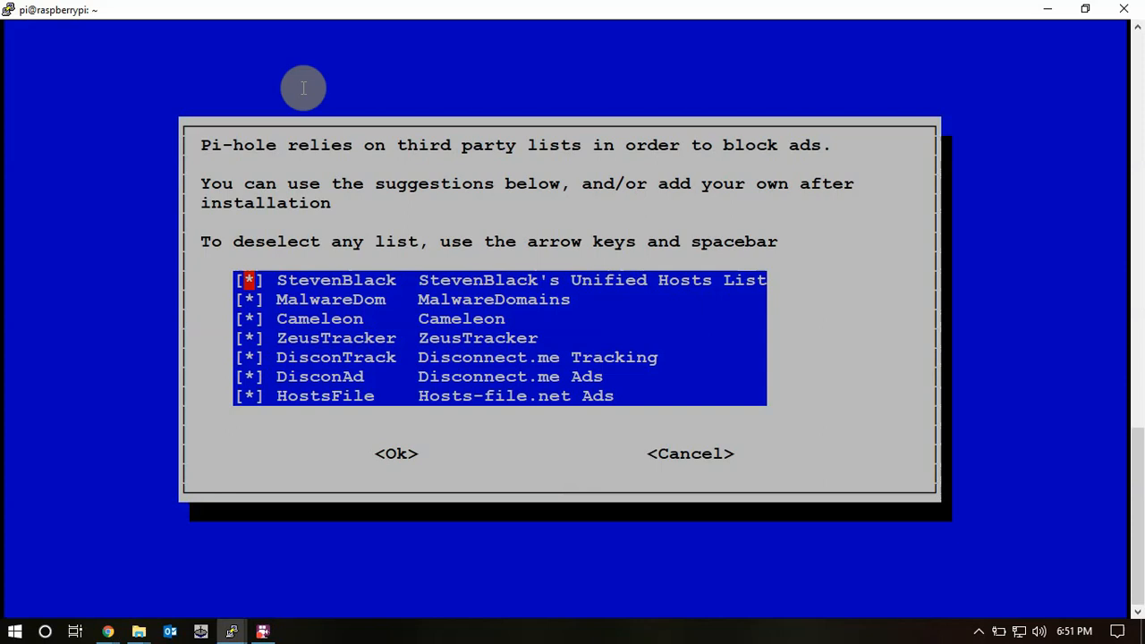
pyautogui.press('Down')
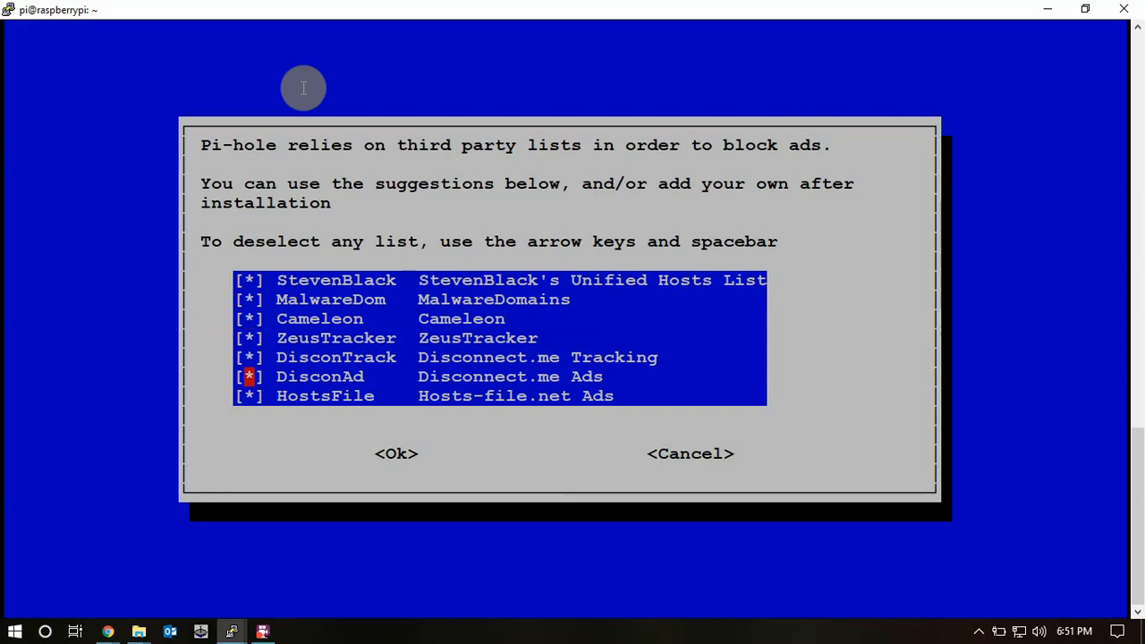
pyautogui.press('Down')
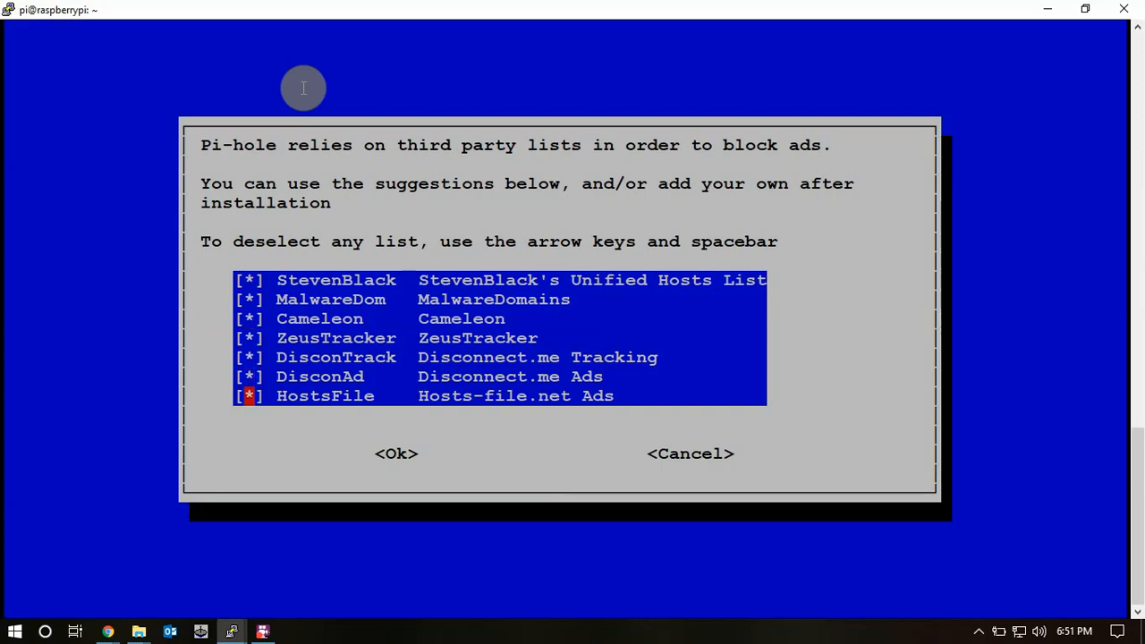
pyautogui.press('Tab')
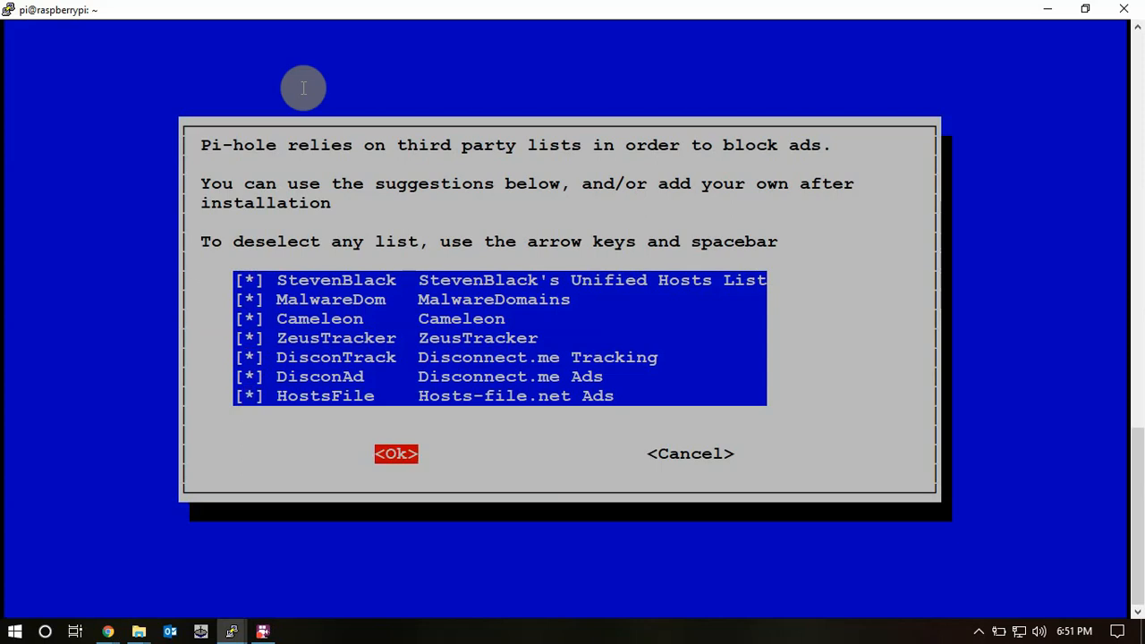
pyautogui.click(396, 454)
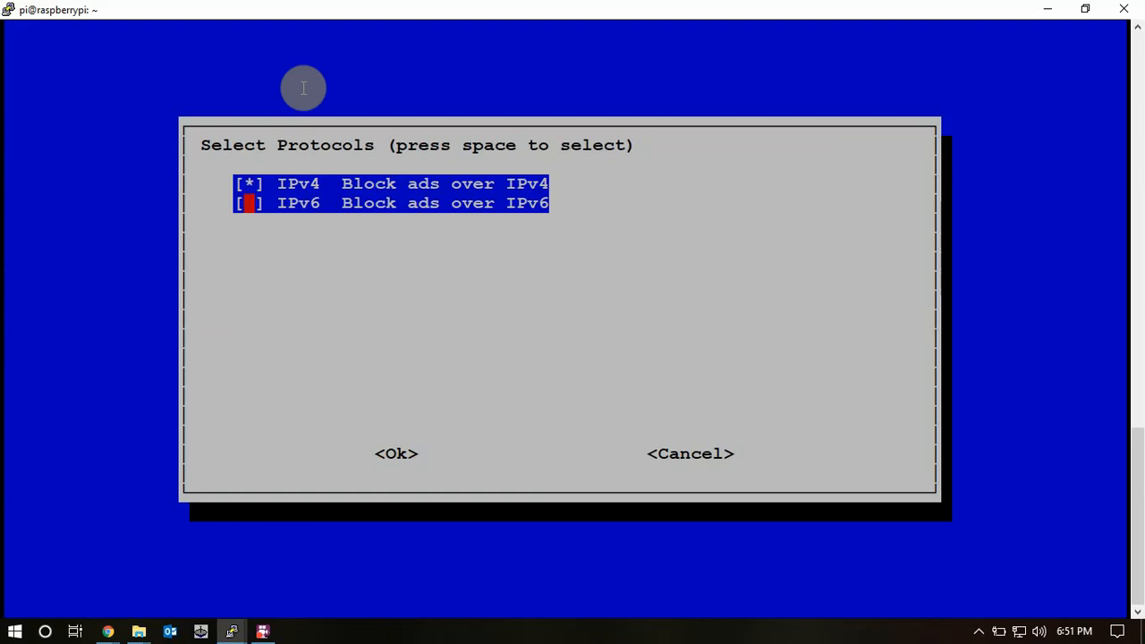
# Step: Choose IPv4 only, static IP 192.168.0.131, and web interface, lighttpd and logging on
pyautogui.click(395, 453)
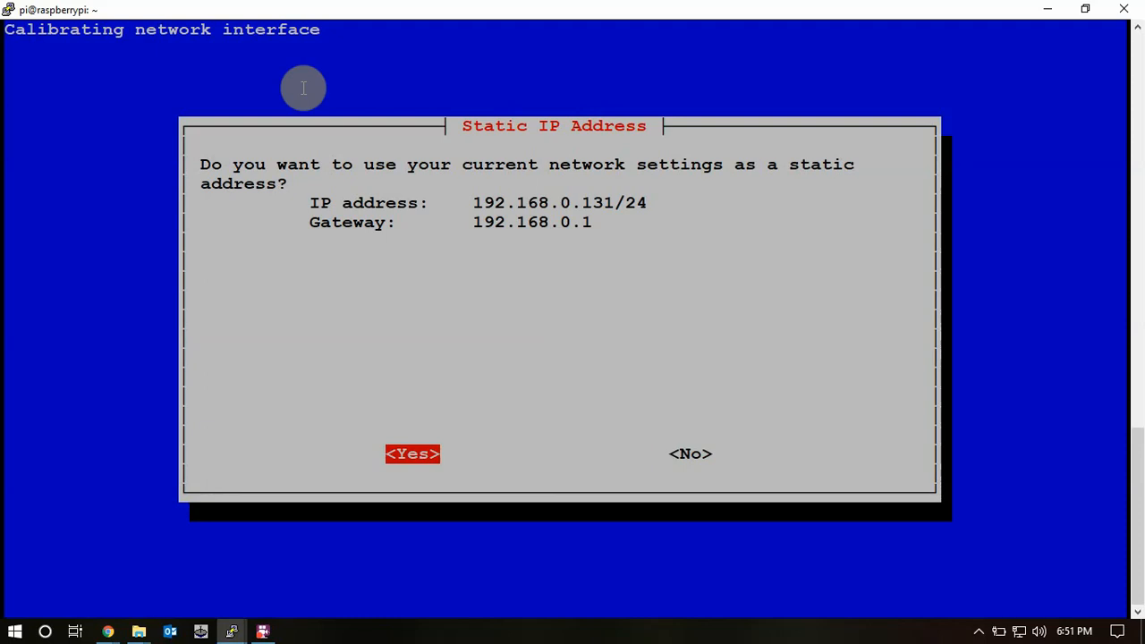
pyautogui.click(411, 454)
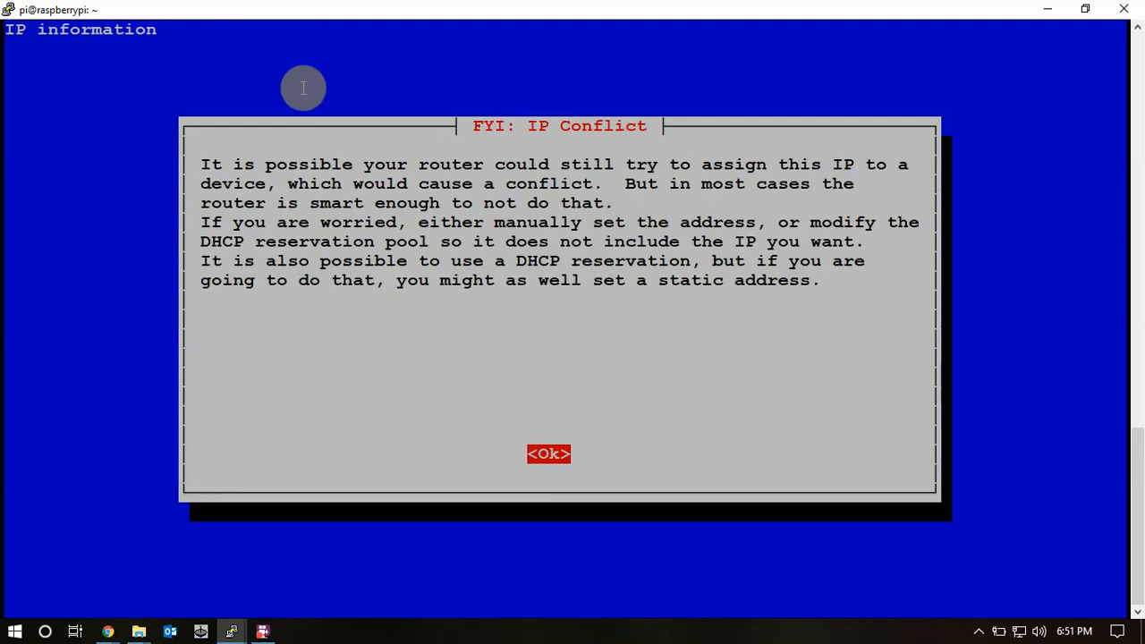
pyautogui.click(549, 453)
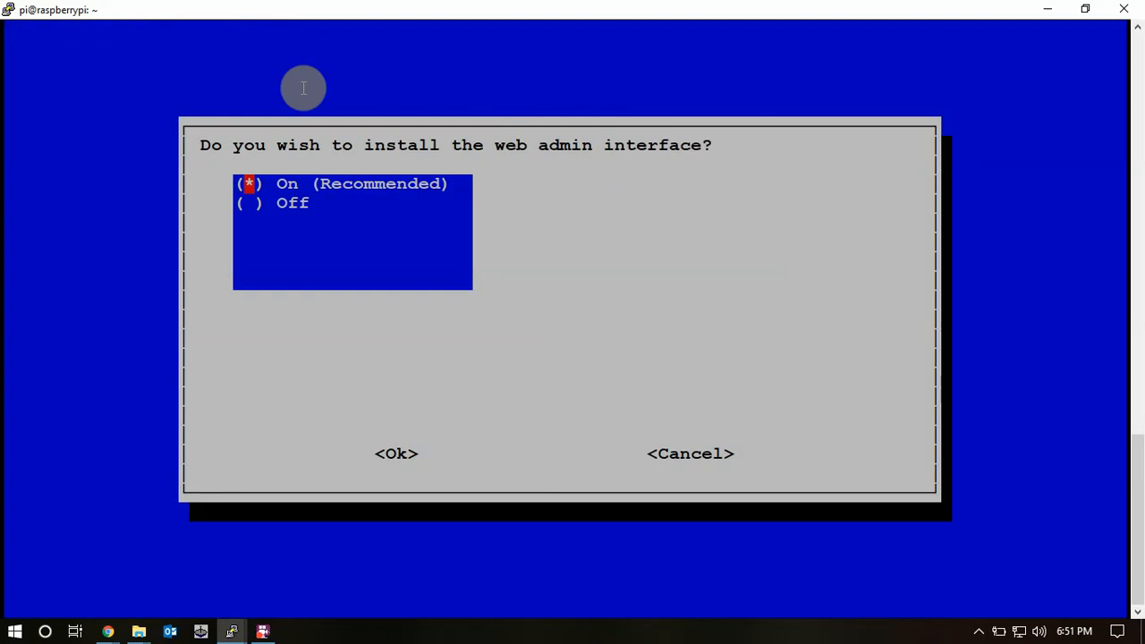
pyautogui.click(395, 453)
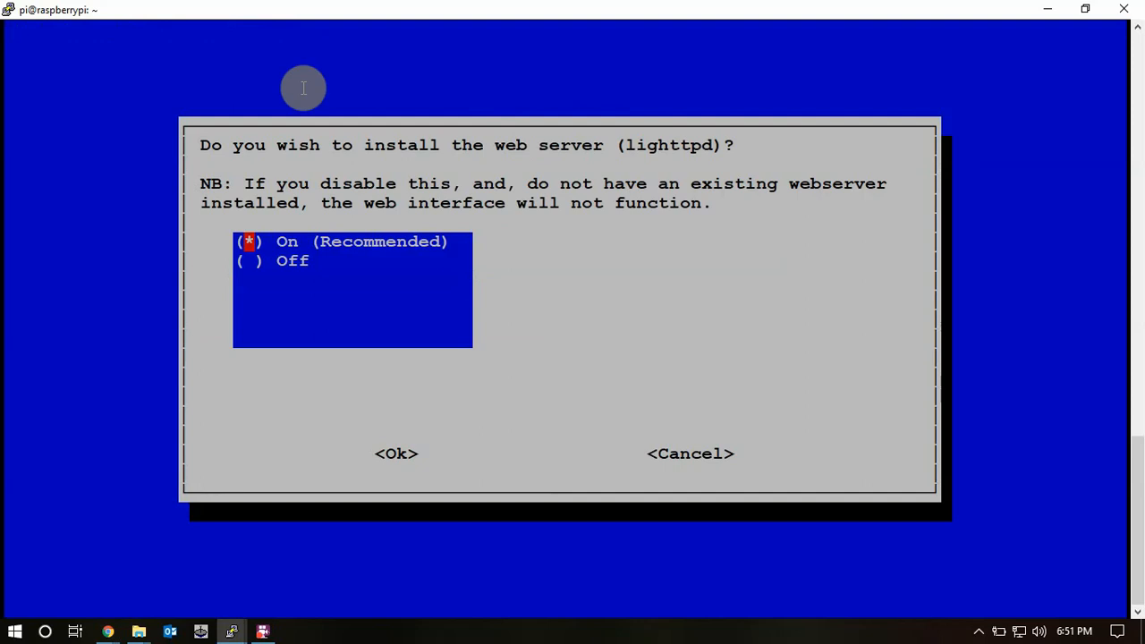
pyautogui.click(396, 453)
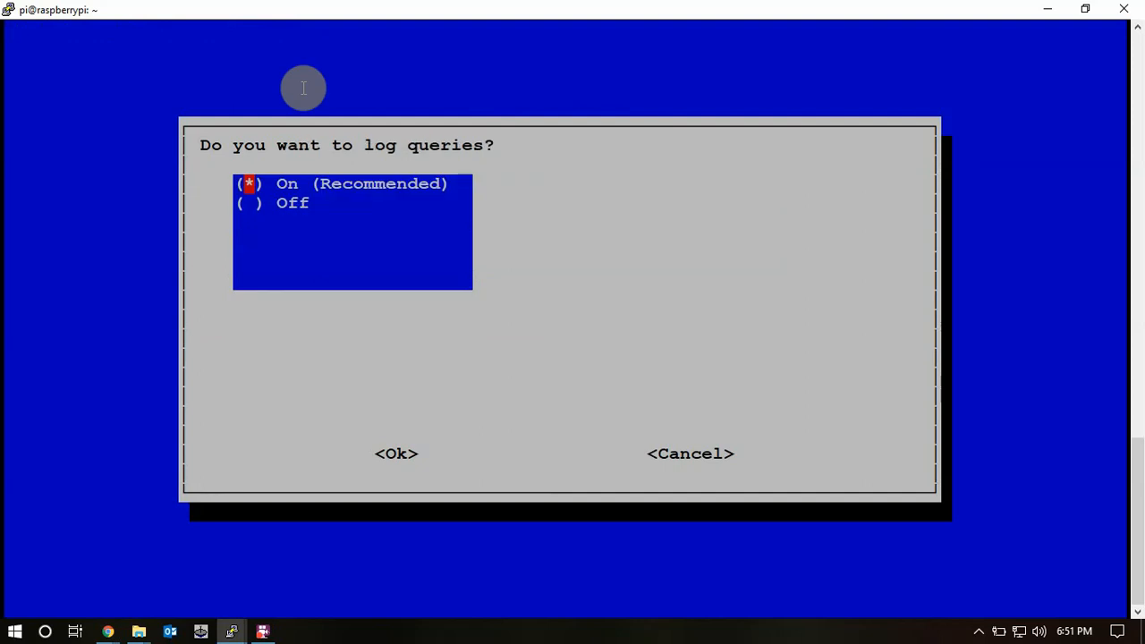
pyautogui.click(395, 453)
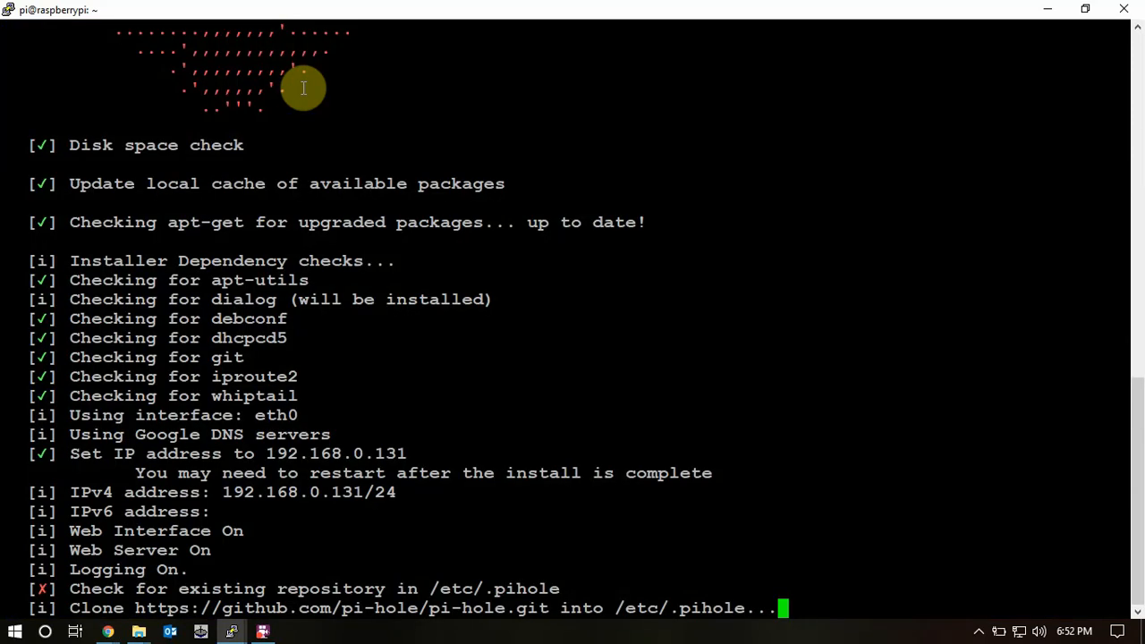
pyautogui.scroll(-3)
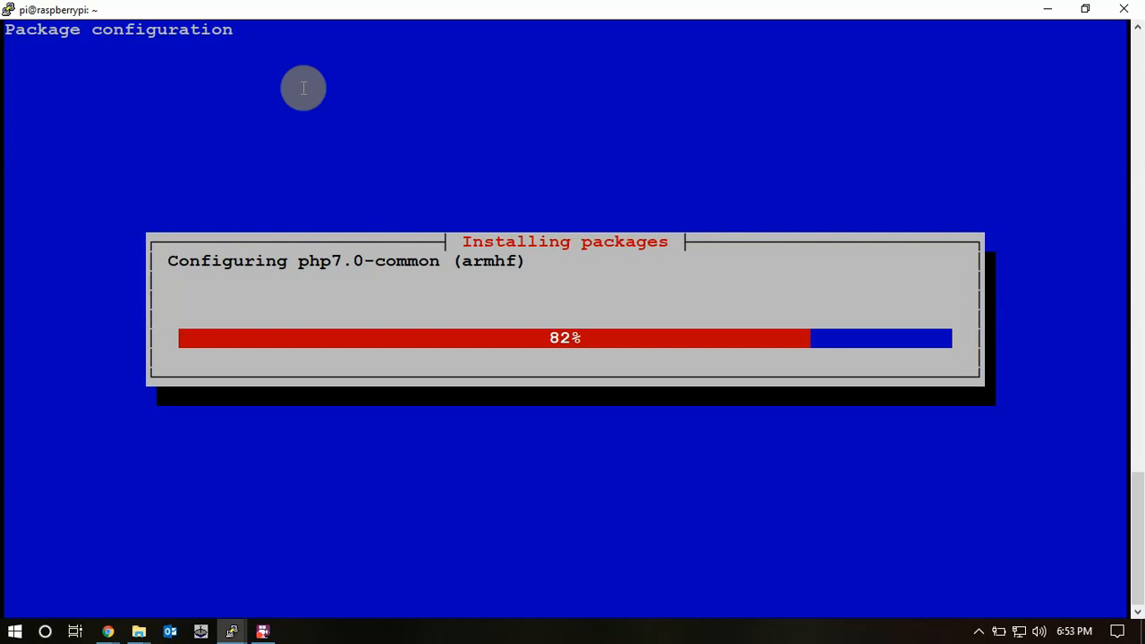
pyautogui.moveTo(993, 447)
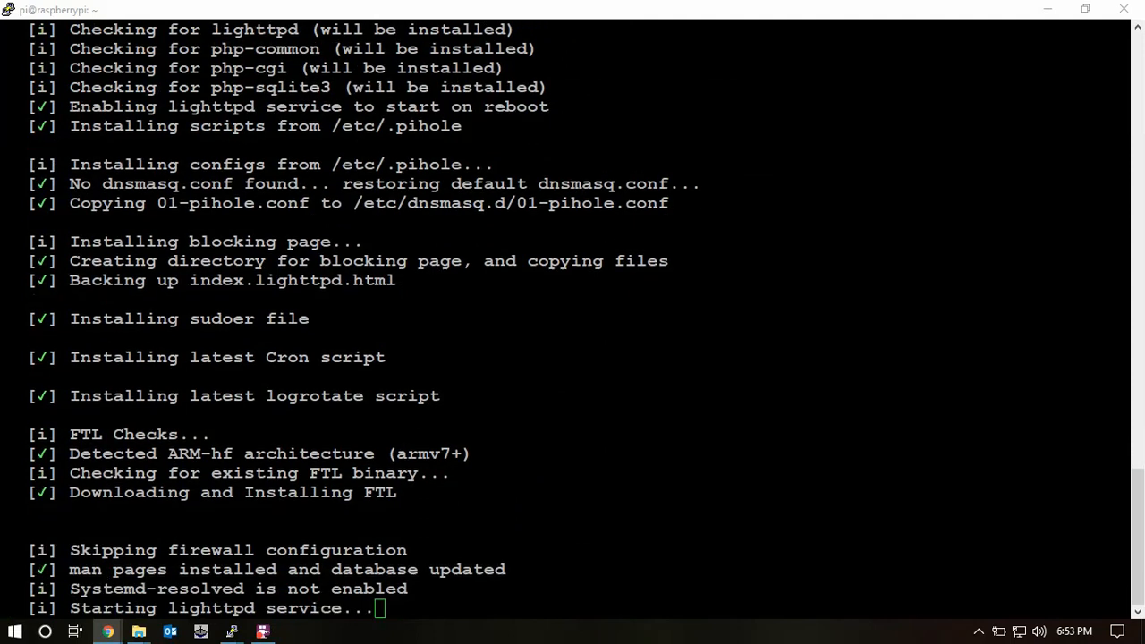
# Step: Wait for blocklists to download until the Installation Complete screen appears
pyautogui.scroll(-3)
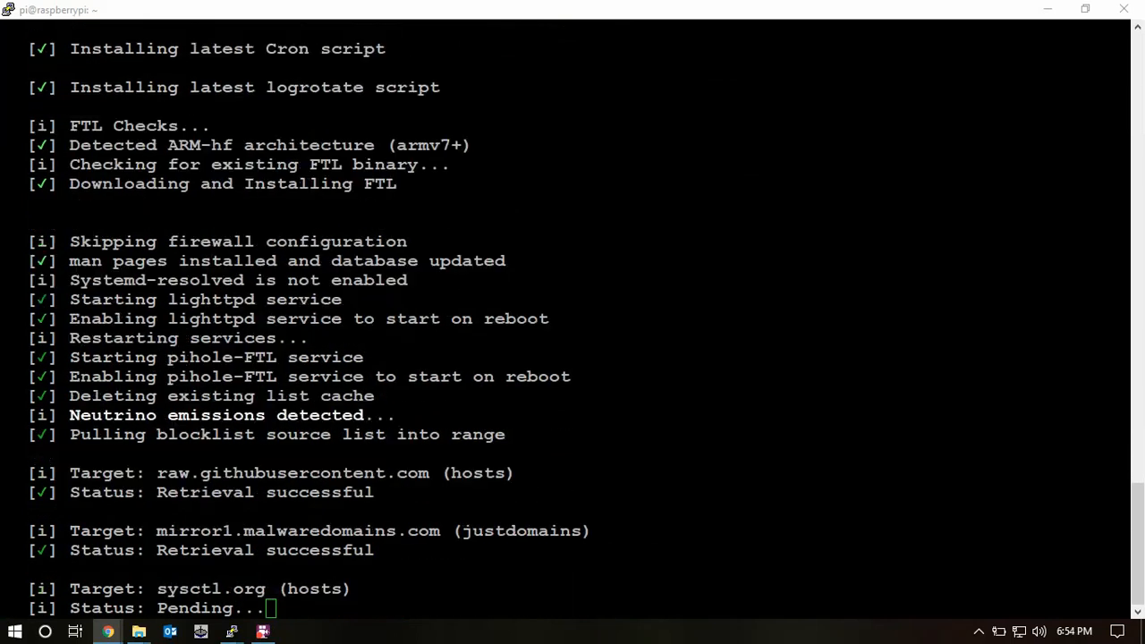
pyautogui.scroll(-3)
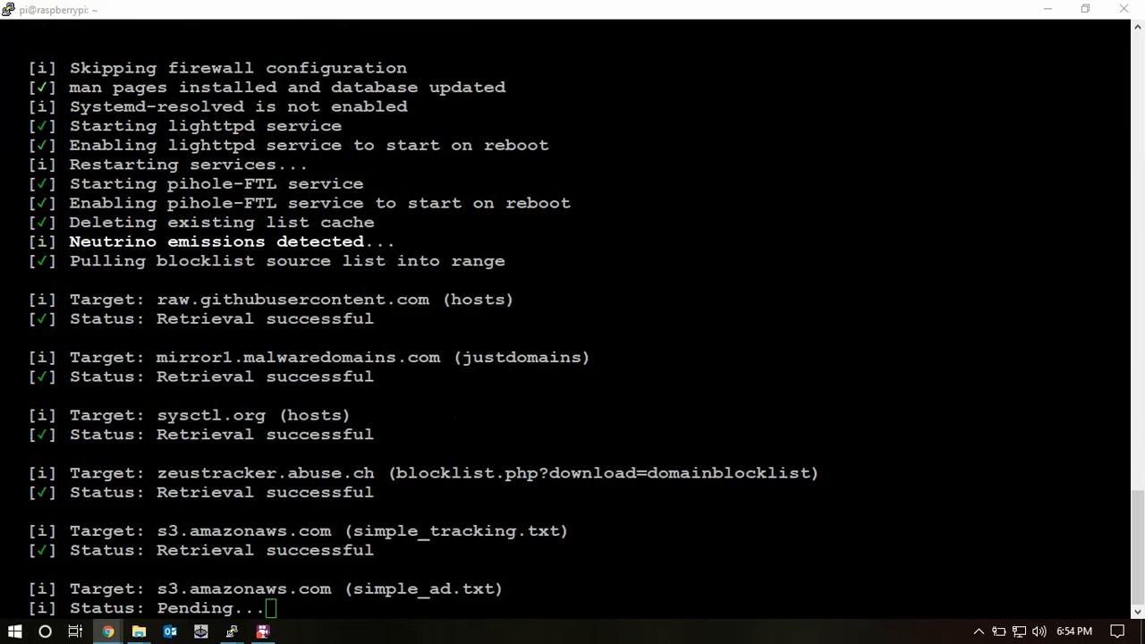
pyautogui.scroll(-3)
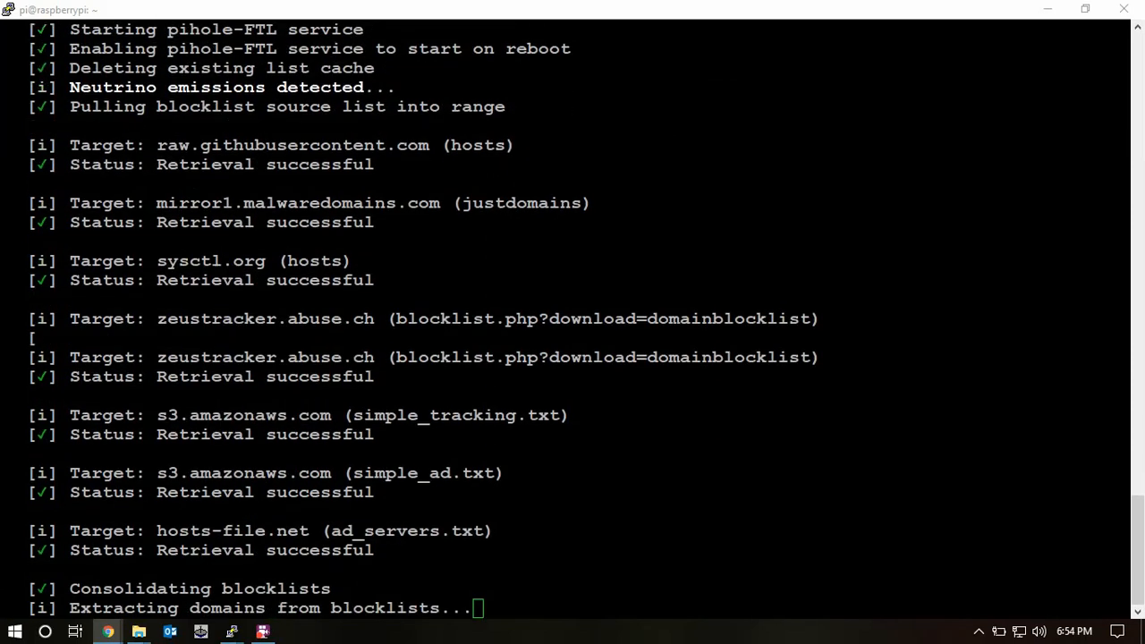
pyautogui.scroll(-3)
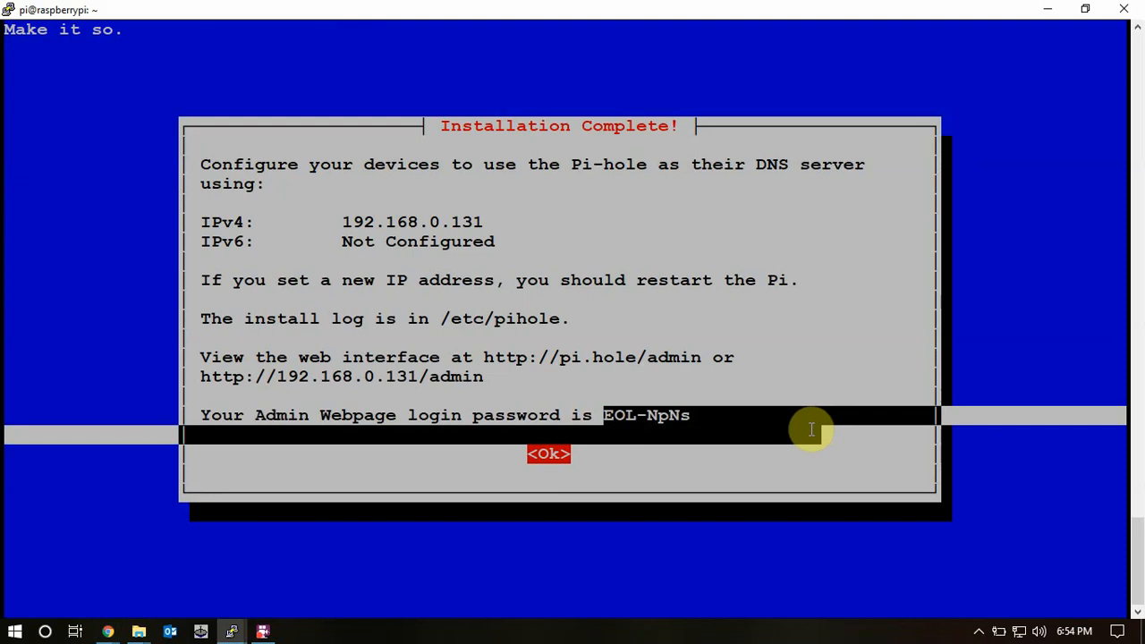
pyautogui.moveTo(666, 415)
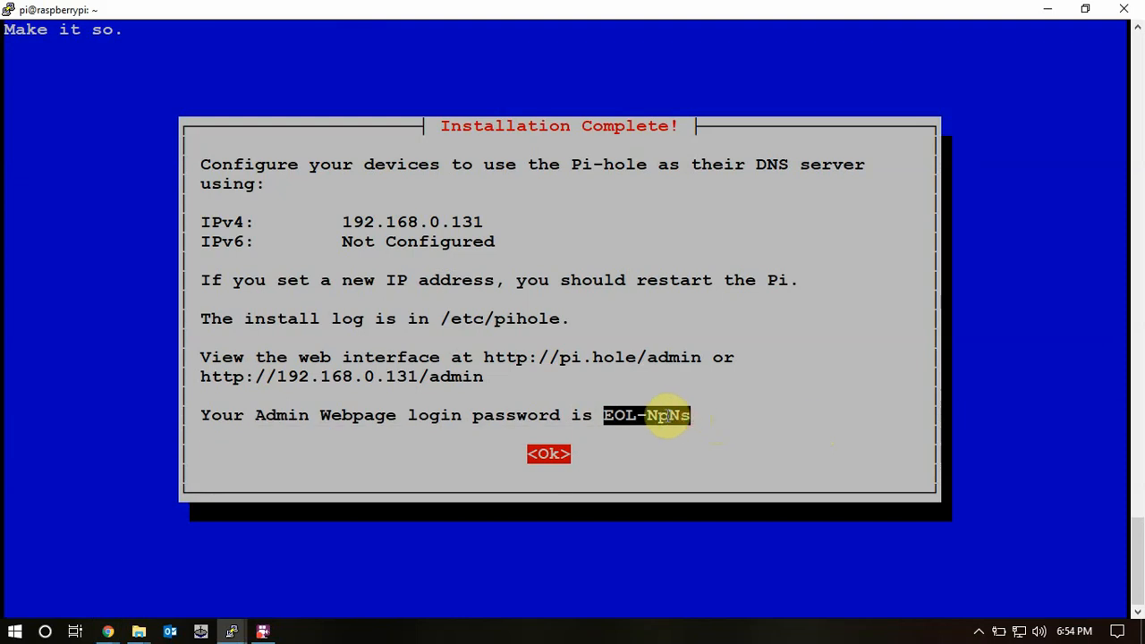
pyautogui.moveTo(537, 415)
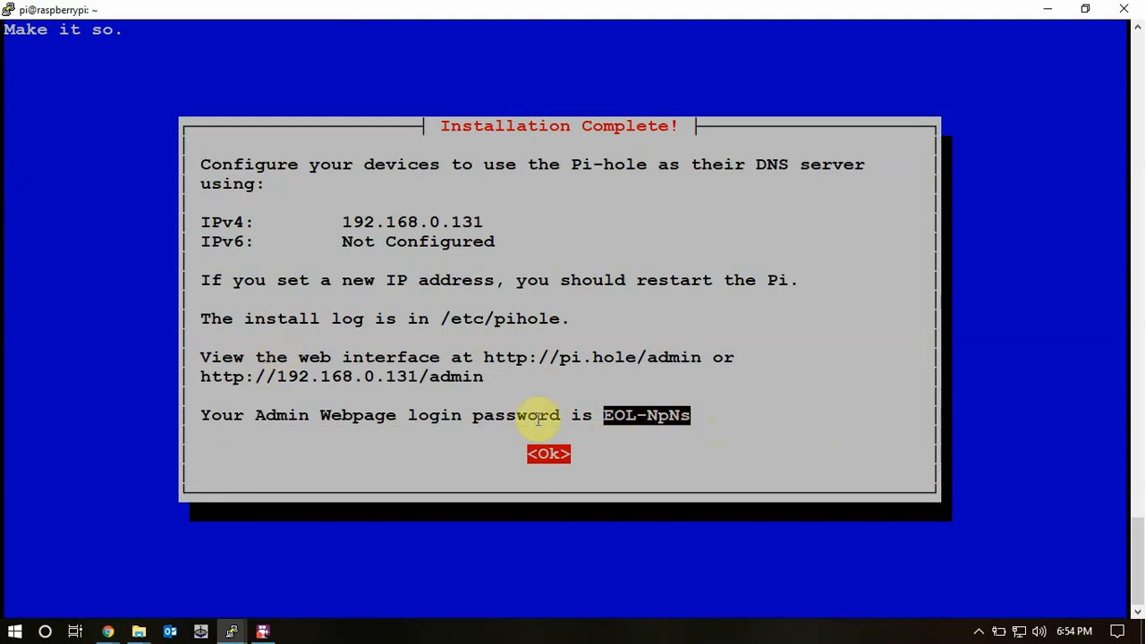
pyautogui.moveTo(465, 376)
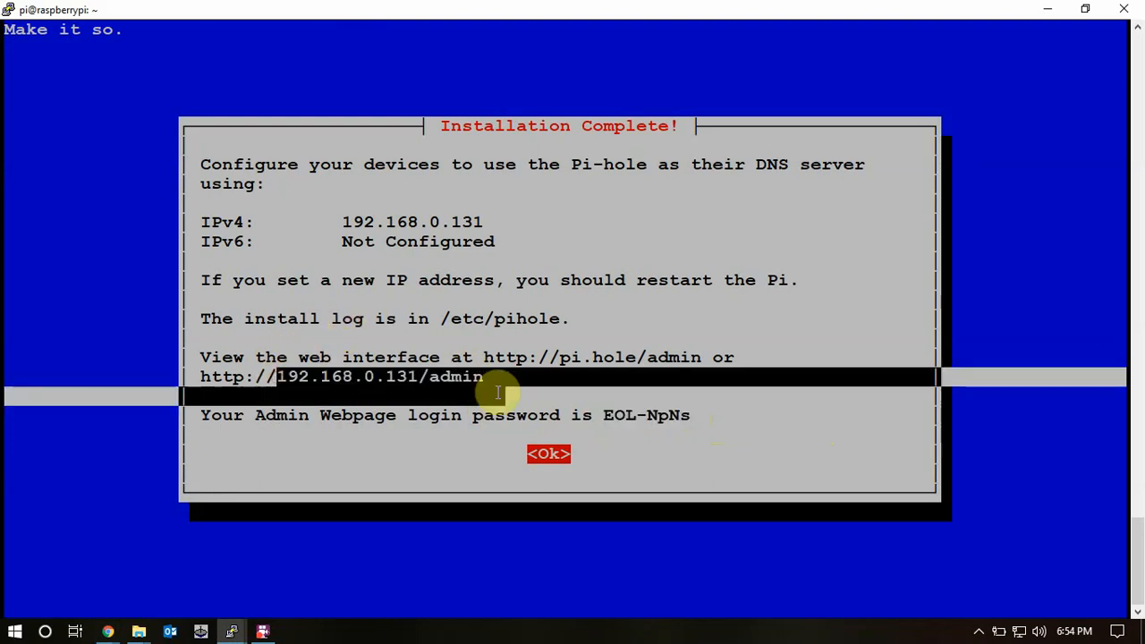
# Step: Dismiss the Installation Complete dialog to return to the Pi shell prompt
pyautogui.click(548, 453)
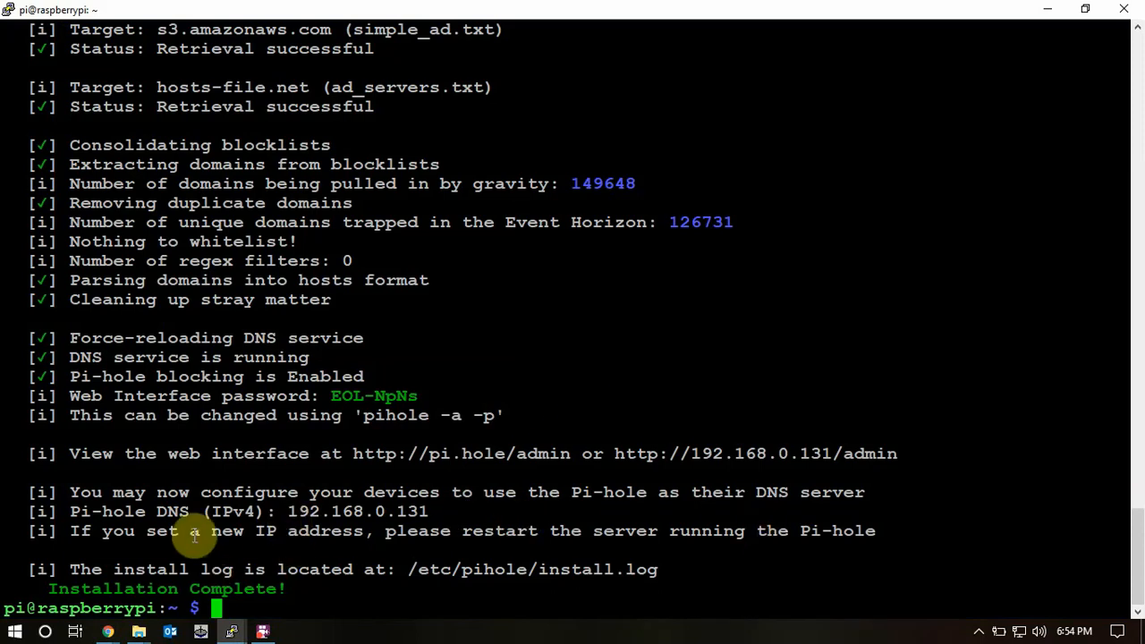
pyautogui.moveTo(487, 447)
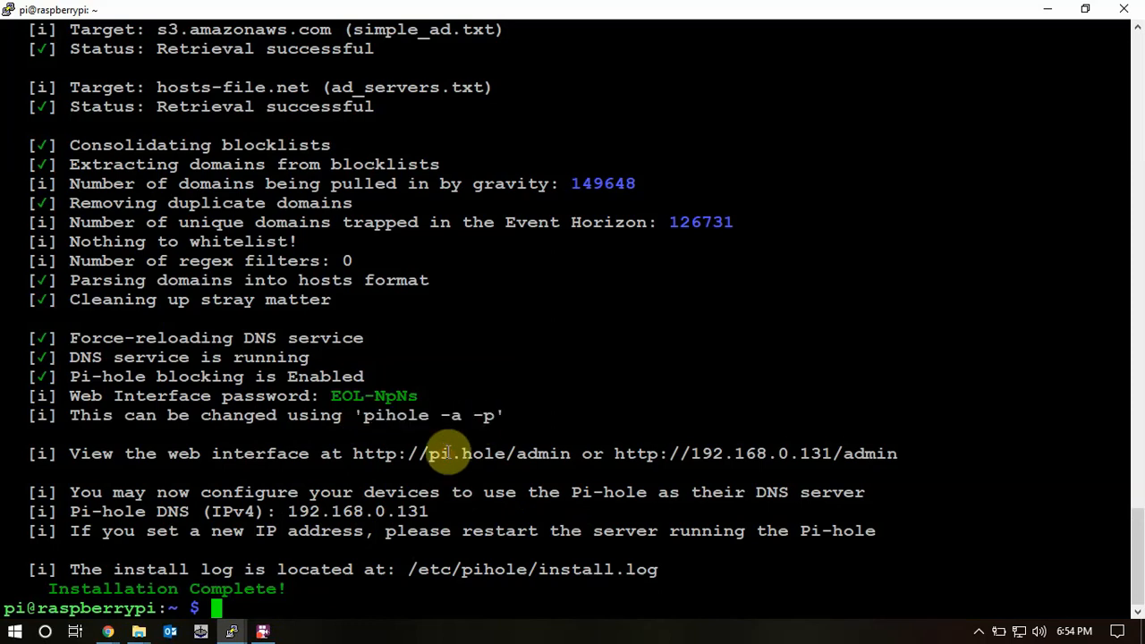
pyautogui.moveTo(125, 145)
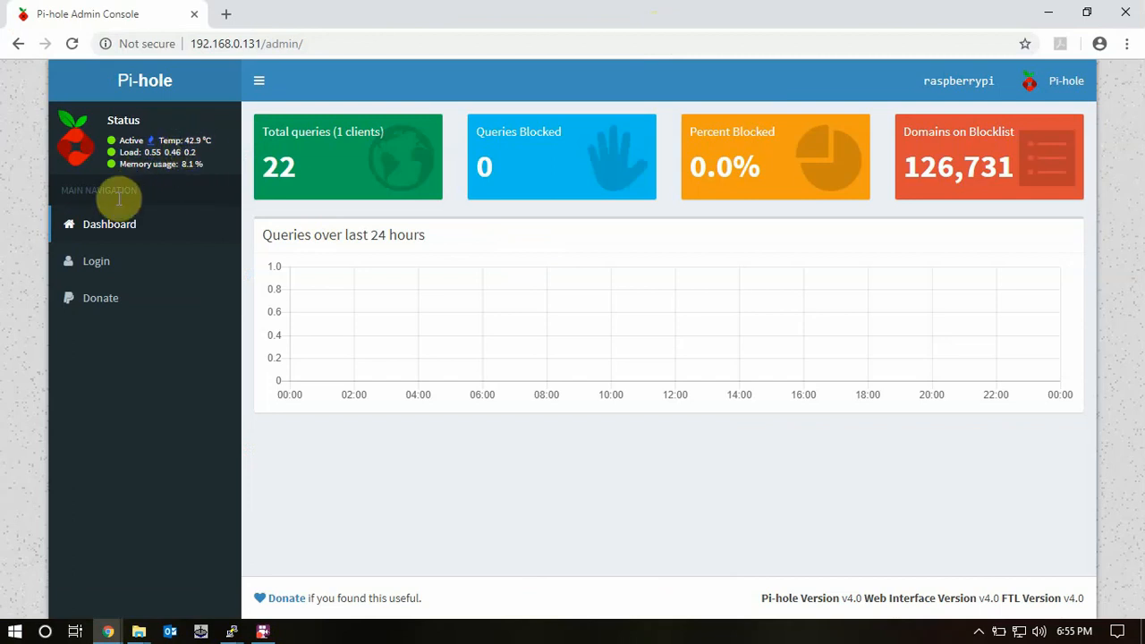
# Step: Go to the Login page at 192.168.0.131/admin and scroll to the password field
pyautogui.click(95, 260)
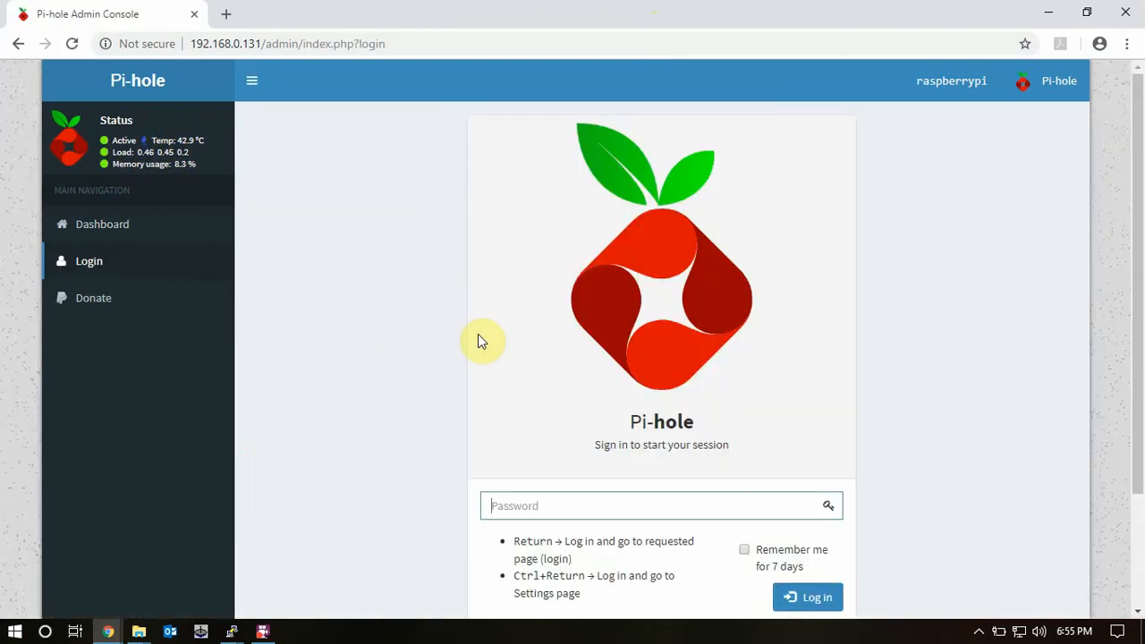
pyautogui.scroll(-3)
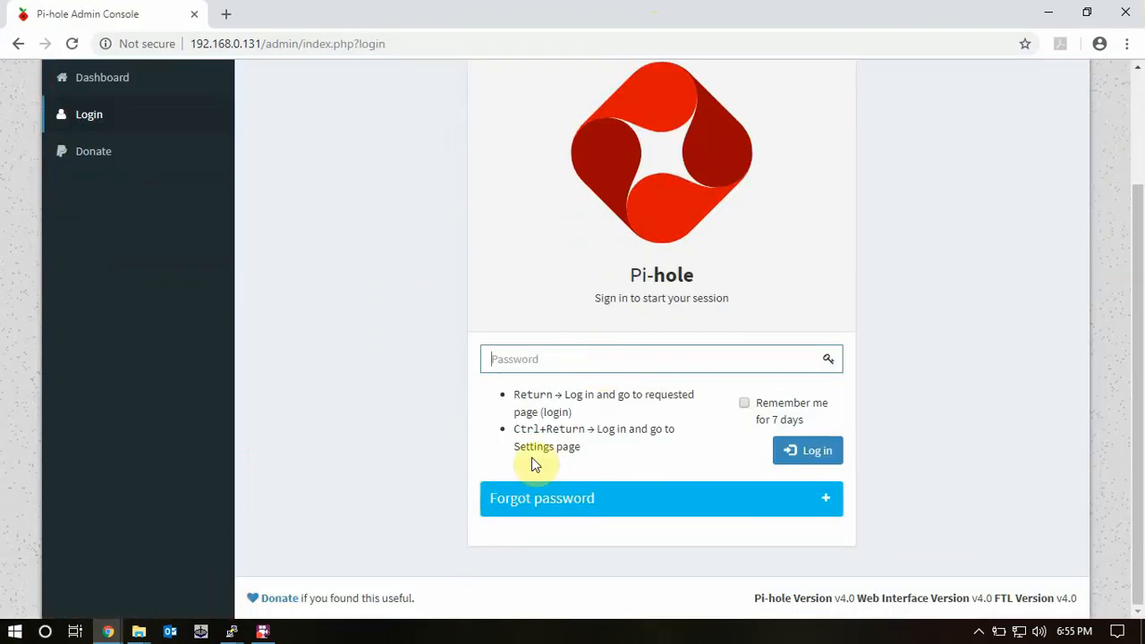
pyautogui.moveTo(939, 25)
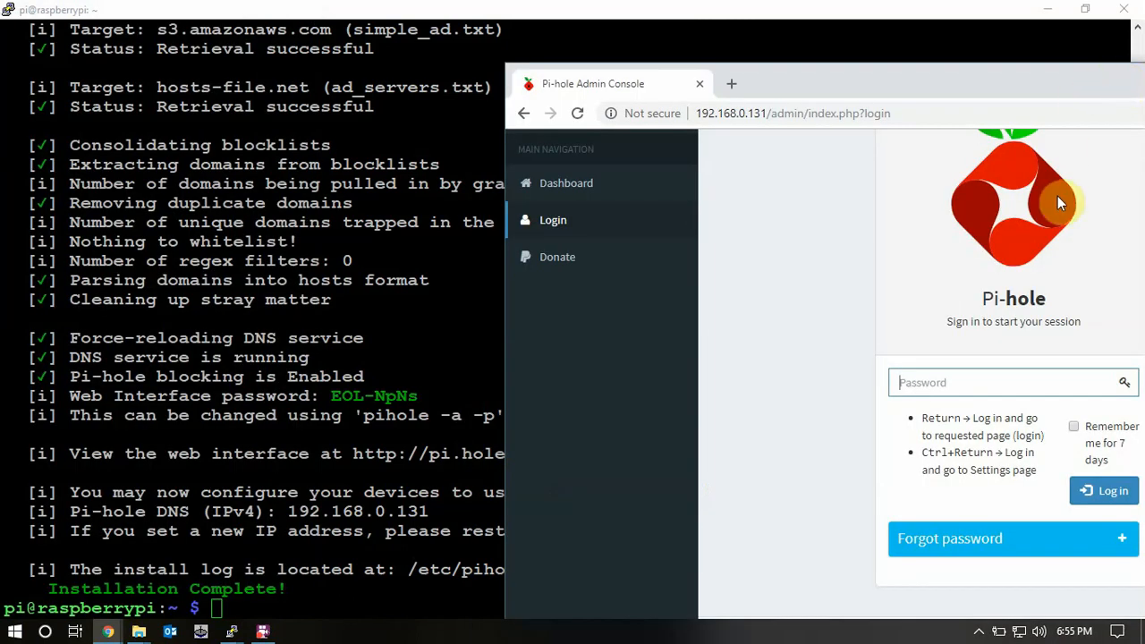
pyautogui.moveTo(1045, 259)
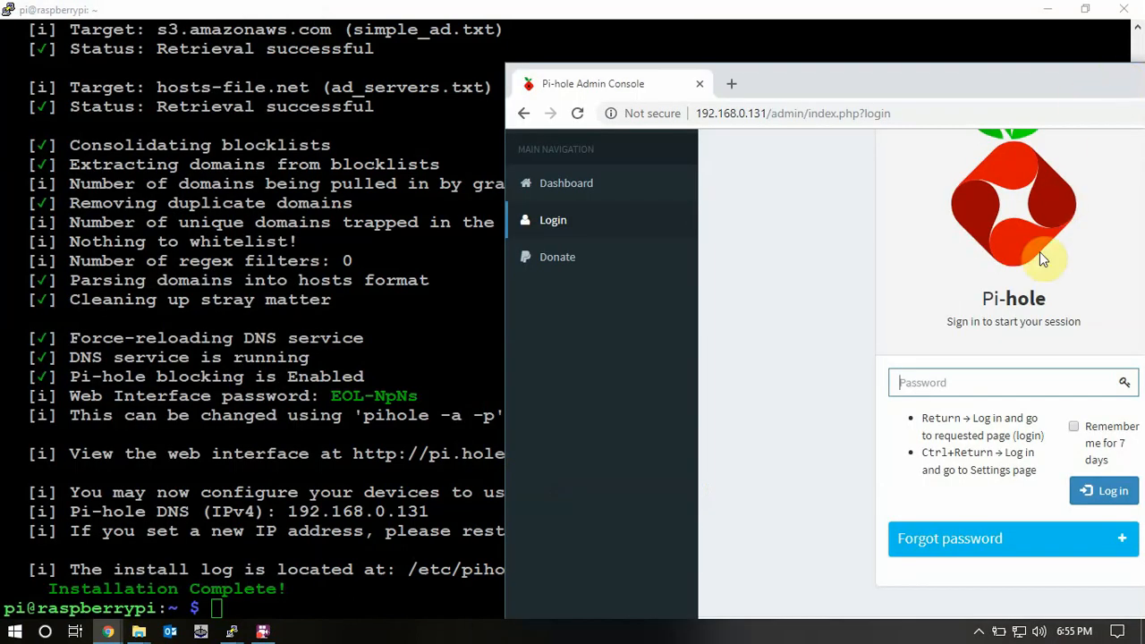
# Step: Log in with the admin password, decline saving it in the browser, and open Settings
pyautogui.write('***')
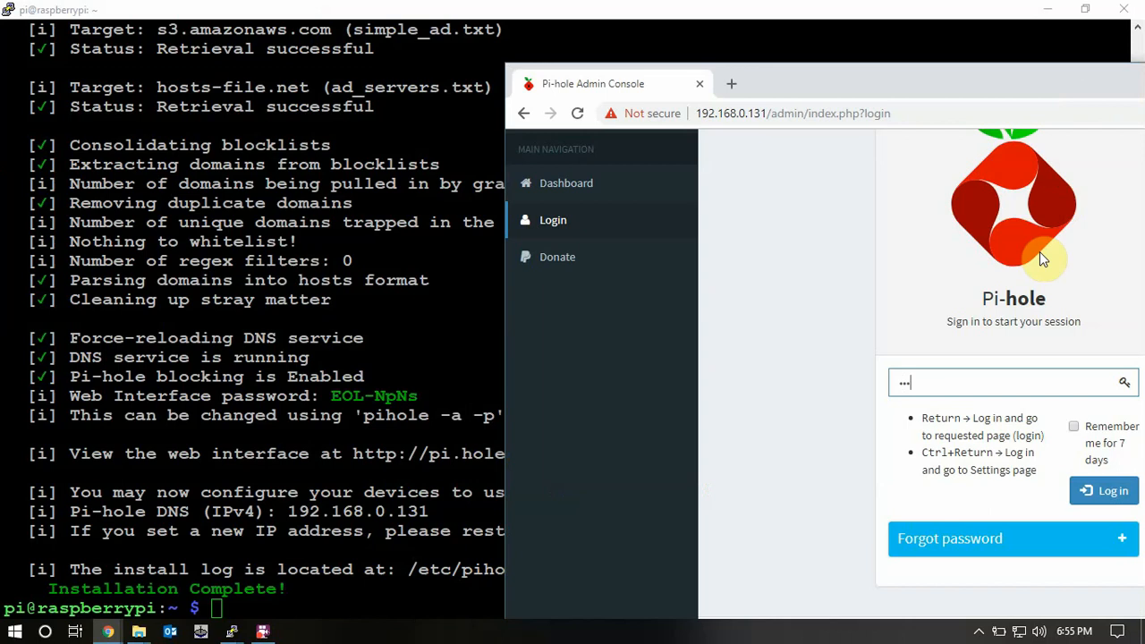
pyautogui.write('•')
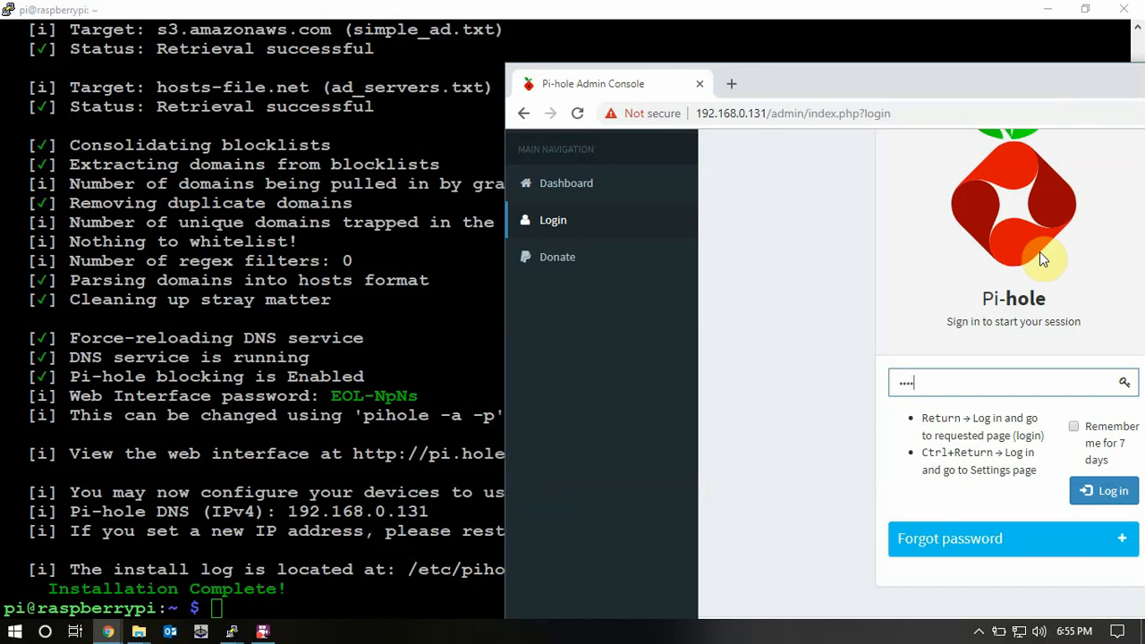
pyautogui.write('••')
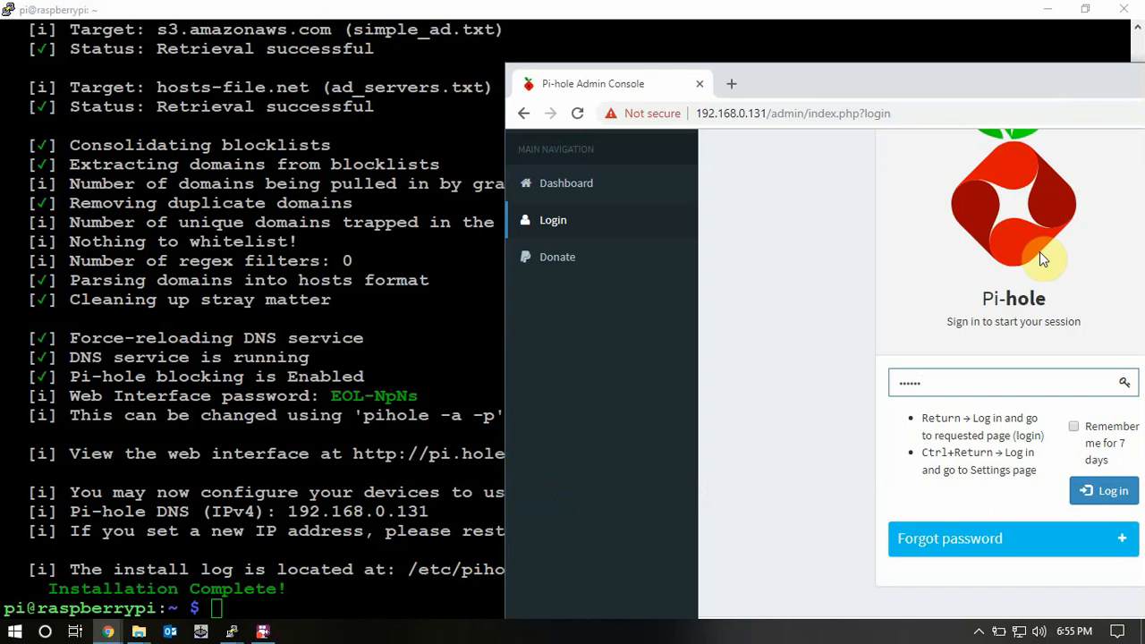
pyautogui.click(1104, 491)
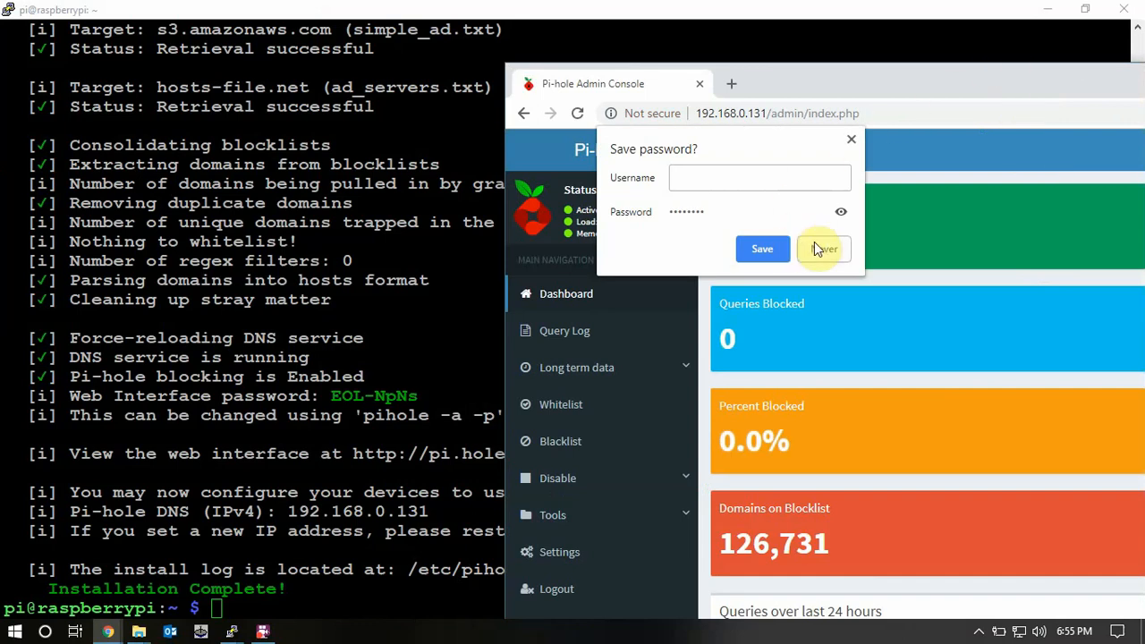
pyautogui.click(821, 248)
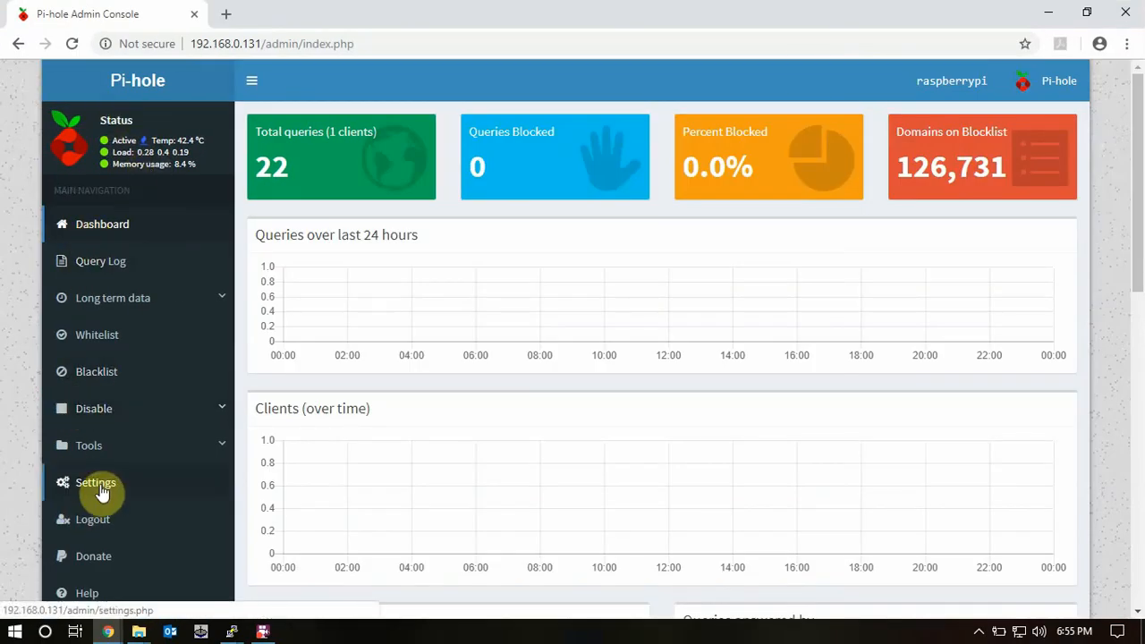
pyautogui.click(95, 483)
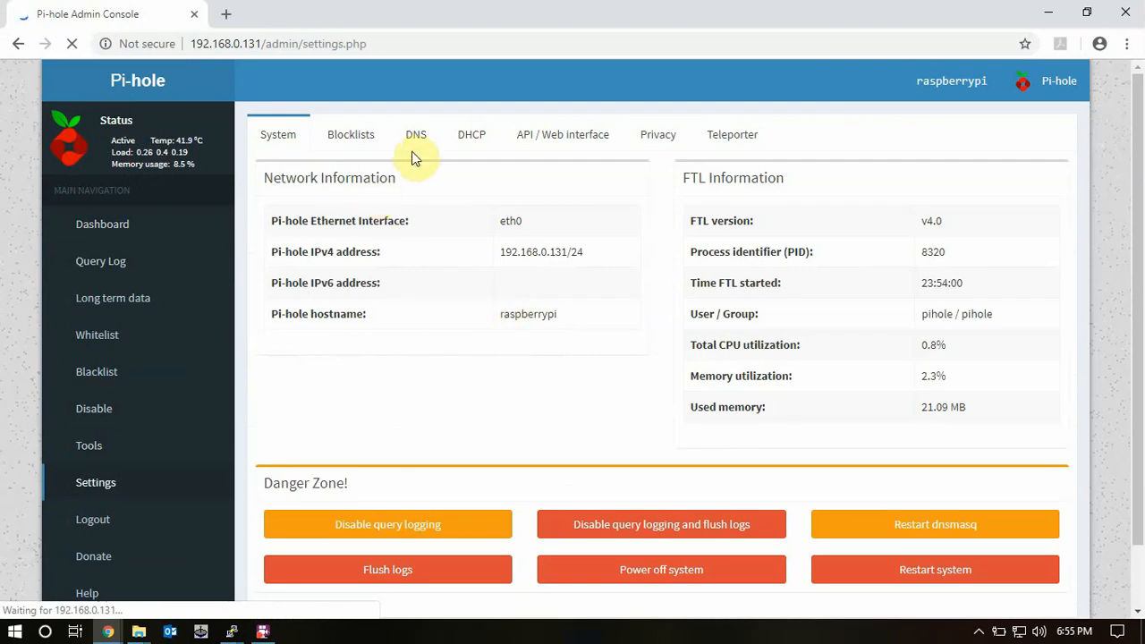
# Step: Set CPU temperature to Fahrenheit, disable boxed layout, and save the web interface settings
pyautogui.click(416, 134)
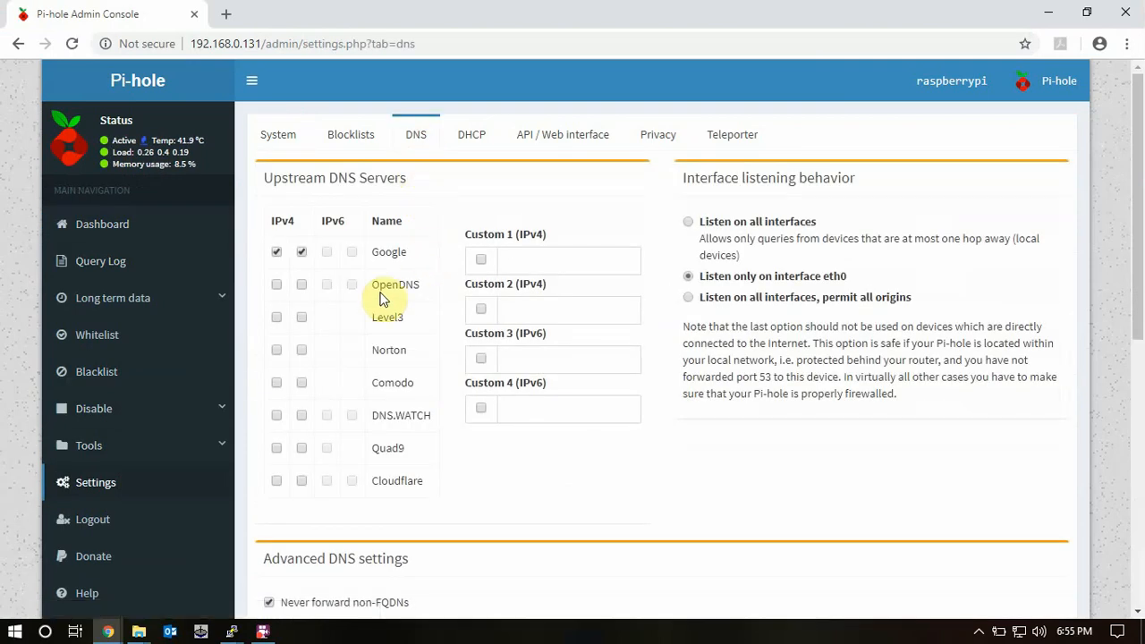
pyautogui.moveTo(725, 273)
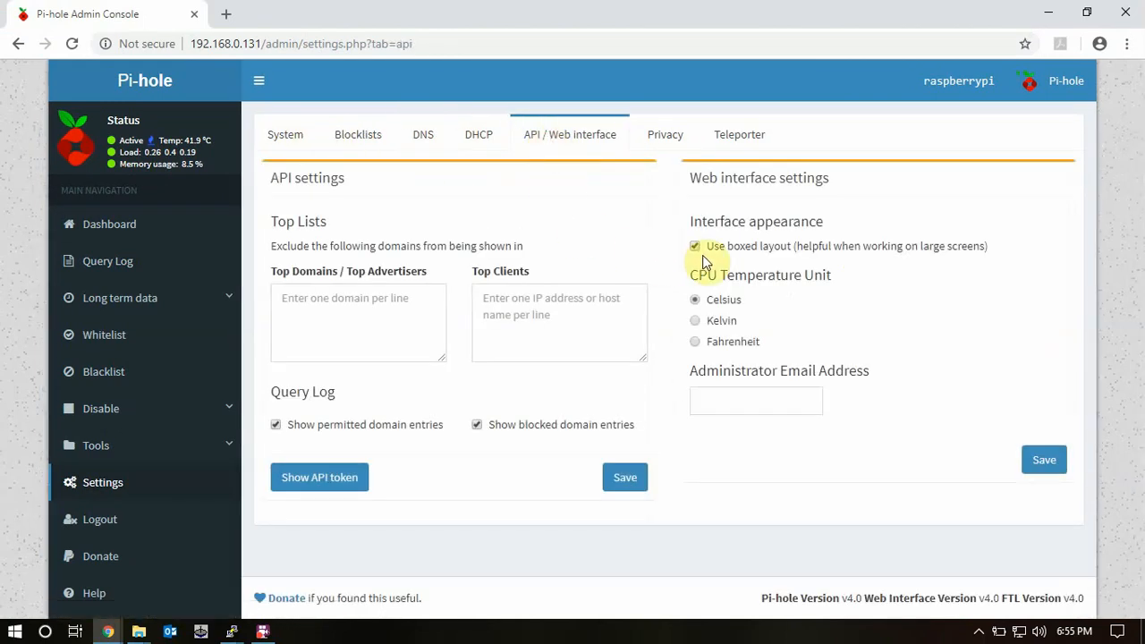
pyautogui.click(696, 341)
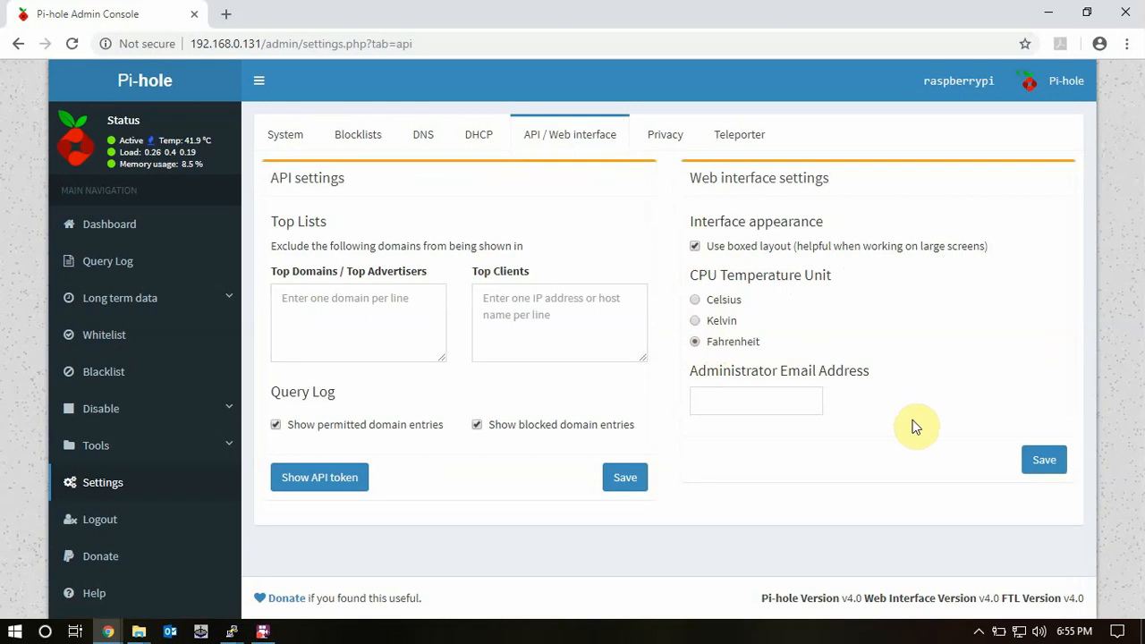
pyautogui.click(695, 246)
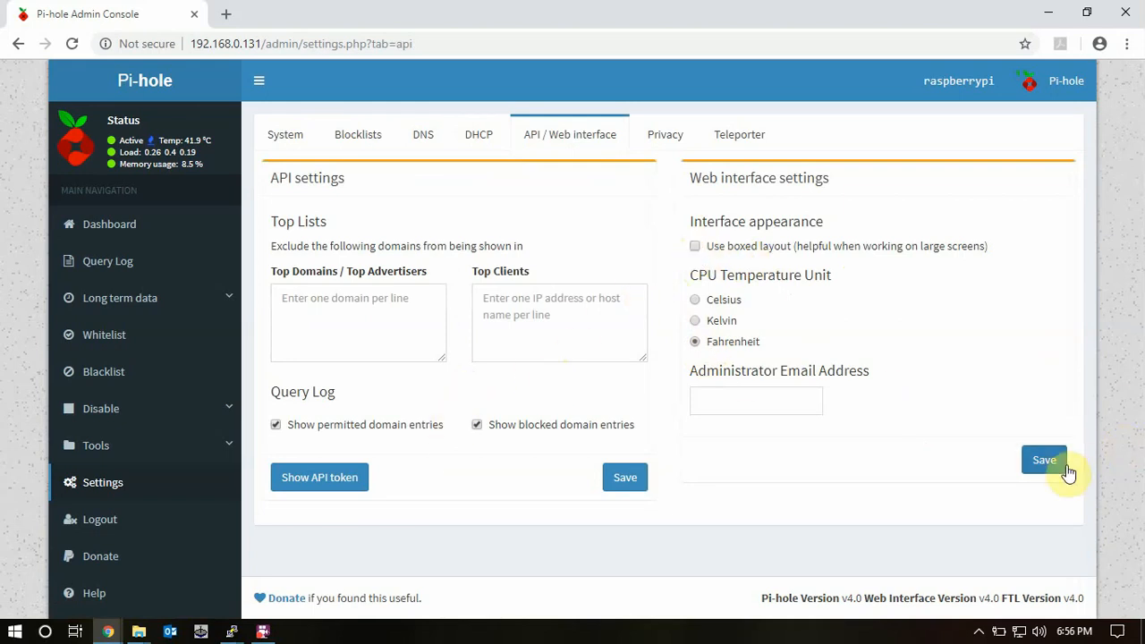
pyautogui.click(1045, 459)
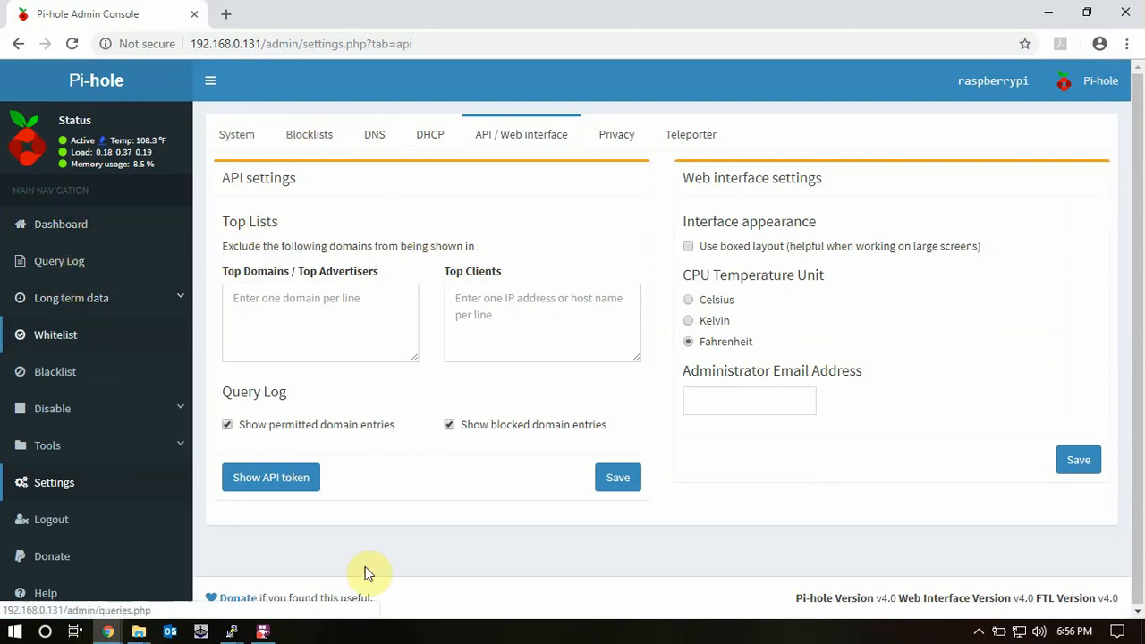
# Step: View the widened dashboard, then return to Settings on the System tab
pyautogui.click(60, 224)
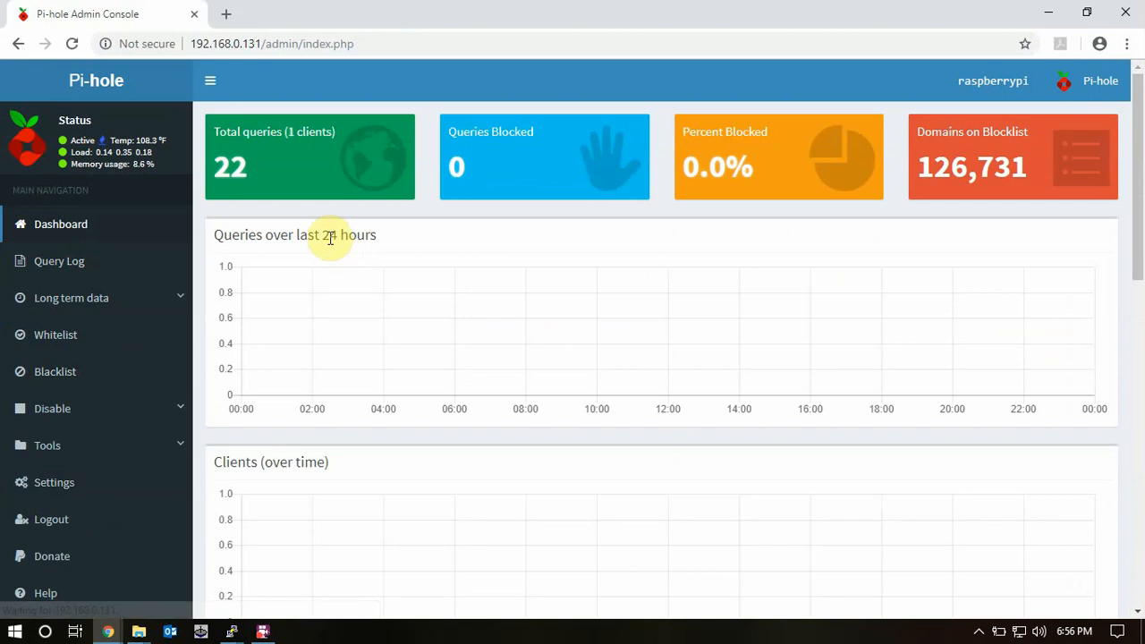
pyautogui.moveTo(255, 145)
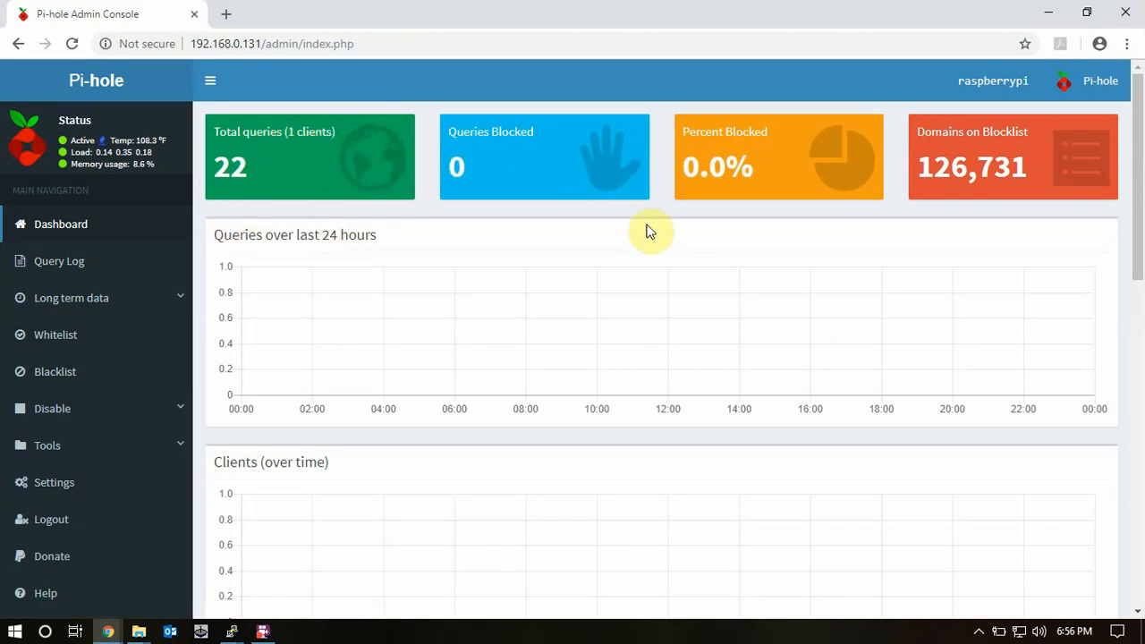
pyautogui.moveTo(479, 201)
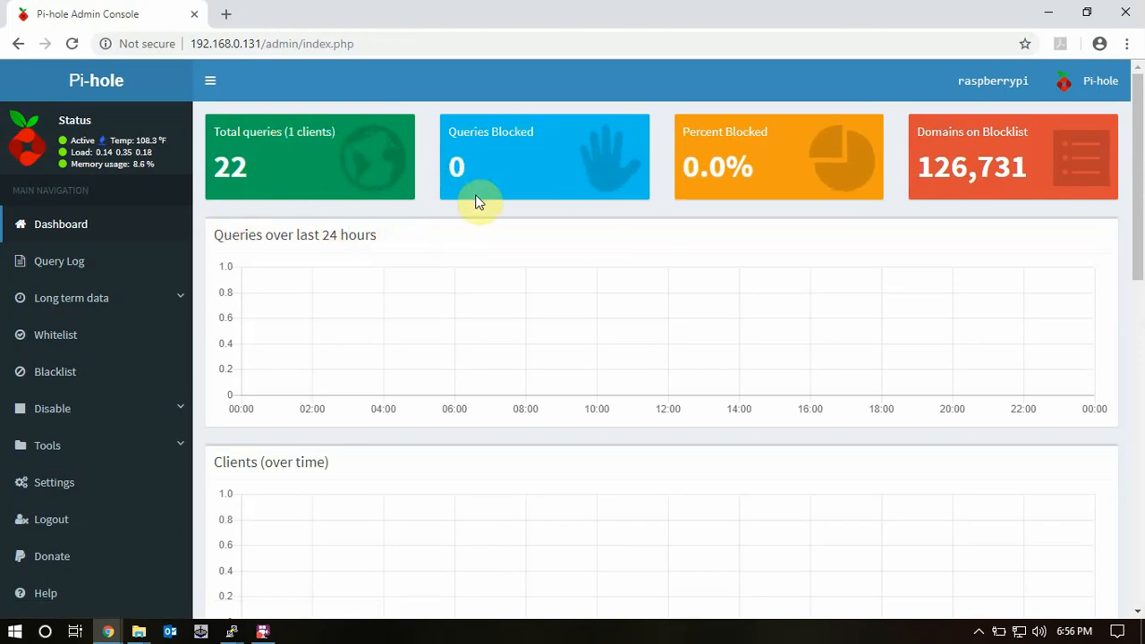
pyautogui.moveTo(447, 360)
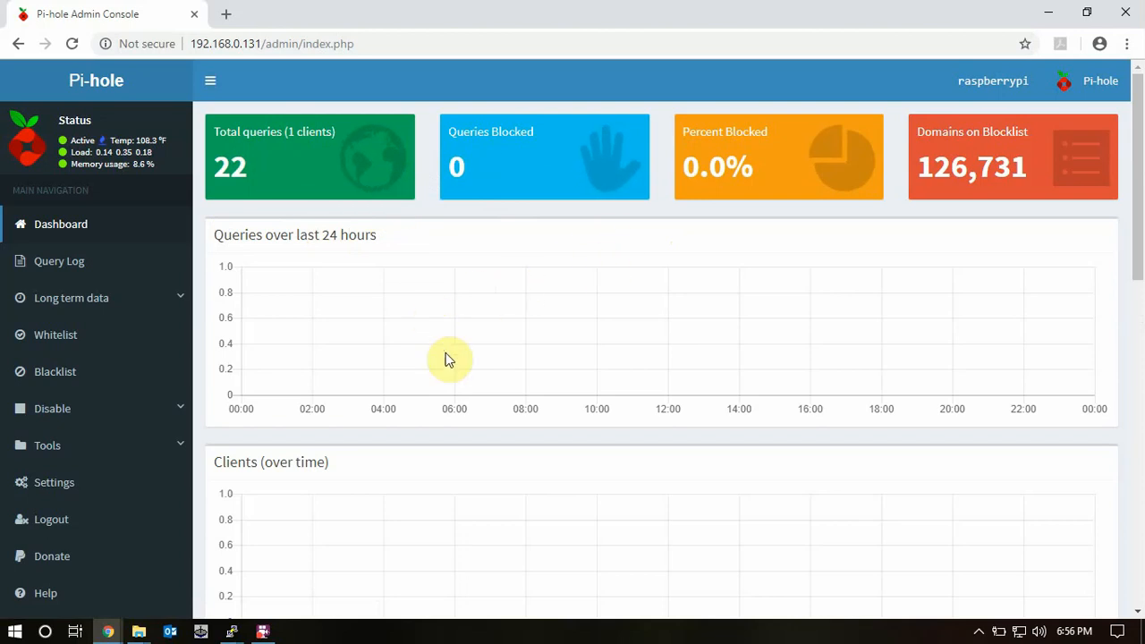
pyautogui.moveTo(450, 358)
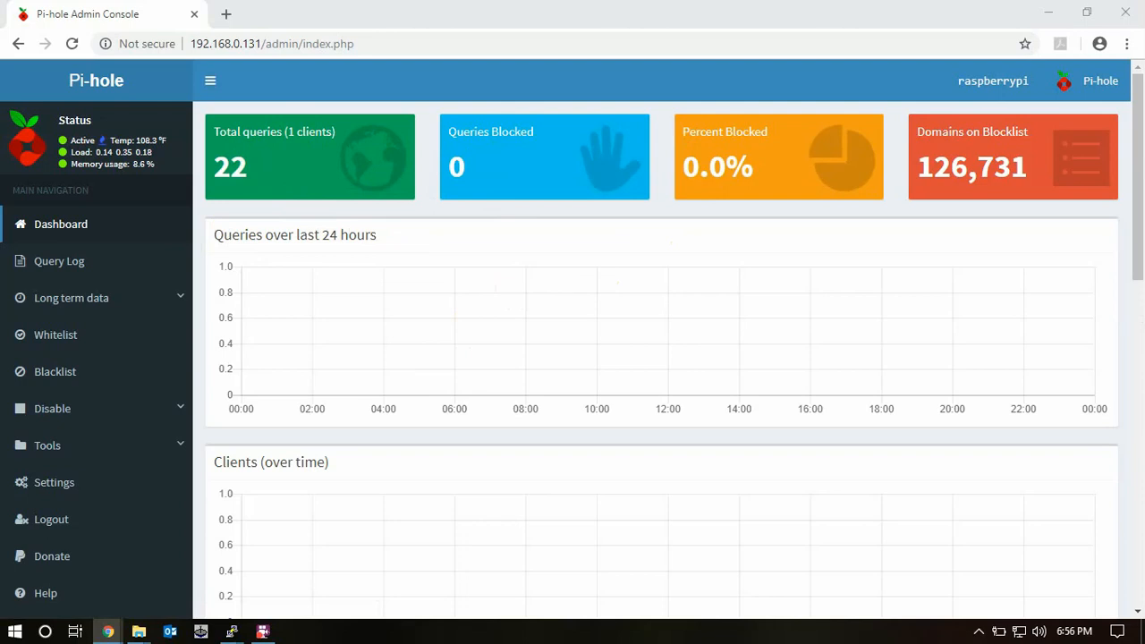
pyautogui.moveTo(454, 237)
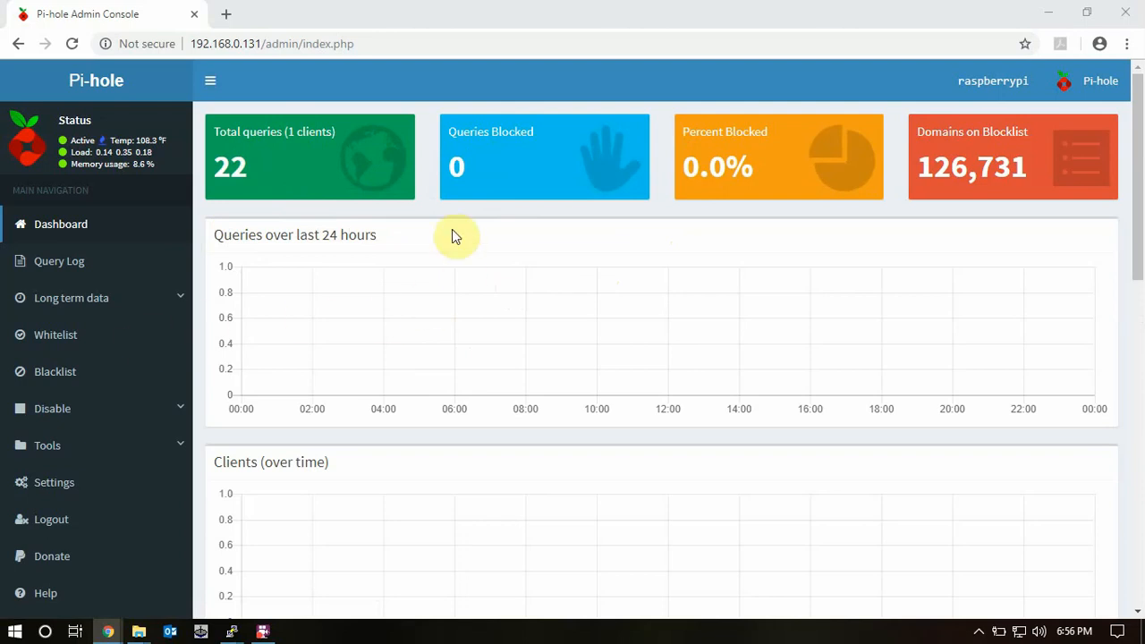
pyautogui.moveTo(559, 231)
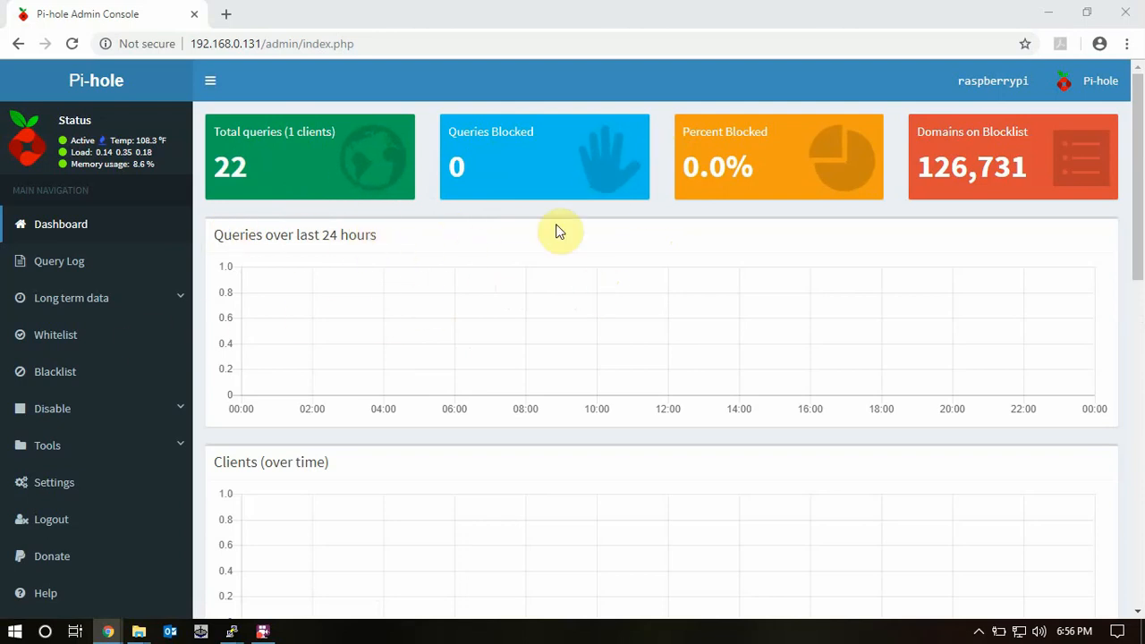
pyautogui.moveTo(810, 269)
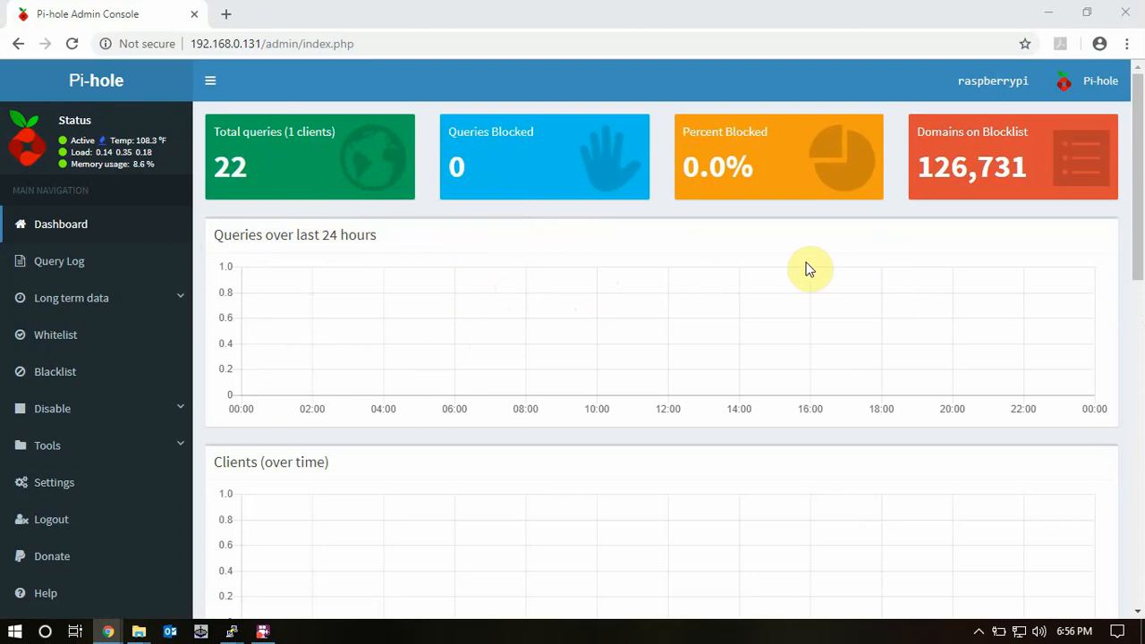
pyautogui.moveTo(353, 262)
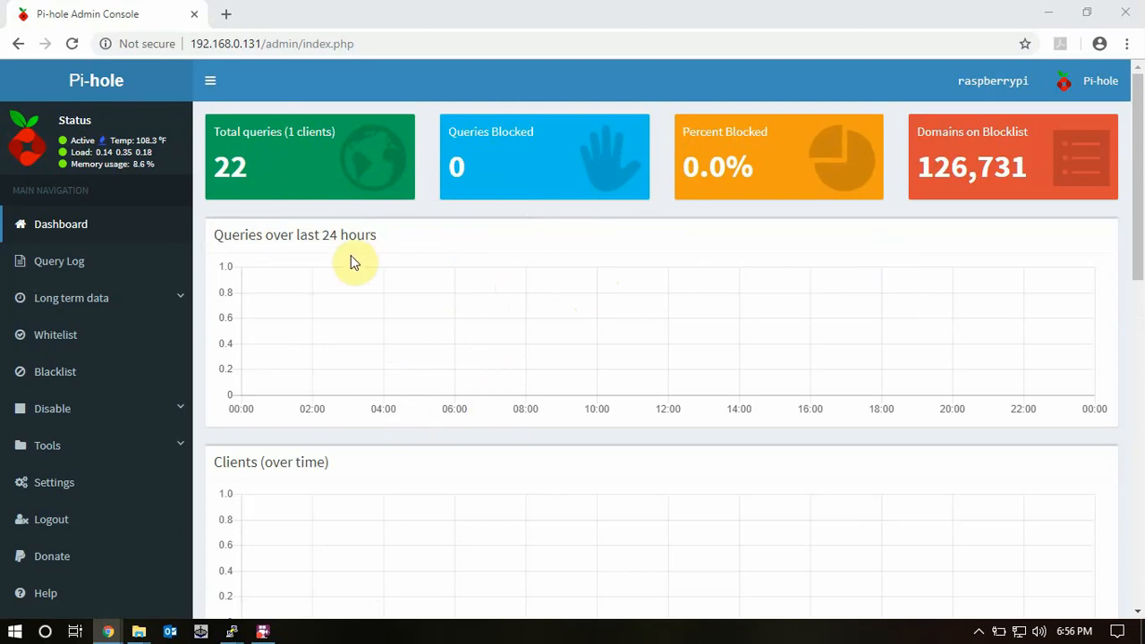
pyautogui.moveTo(146, 334)
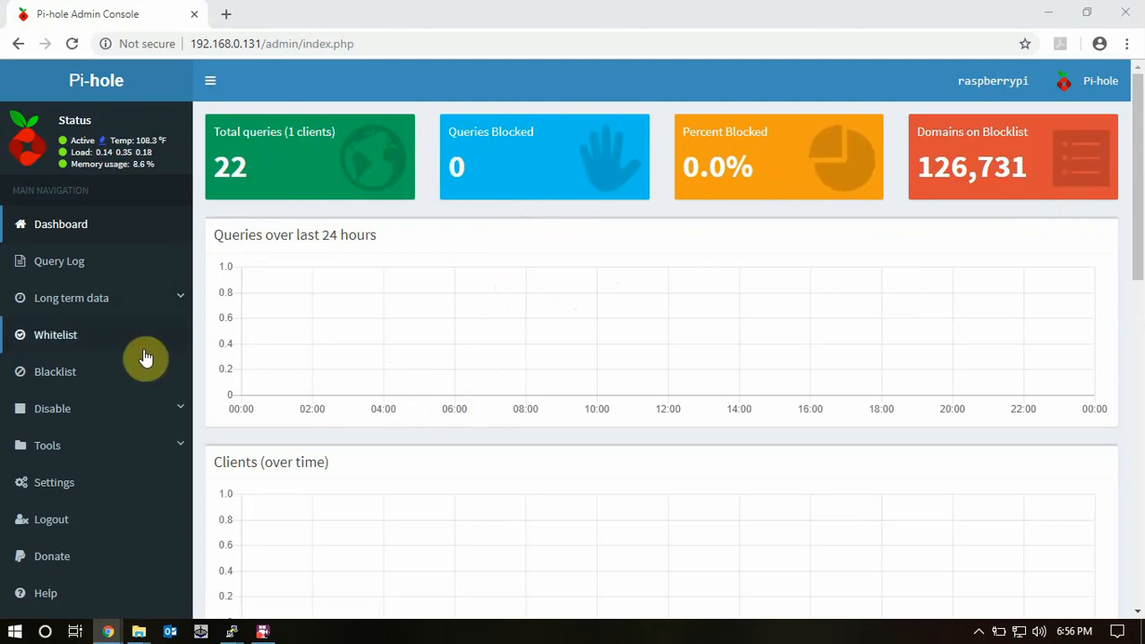
pyautogui.click(54, 482)
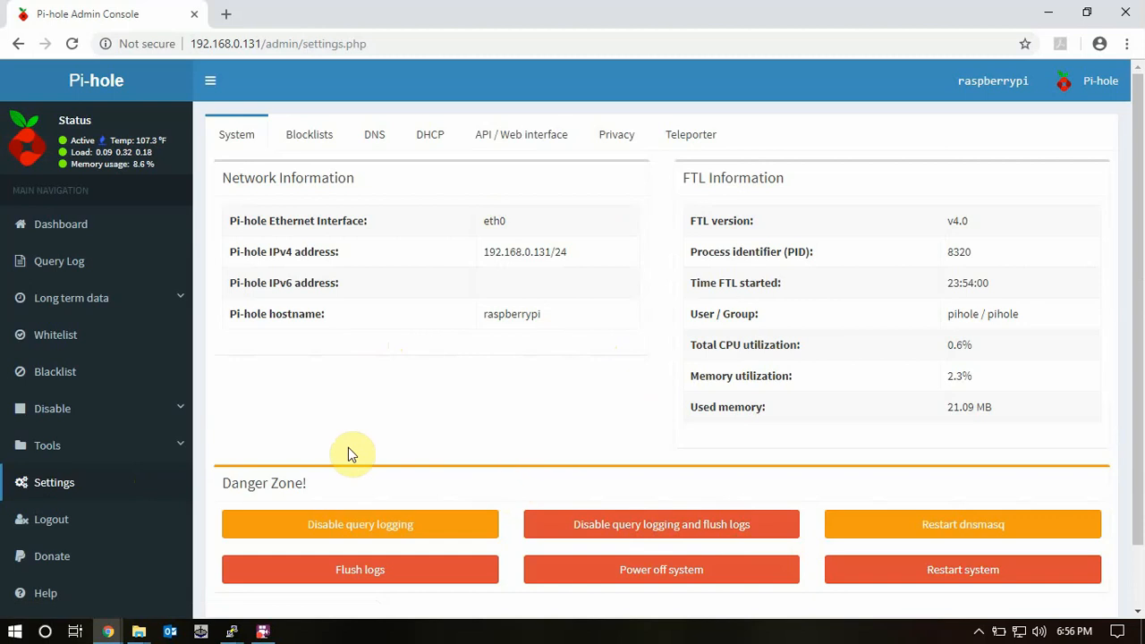
# Step: Expand and collapse the Tools menu in the sidebar, then scroll the Settings page
pyautogui.click(47, 445)
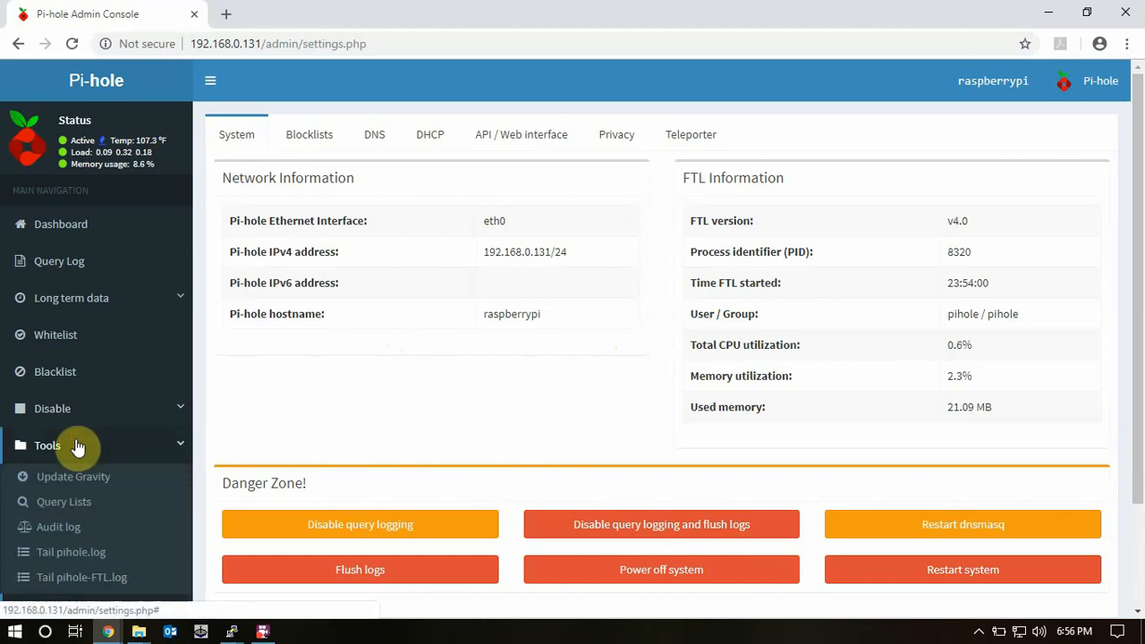
pyautogui.click(46, 445)
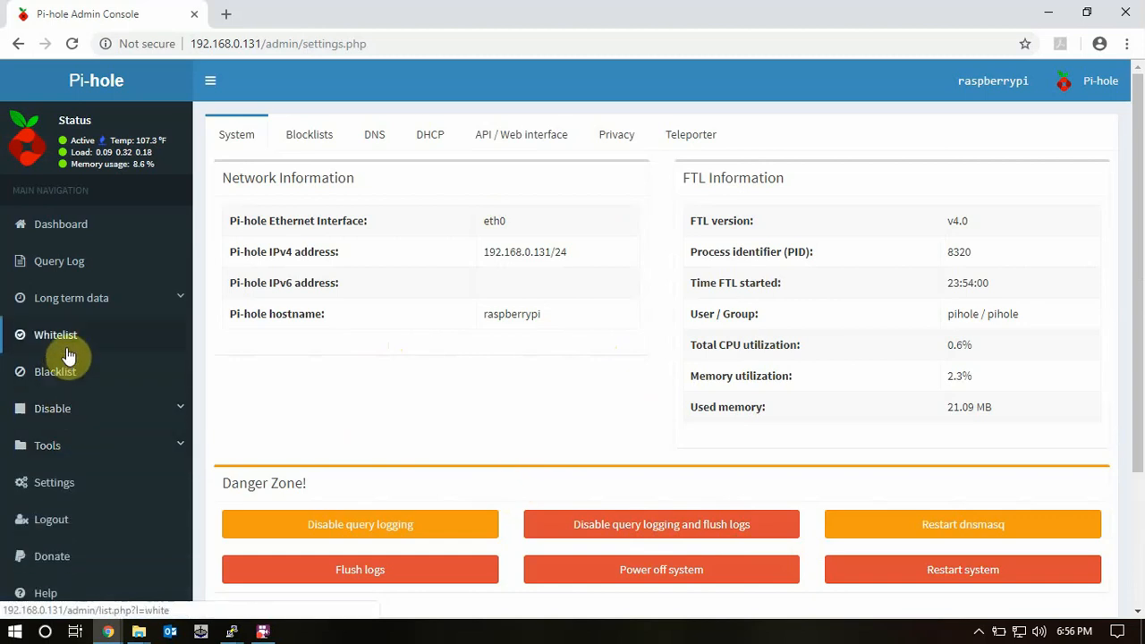
pyautogui.scroll(-3)
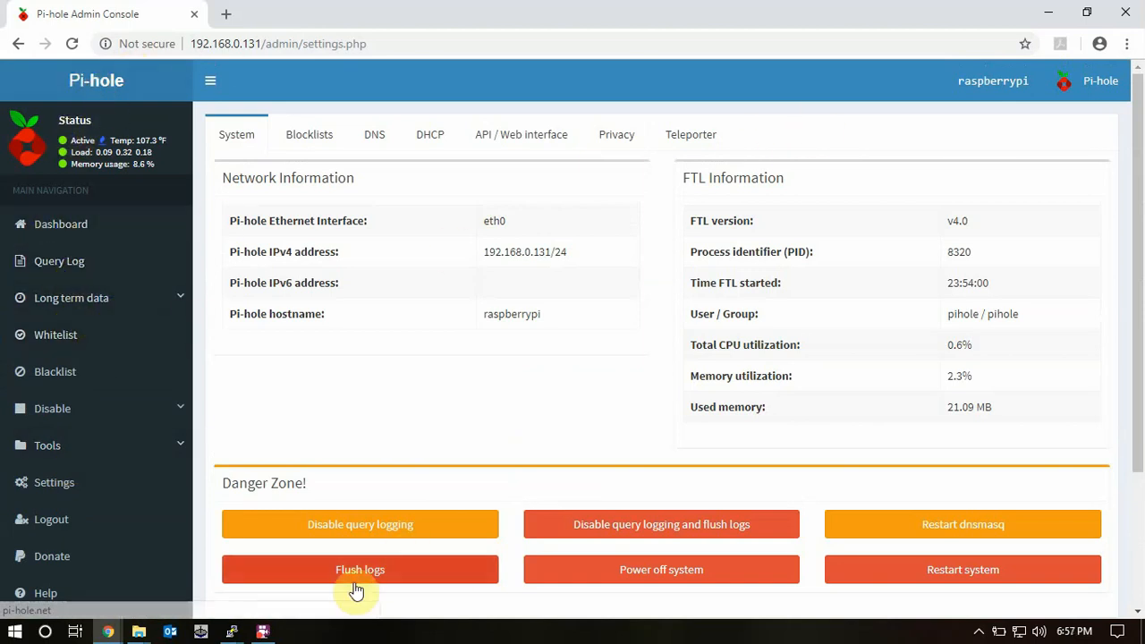
pyautogui.moveTo(805, 21)
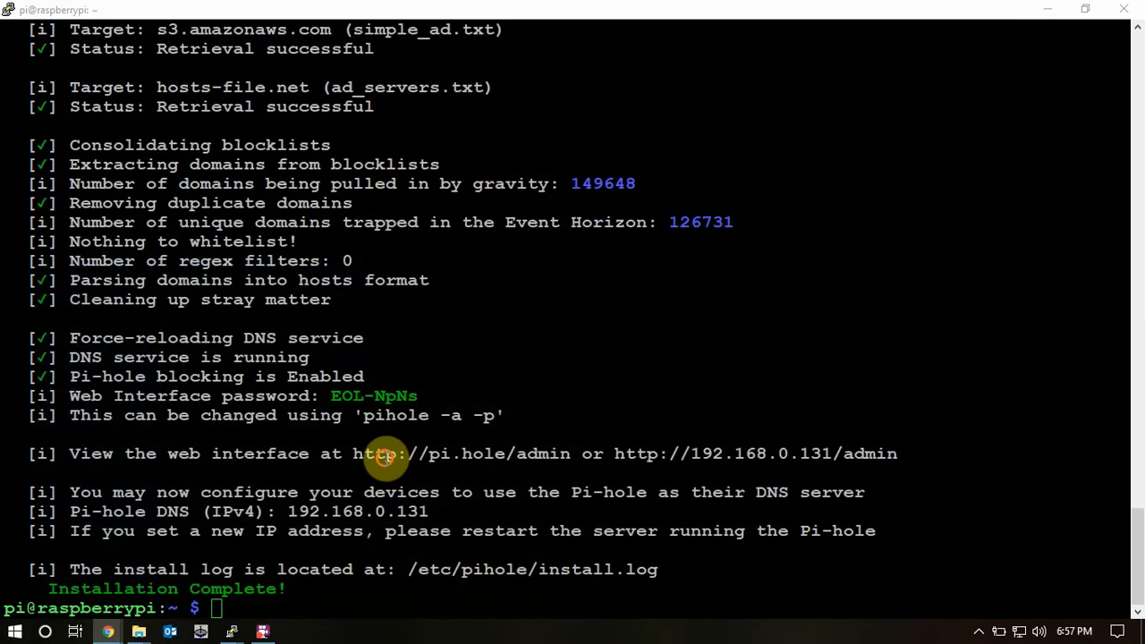
# Step: Confirm the pip and speedtest-cli installation on the Pi, then install sqlite3
pyautogui.write('clea')
pyautogui.write('sudo apt install python-pip')
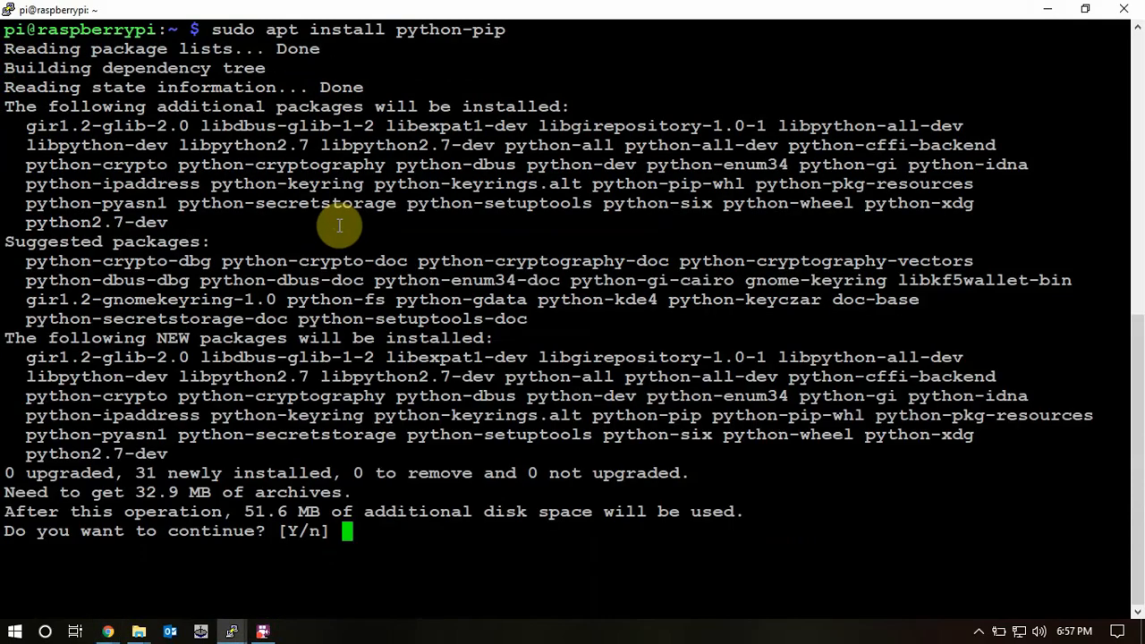
pyautogui.write('y')
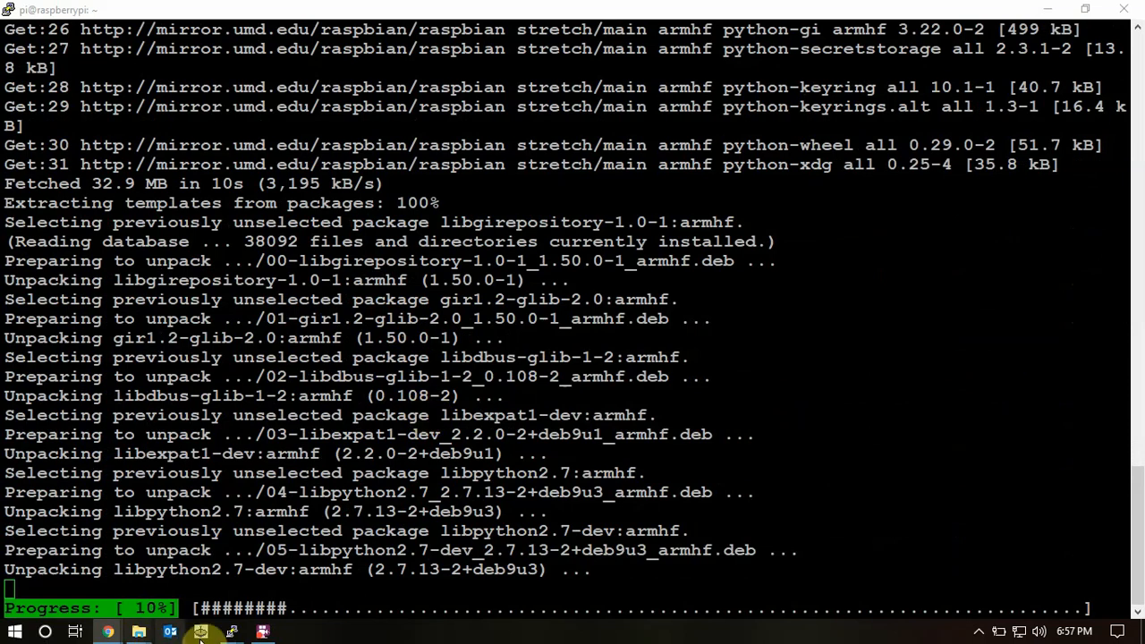
pyautogui.click(201, 632)
pyautogui.write('sudo pip install speedtest-cli')
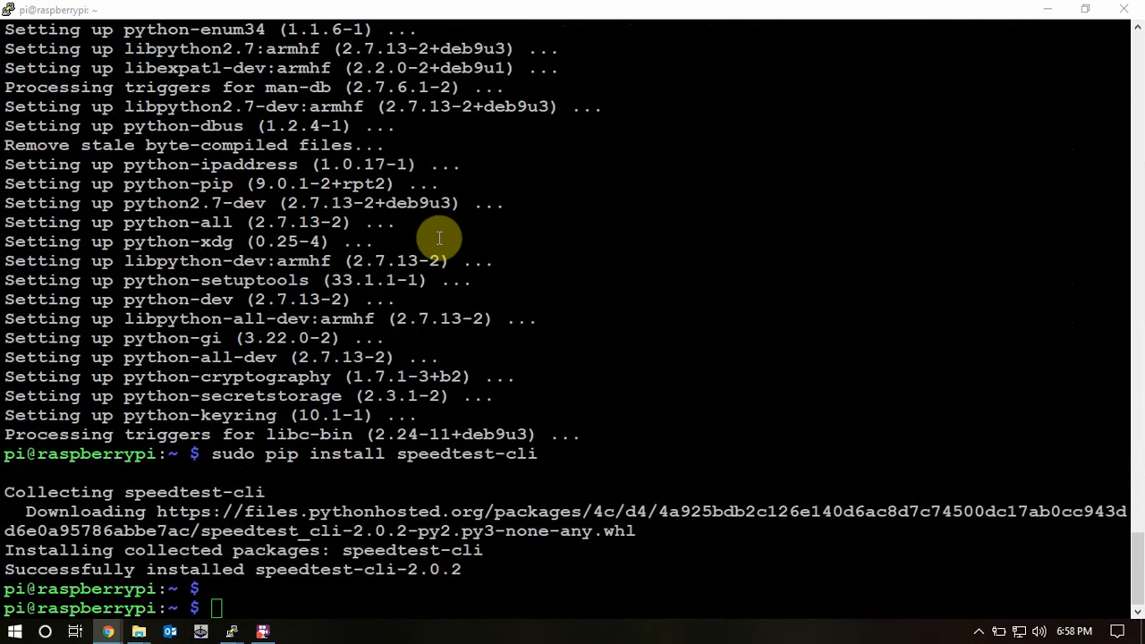
pyautogui.write('sudo apt install sqlite3')
pyautogui.write('sudo reboot')
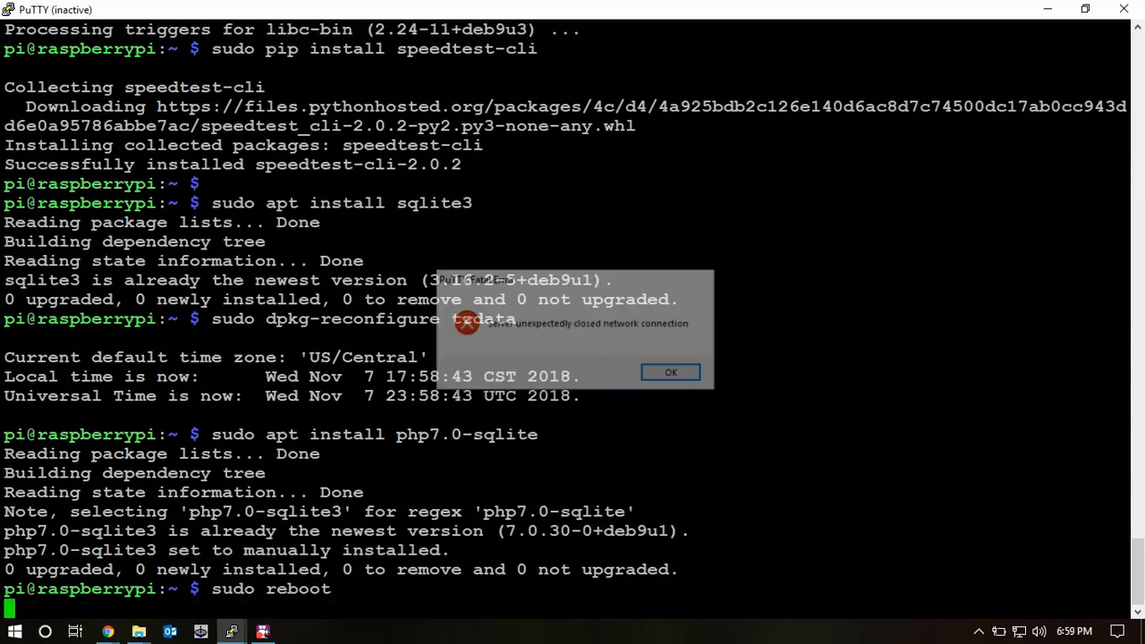
# Step: Dismiss the connection-closed error, reconnect, run speedtest-cli and clear the terminal
pyautogui.click(670, 372)
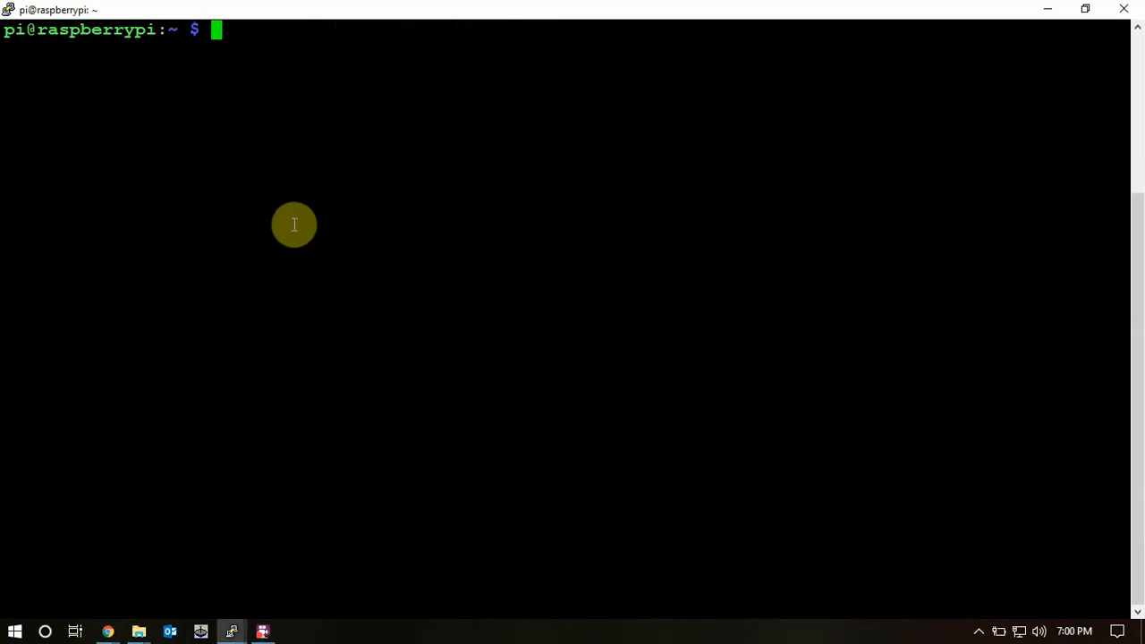
pyautogui.write('speedtest-cli')
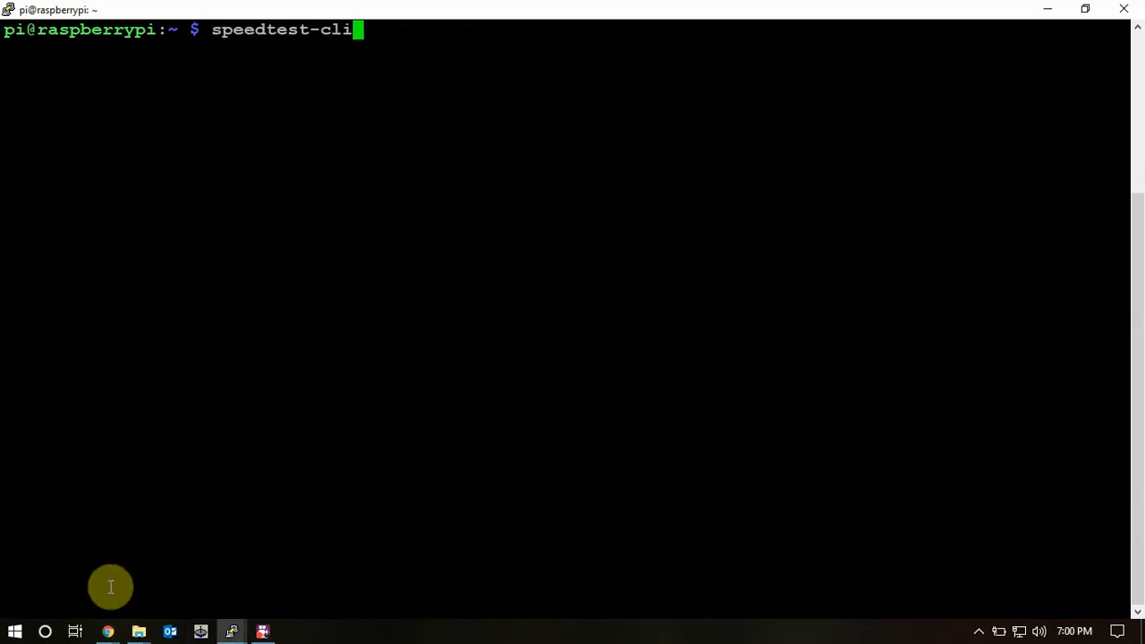
pyautogui.write('clear')
pyautogui.write('sudo su')
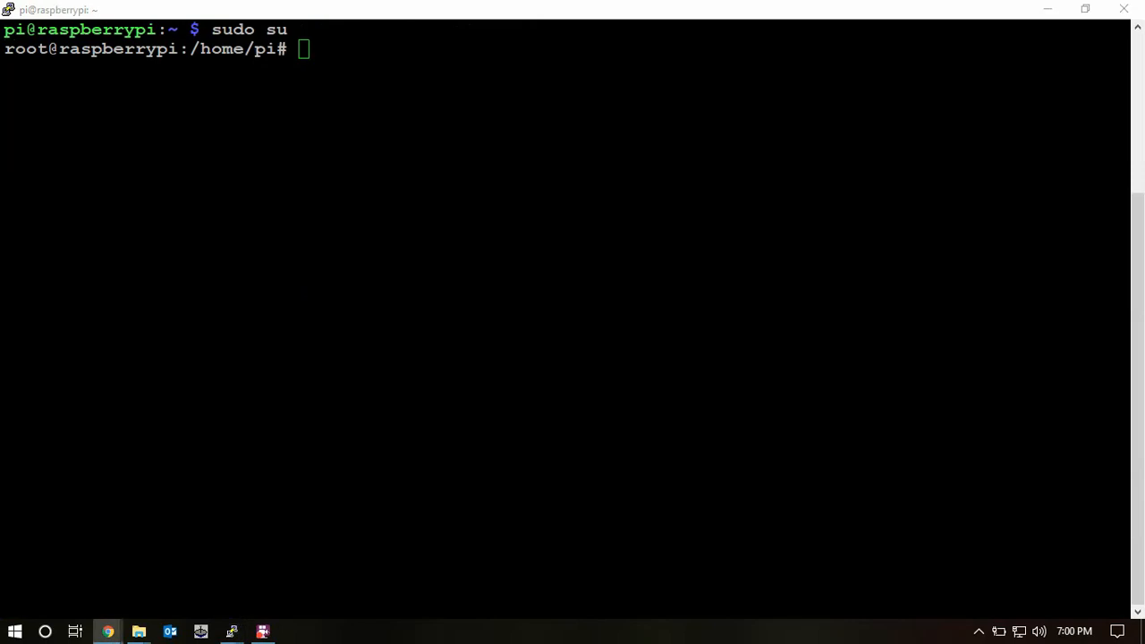
# Step: Clone arevindh/AdminLTE as admin in /var/www/html and rename webpage.sh to webpage.sh.org
pyautogui.write('cd /var/www/html')
pyautogui.write('mv admin org_admin')
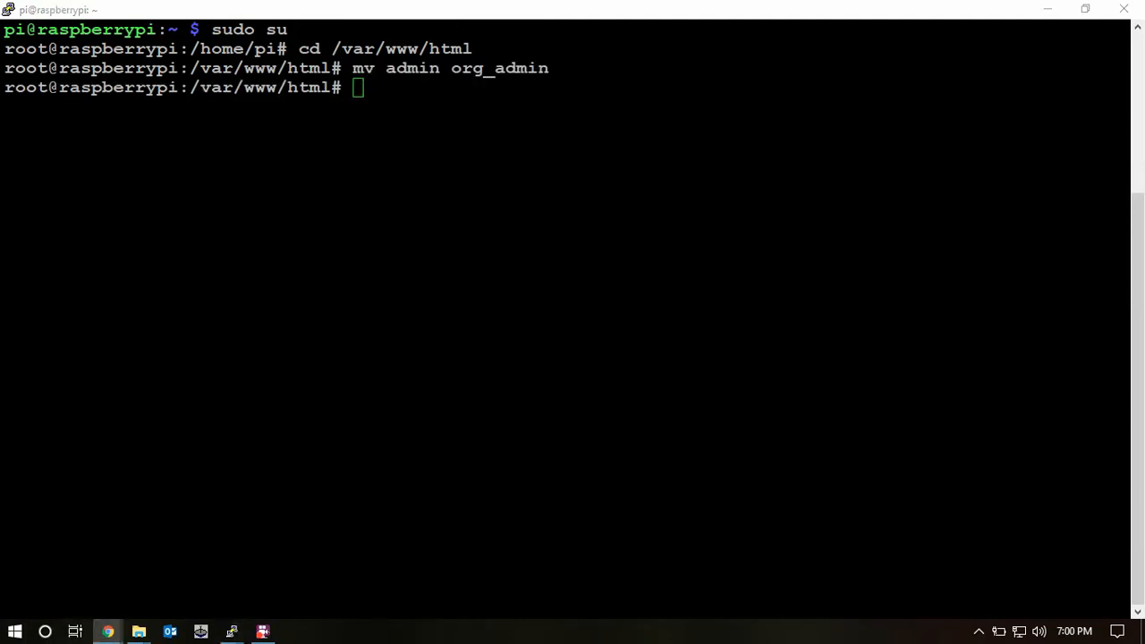
pyautogui.write('git clone https://github.com/arevindh/AdminLTE admin')
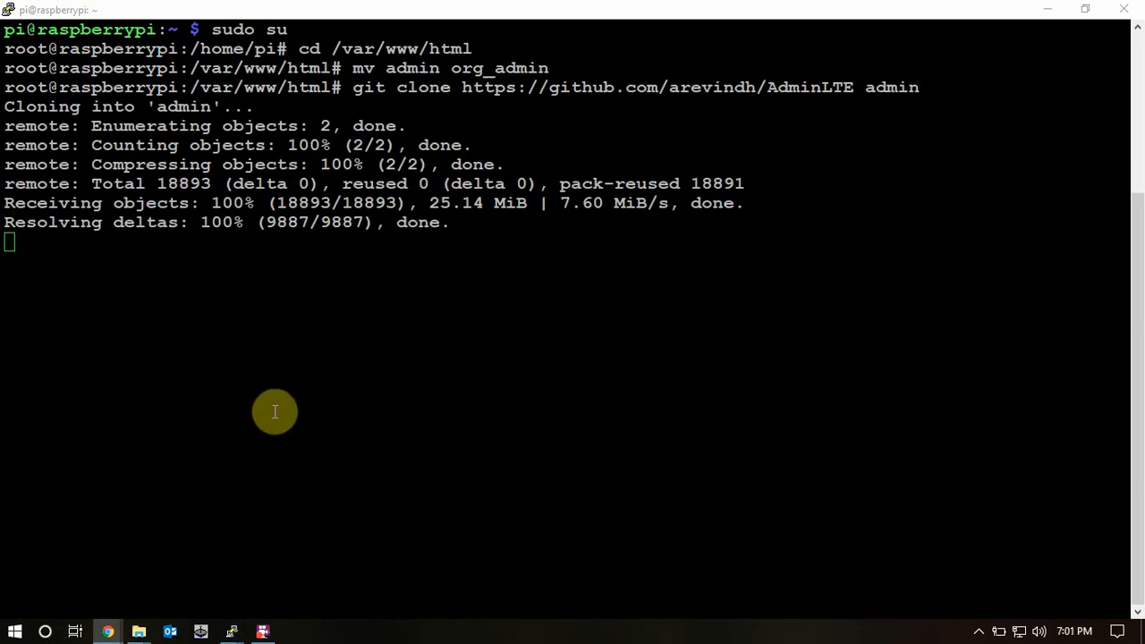
pyautogui.moveTo(268, 434)
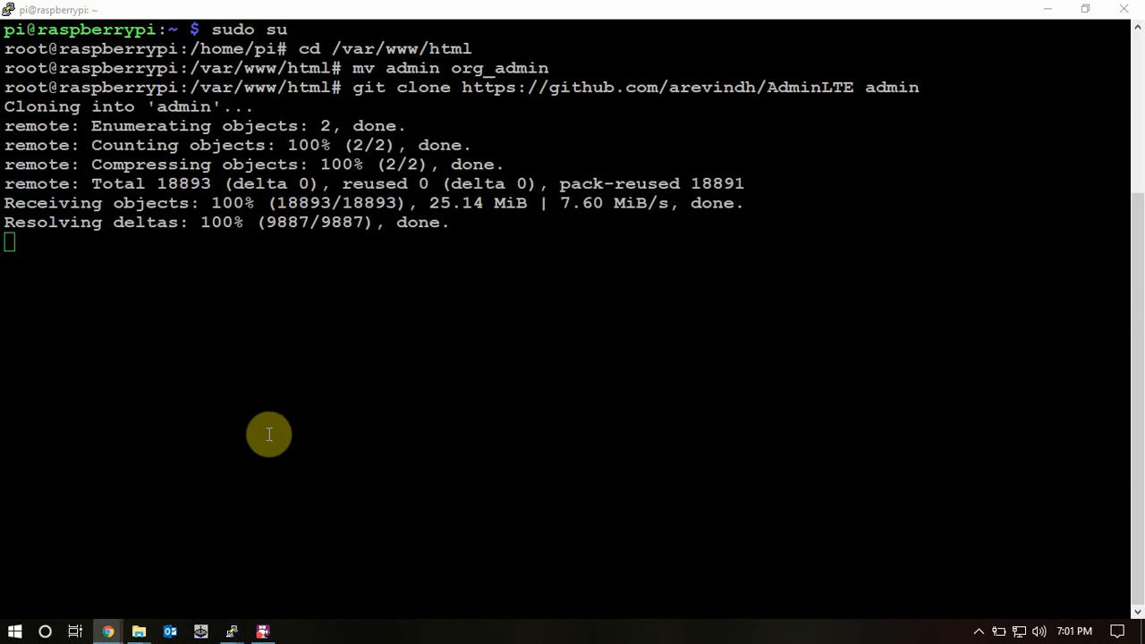
pyautogui.moveTo(266, 422)
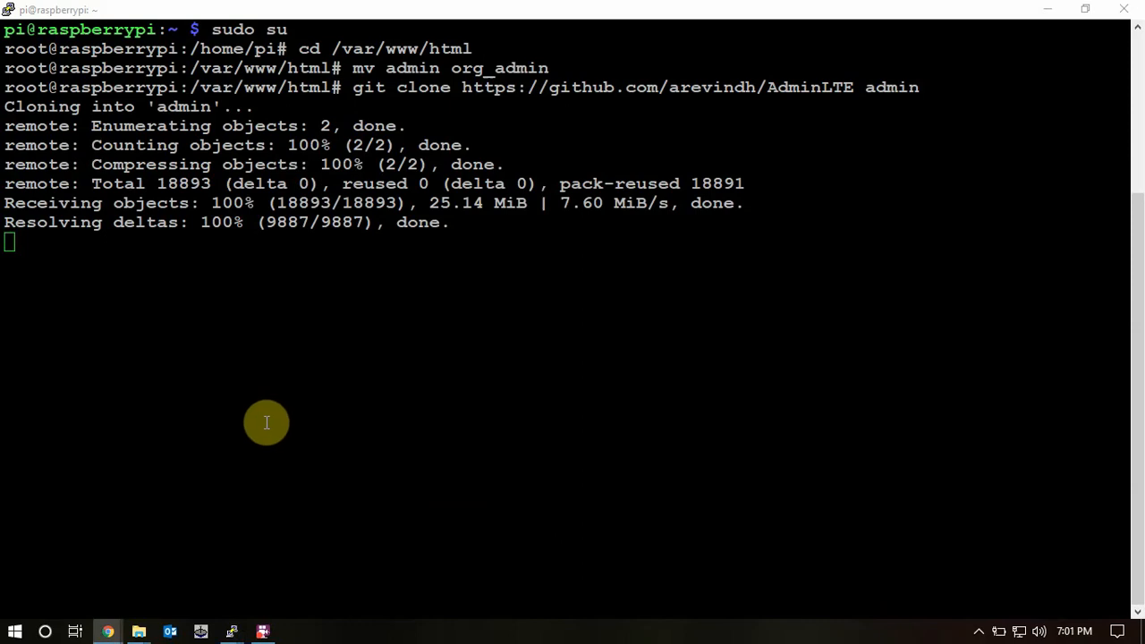
pyautogui.write('cd /opt/pihole/')
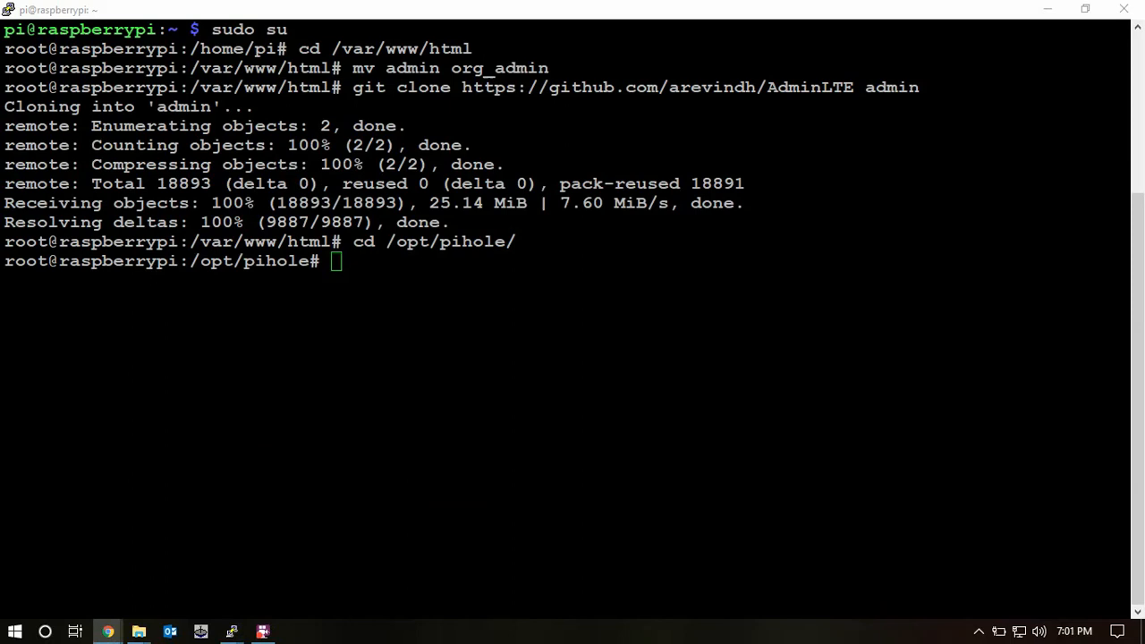
pyautogui.write('mv webpage.sh webpage.sh.org')
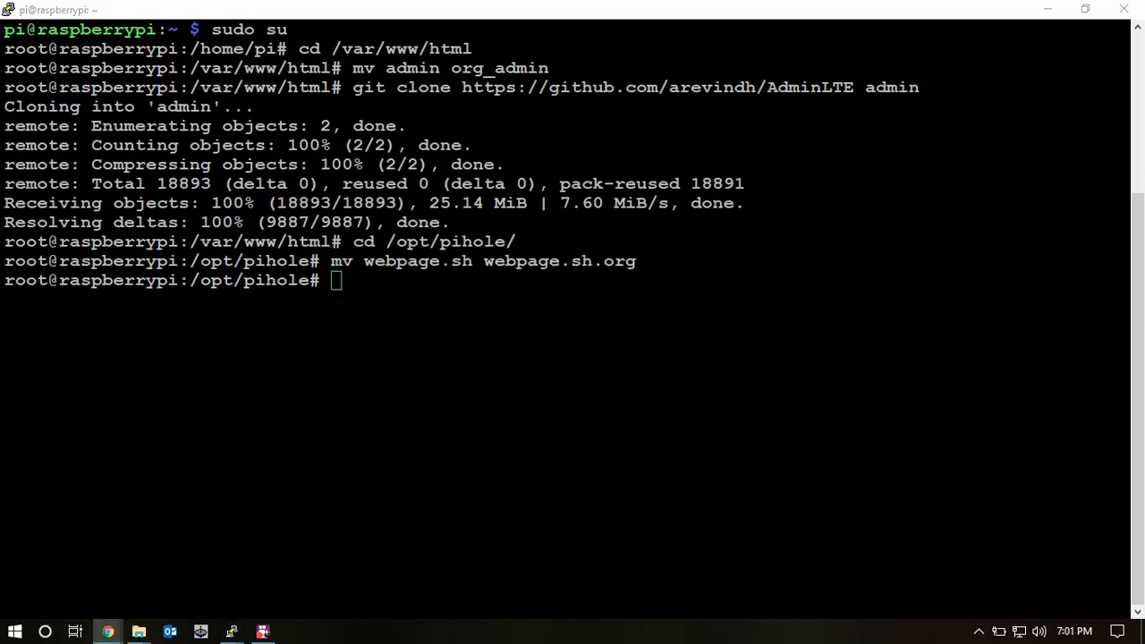
# Step: Wget the arevindh pi-hole webpage.sh into /opt/pihole and clear the screen
pyautogui.write('wget https://github.com/arevindh/pi-hole/raw/master/advanced/Scripts/webpage.sh')
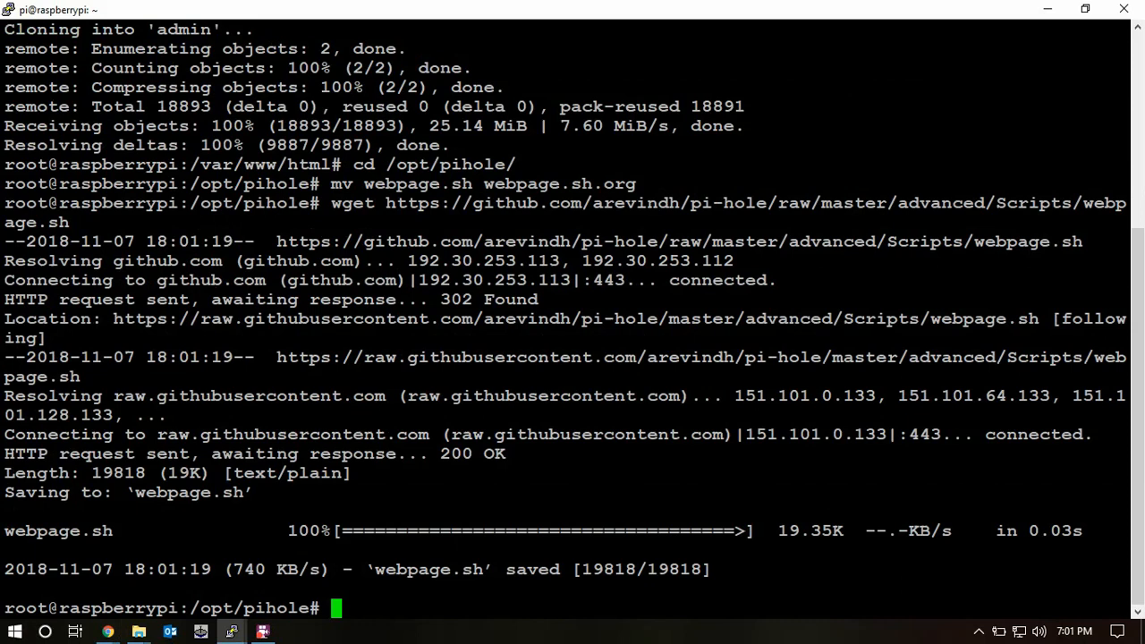
pyautogui.write('clear')
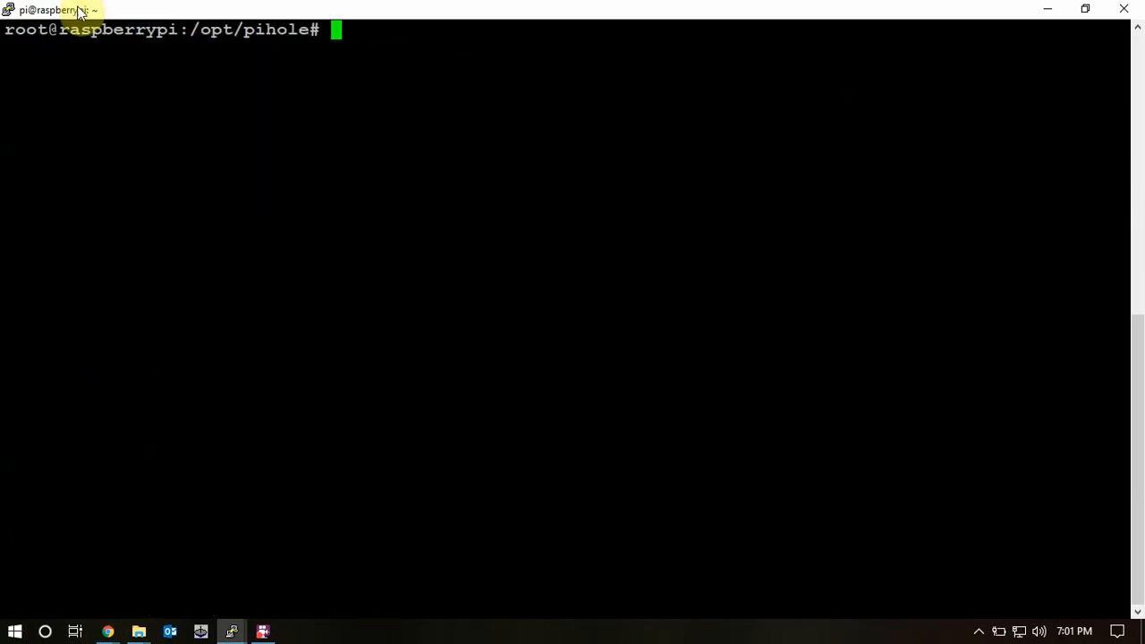
# Step: Set the Speedtest schedule to every 1 hour with a 1-day display range and save
pyautogui.click(262, 632)
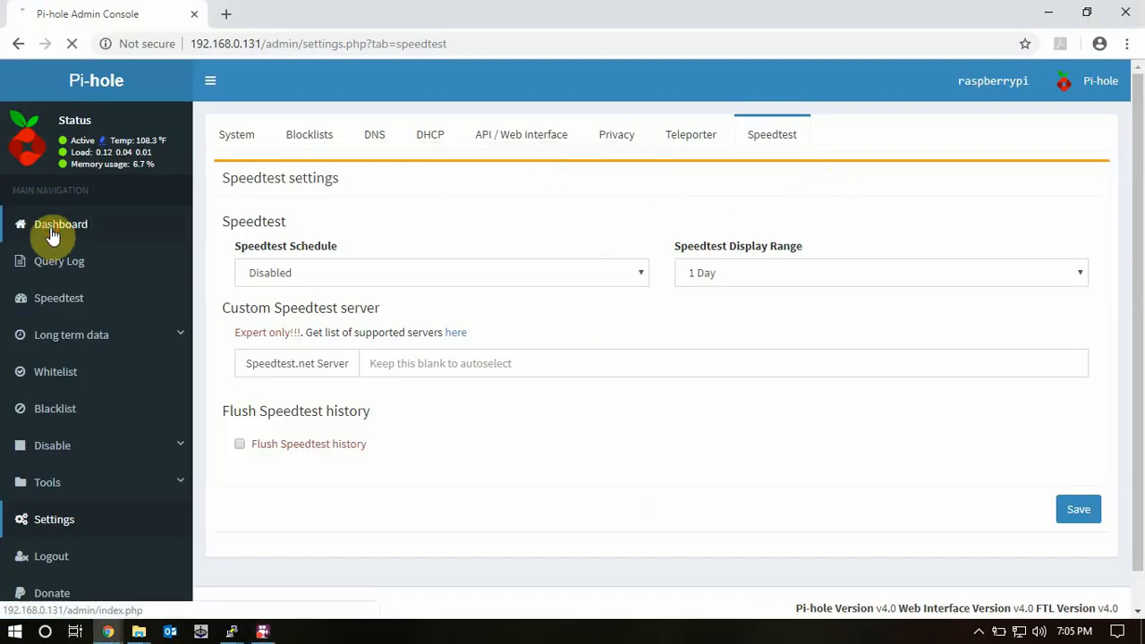
pyautogui.click(61, 224)
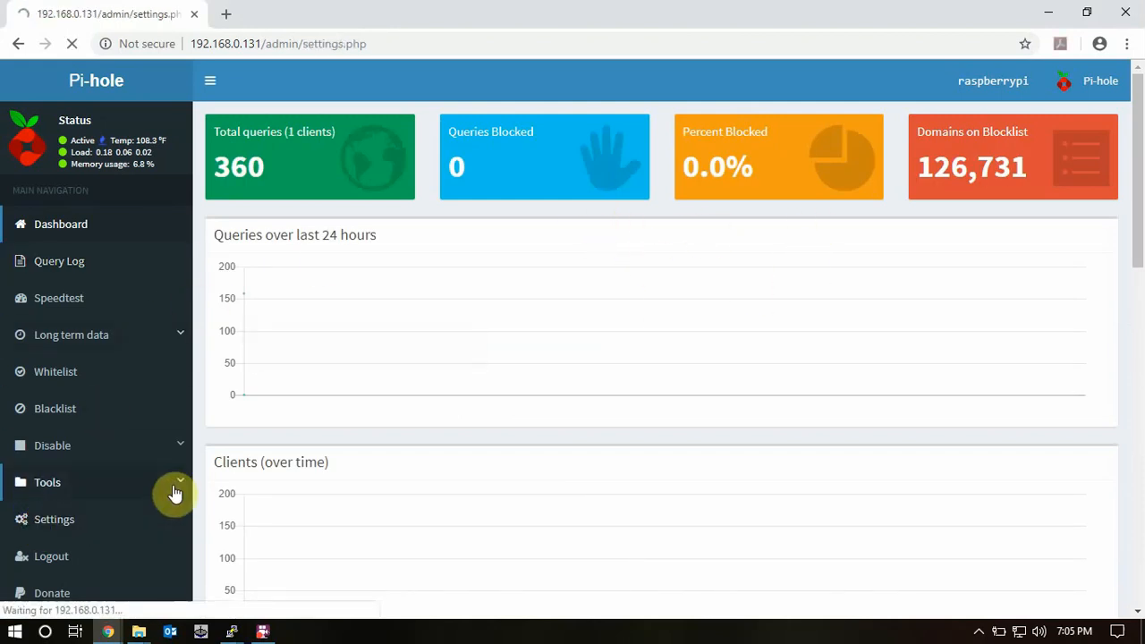
pyautogui.click(53, 519)
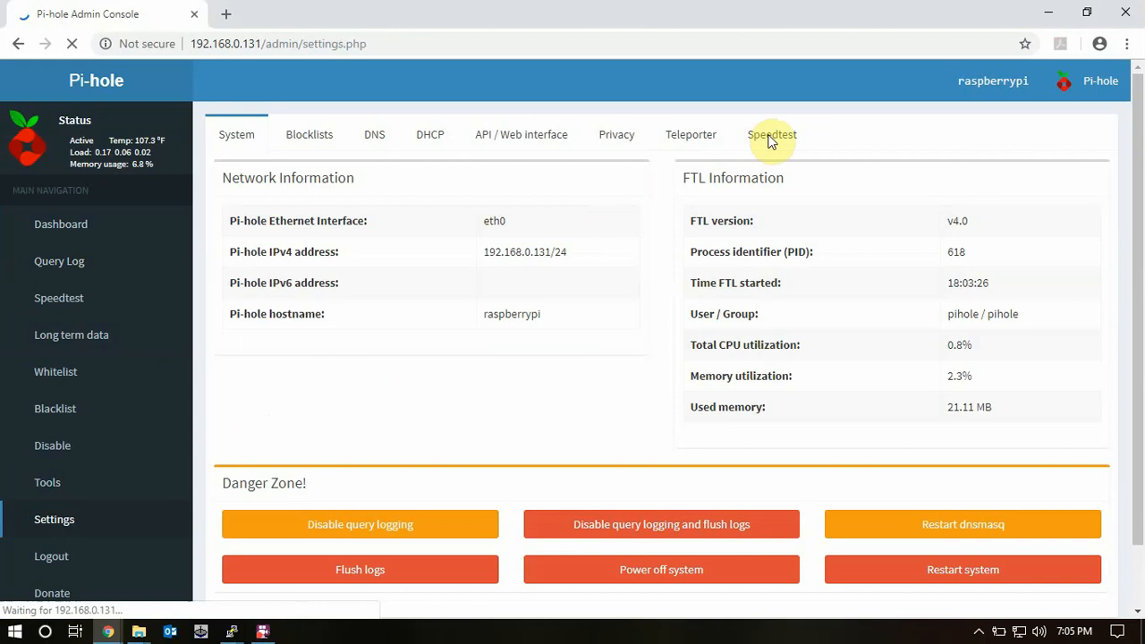
pyautogui.click(771, 134)
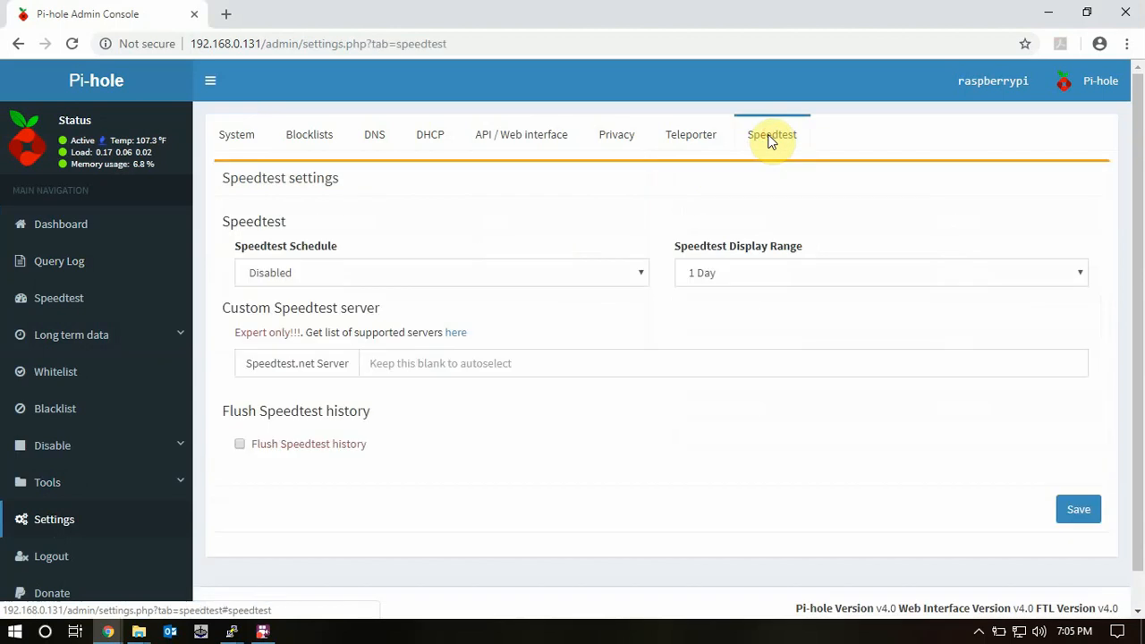
pyautogui.click(441, 272)
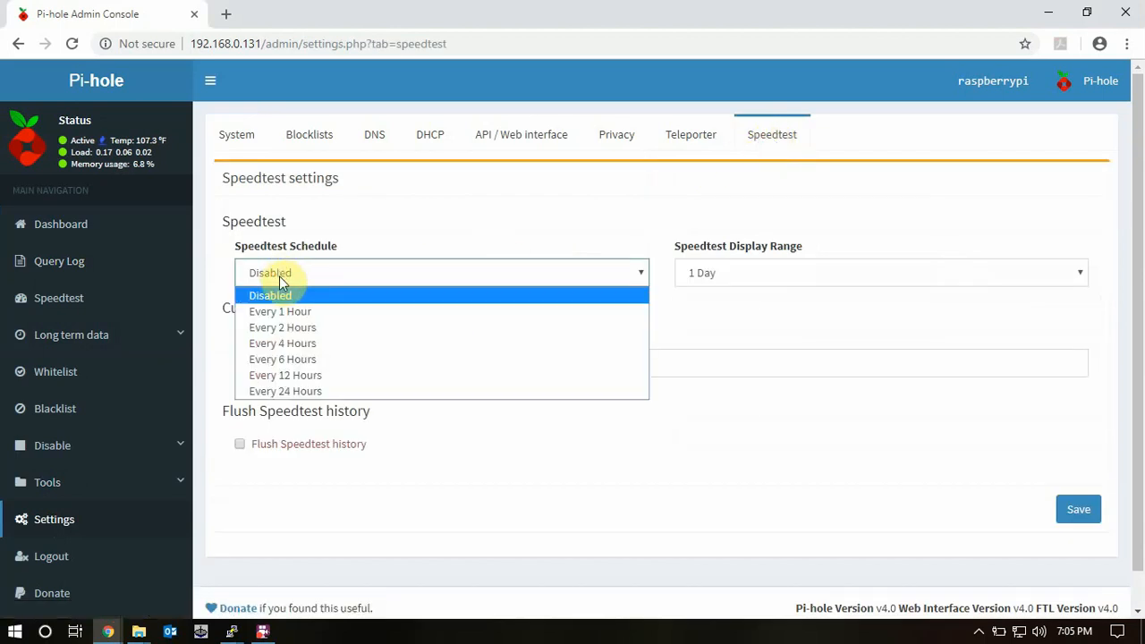
pyautogui.moveTo(295, 311)
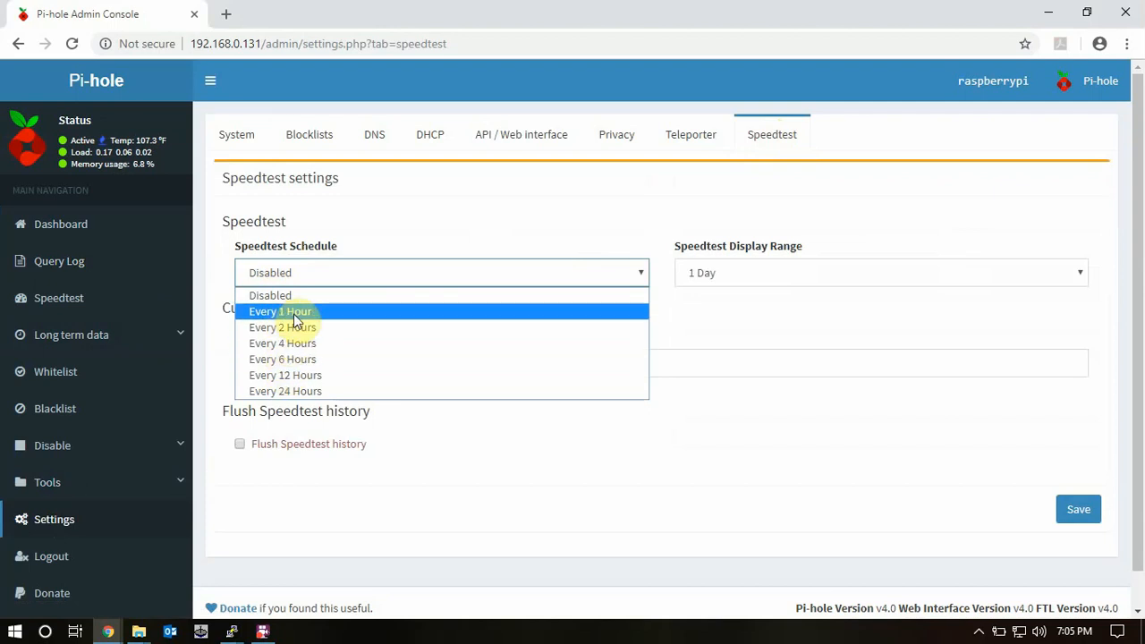
pyautogui.click(281, 310)
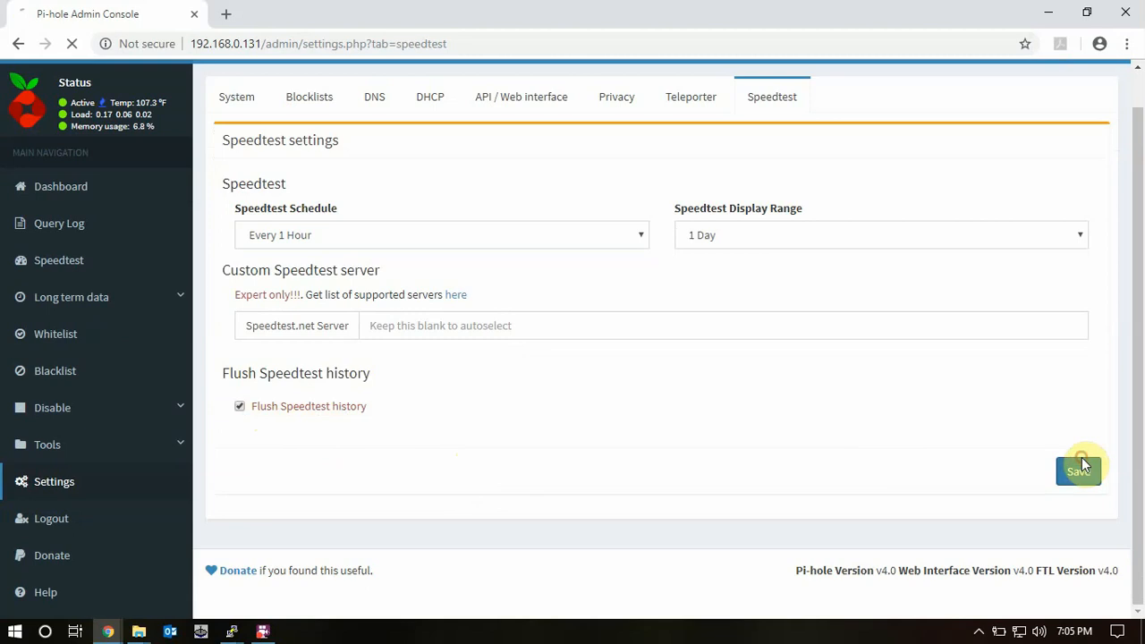
pyautogui.click(1079, 472)
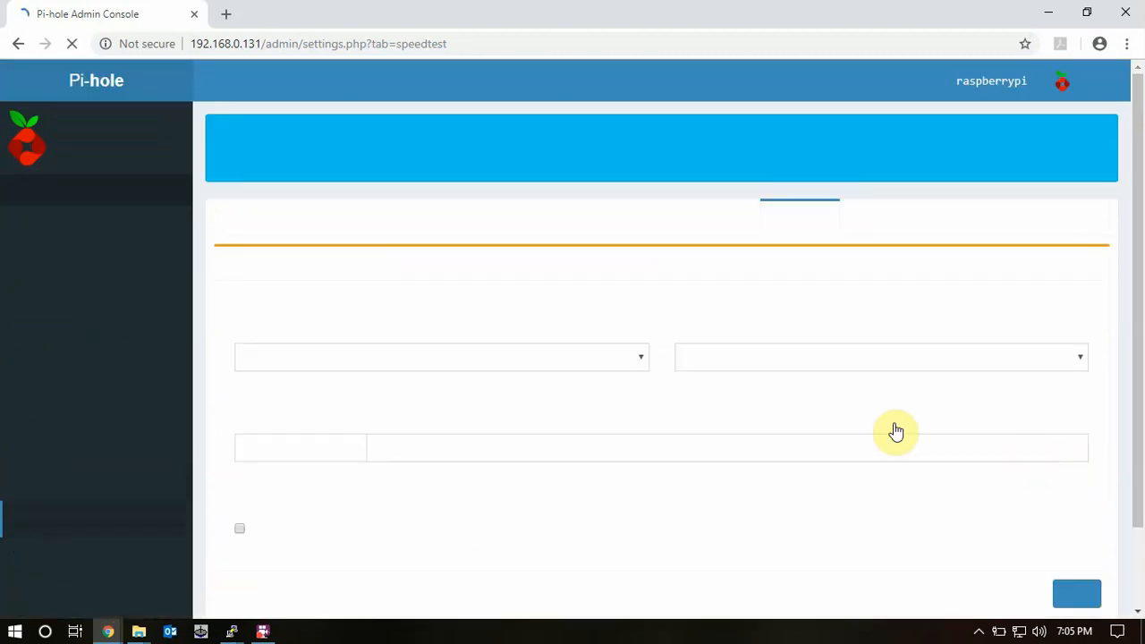
pyautogui.click(1076, 594)
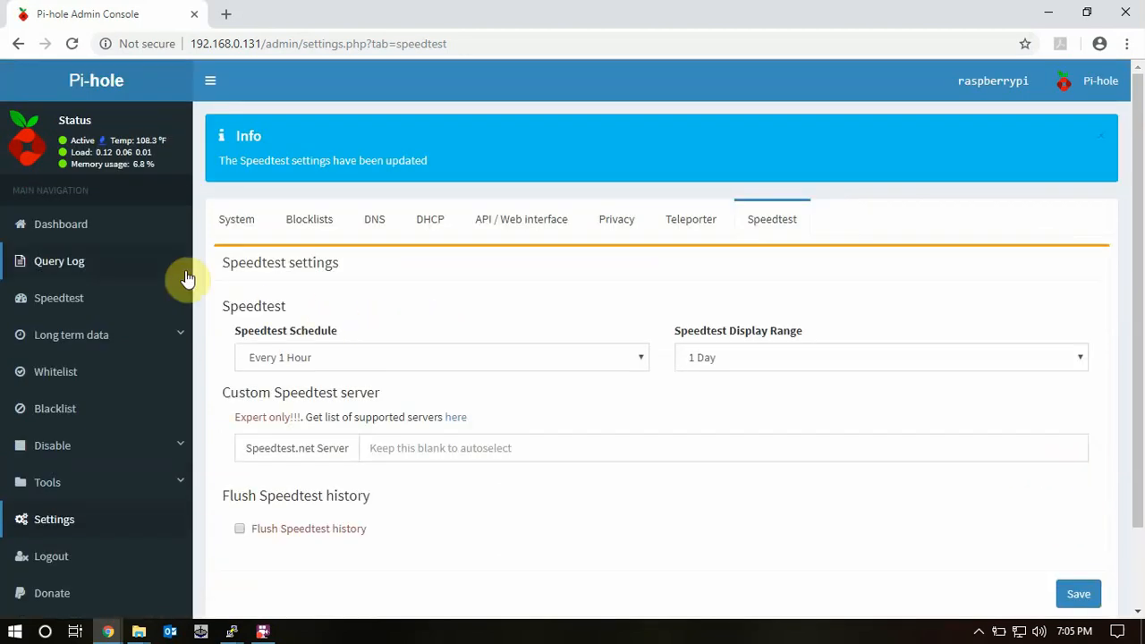
pyautogui.click(59, 224)
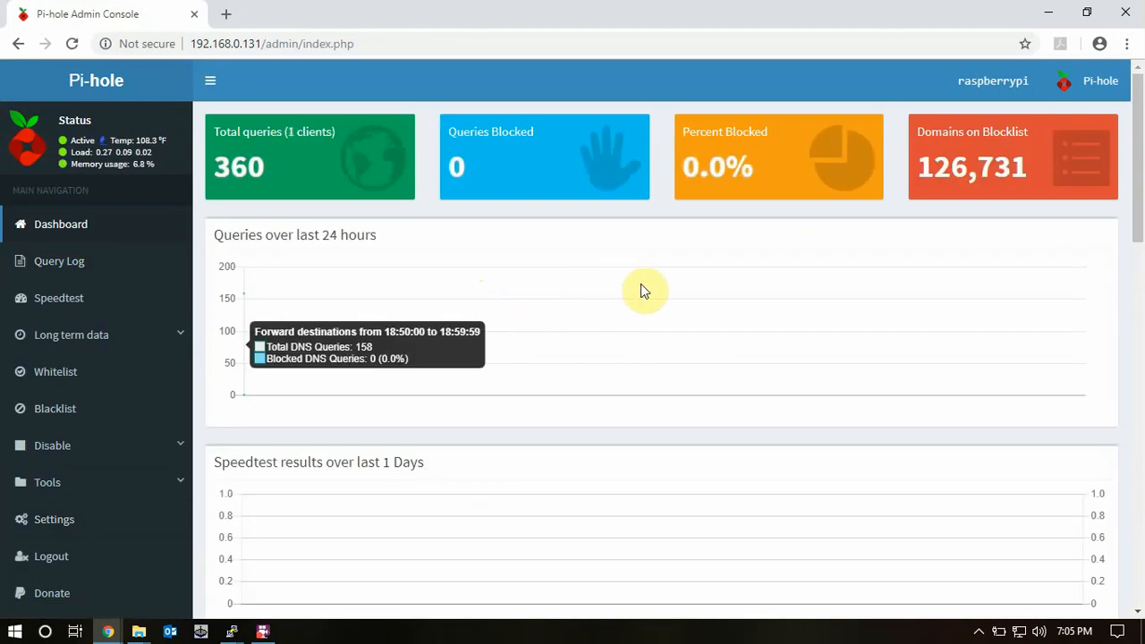
# Step: Scroll down the dashboard to the empty 'Speedtest results over last 1 Days' chart
pyautogui.scroll(-3)
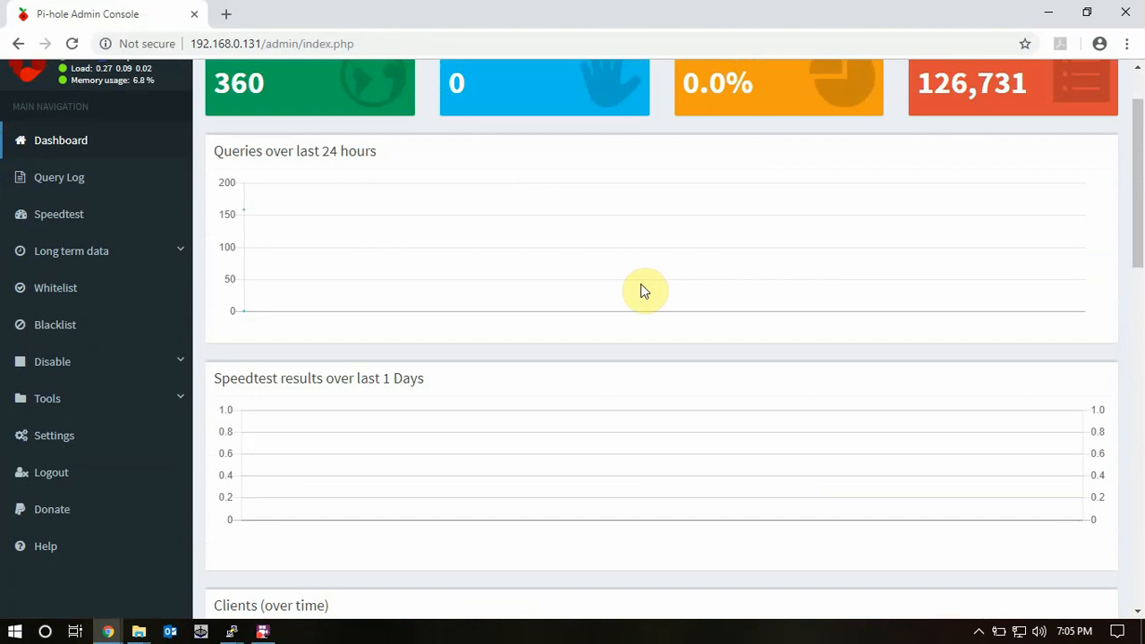
pyautogui.scroll(-3)
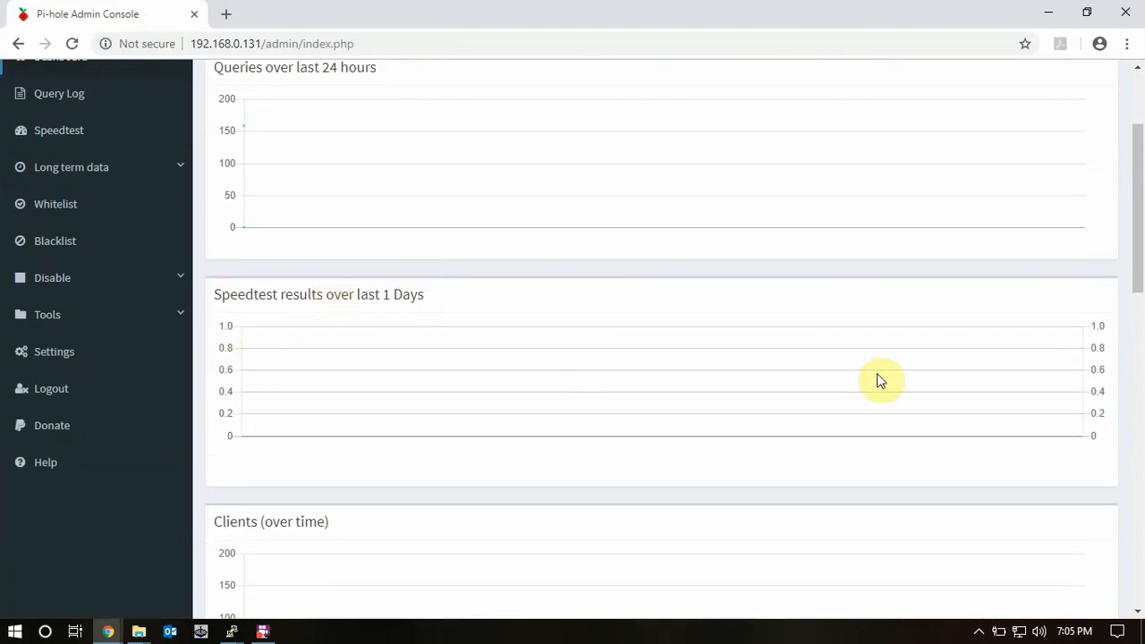
pyautogui.moveTo(783, 361)
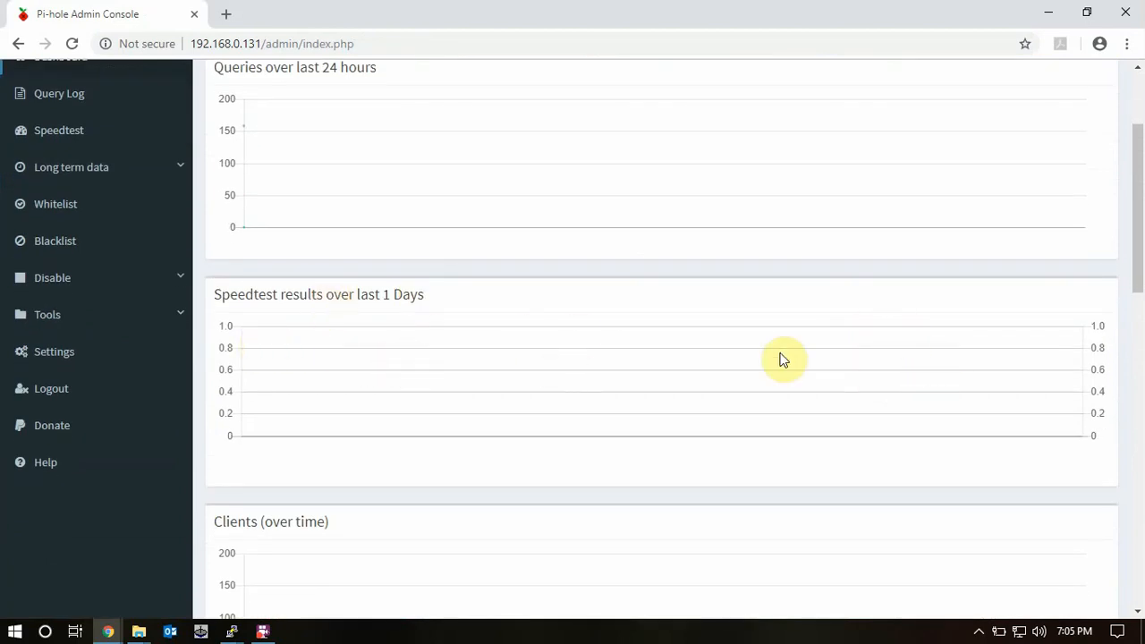
pyautogui.scroll(-3)
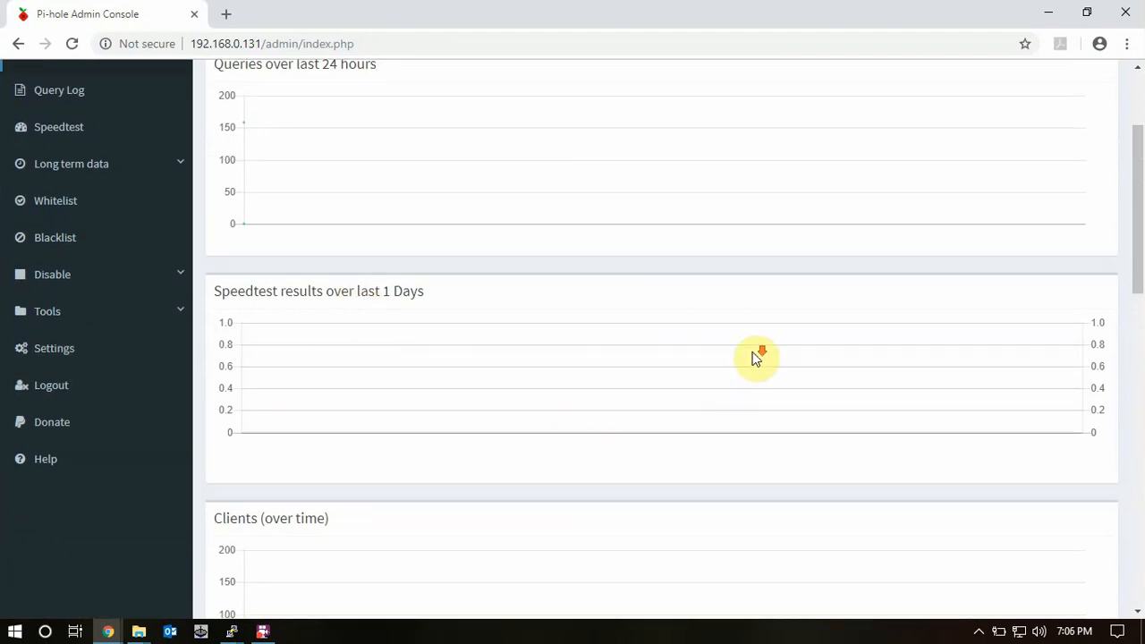
pyautogui.scroll(-3)
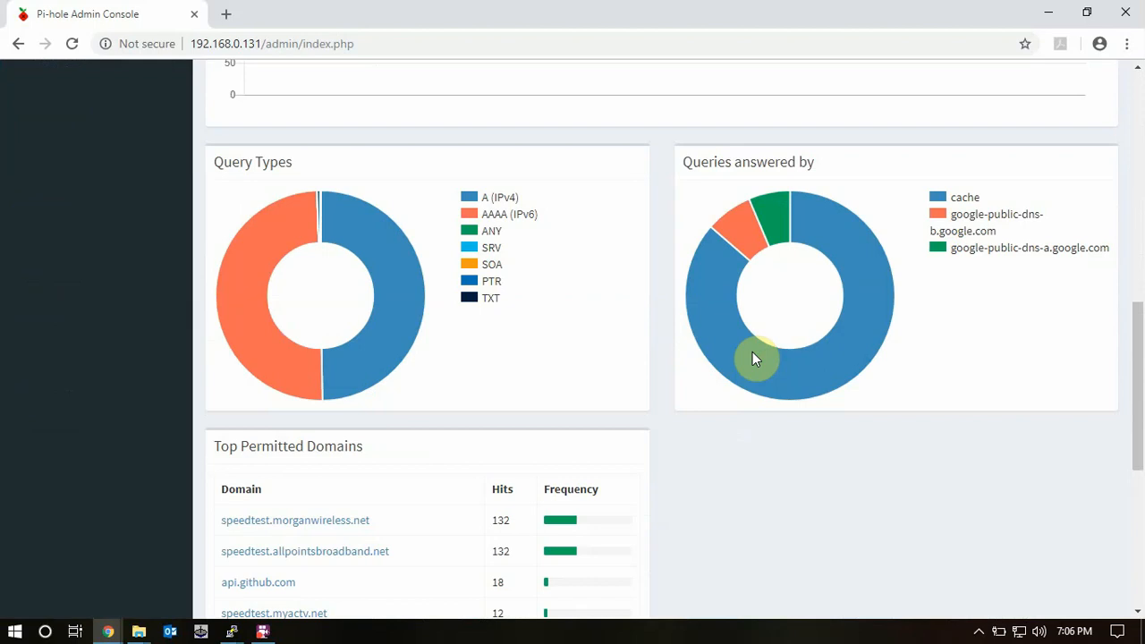
pyautogui.moveTo(827, 361)
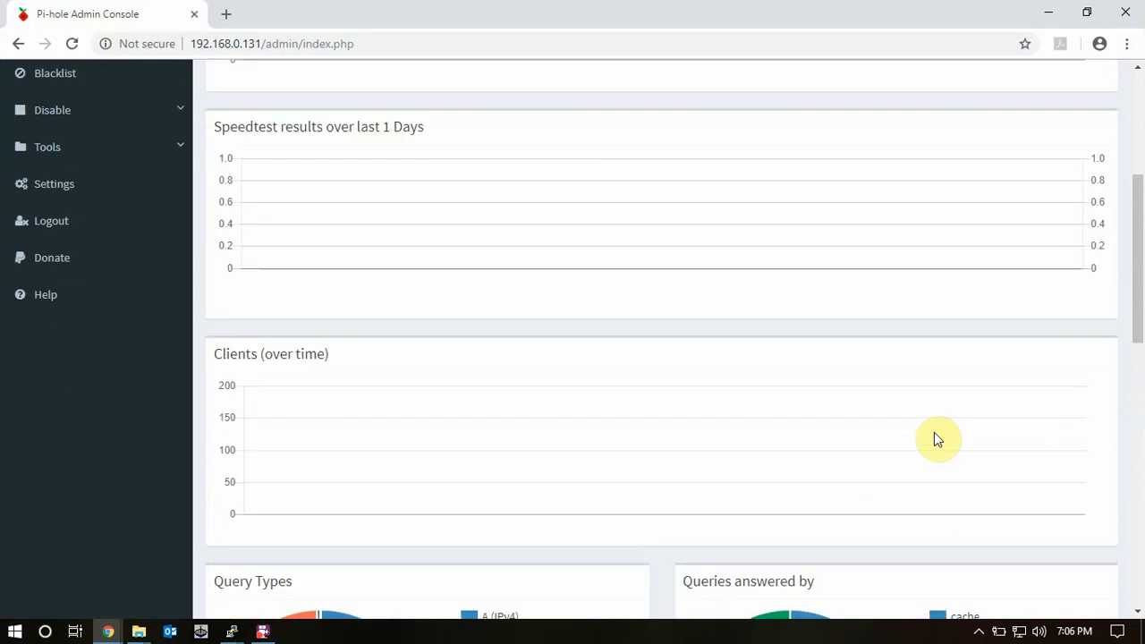
pyautogui.moveTo(884, 426)
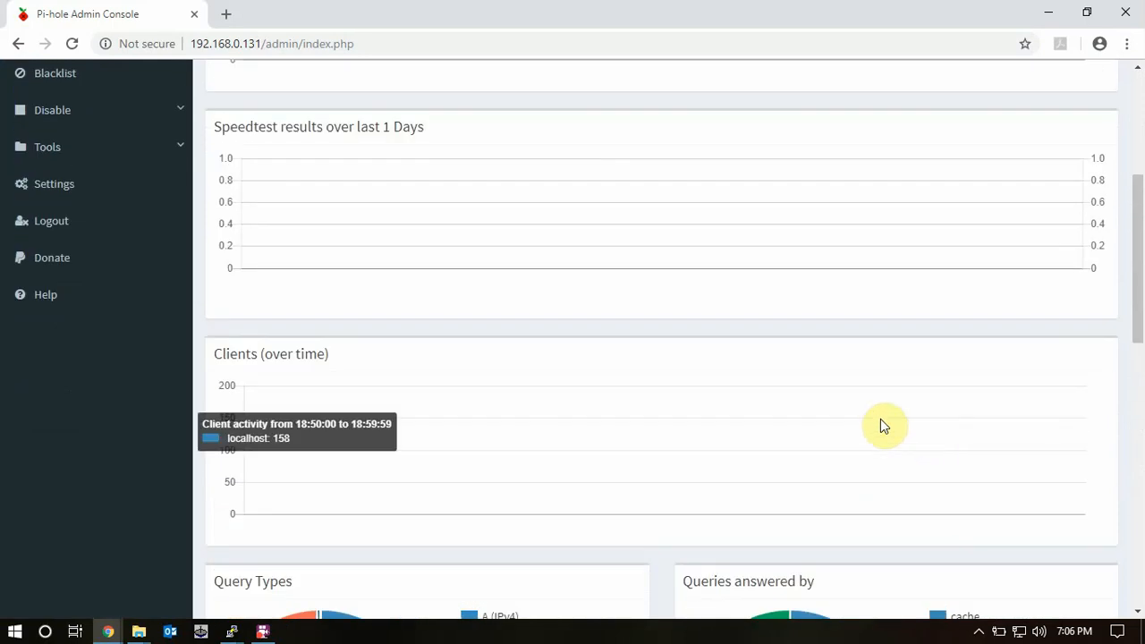
pyautogui.moveTo(957, 374)
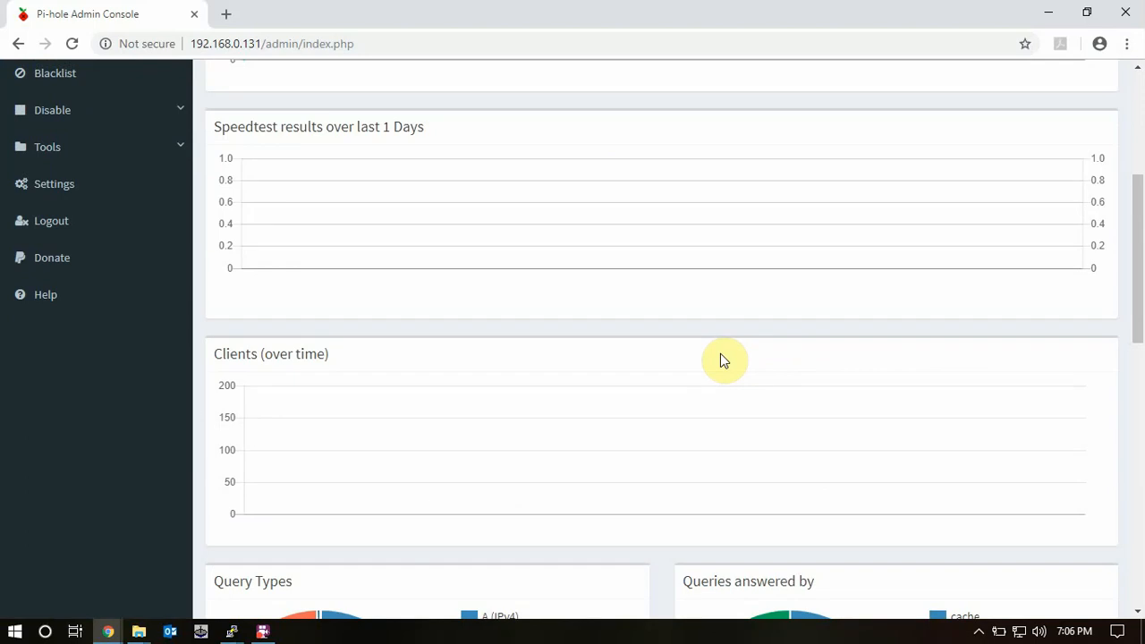
pyautogui.moveTo(697, 236)
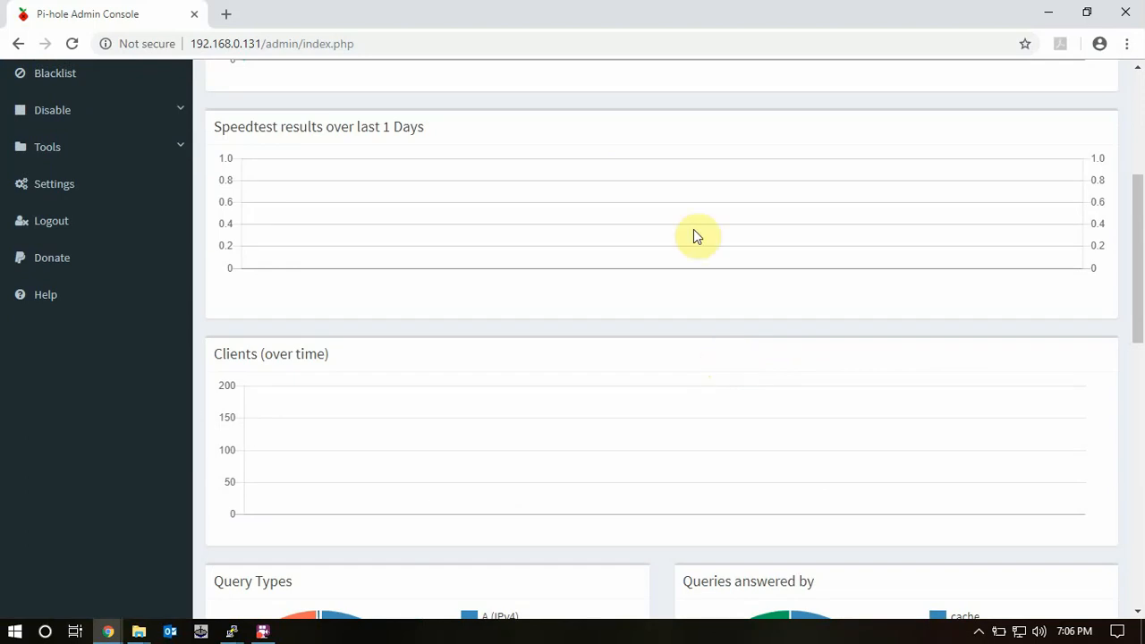
pyautogui.moveTo(691, 293)
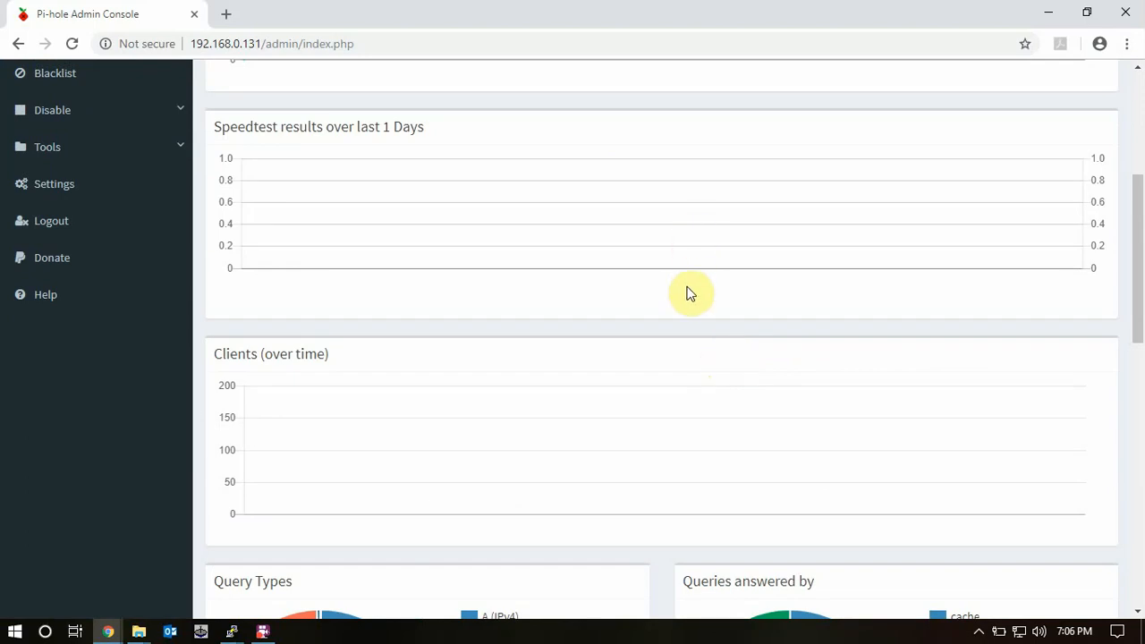
pyautogui.moveTo(783, 311)
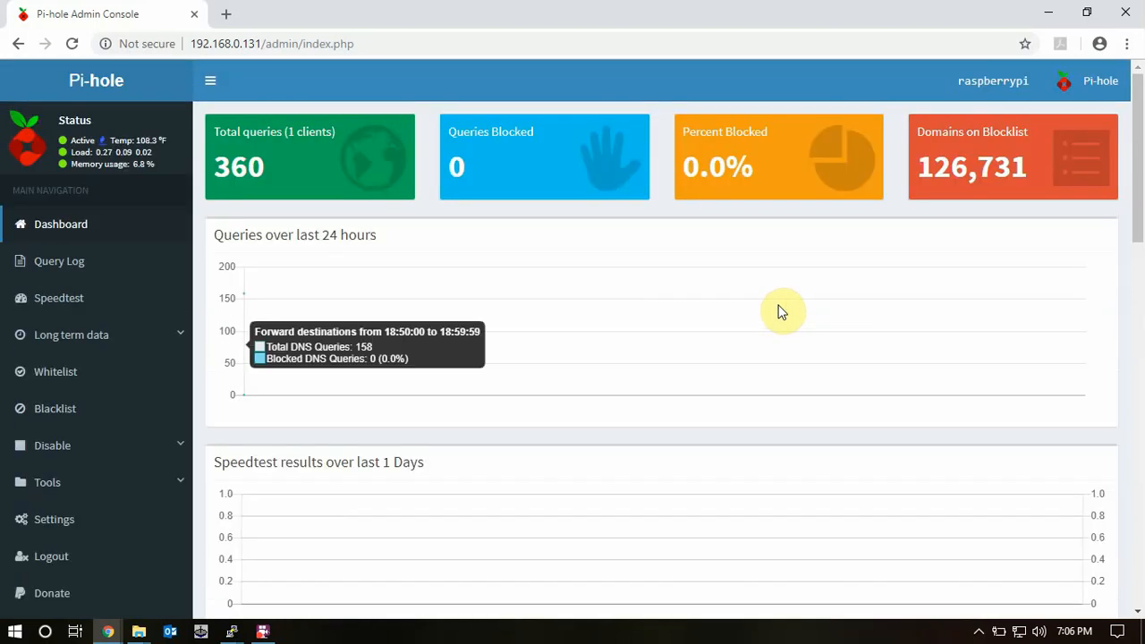
pyautogui.moveTo(637, 324)
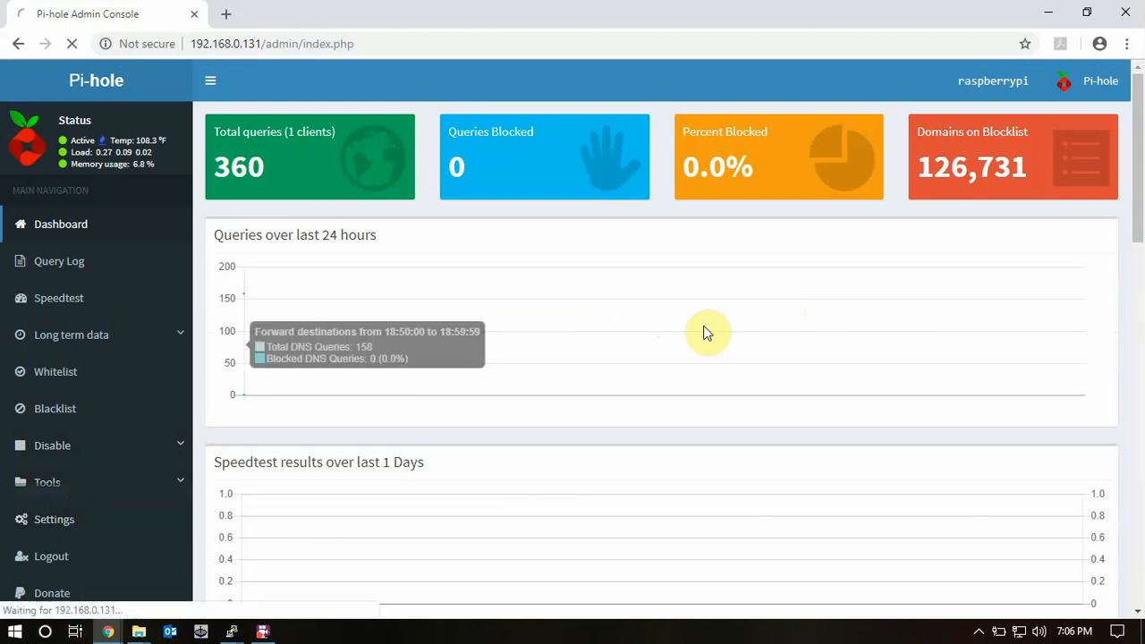
# Step: Set Speedtest Schedule to Disabled on the Speedtest settings tab and save
pyautogui.click(54, 519)
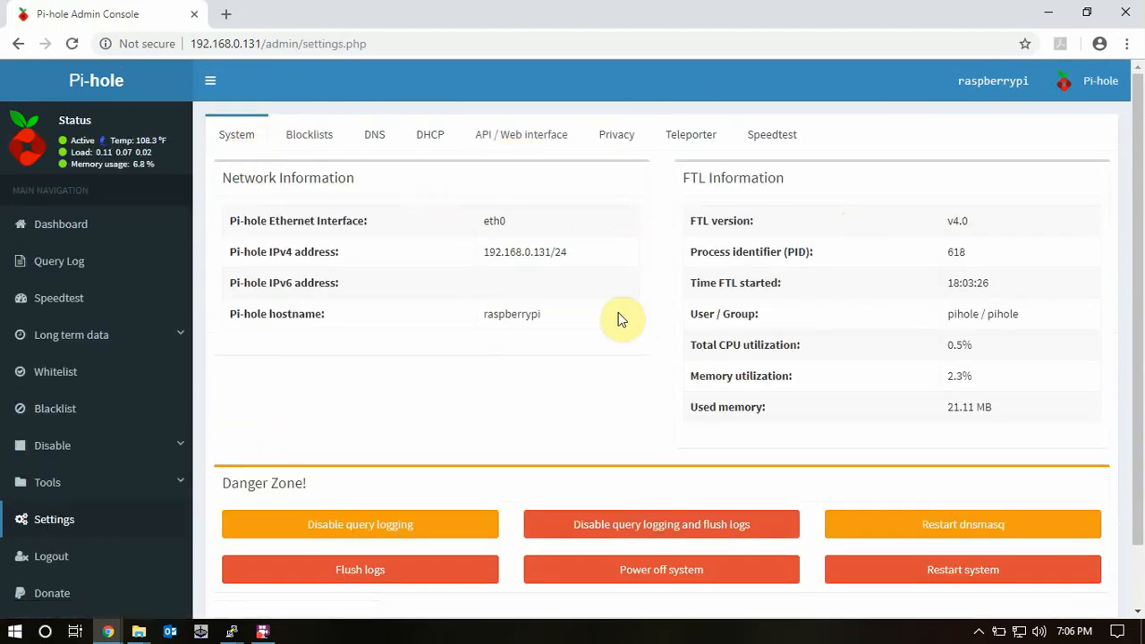
pyautogui.moveTo(772, 134)
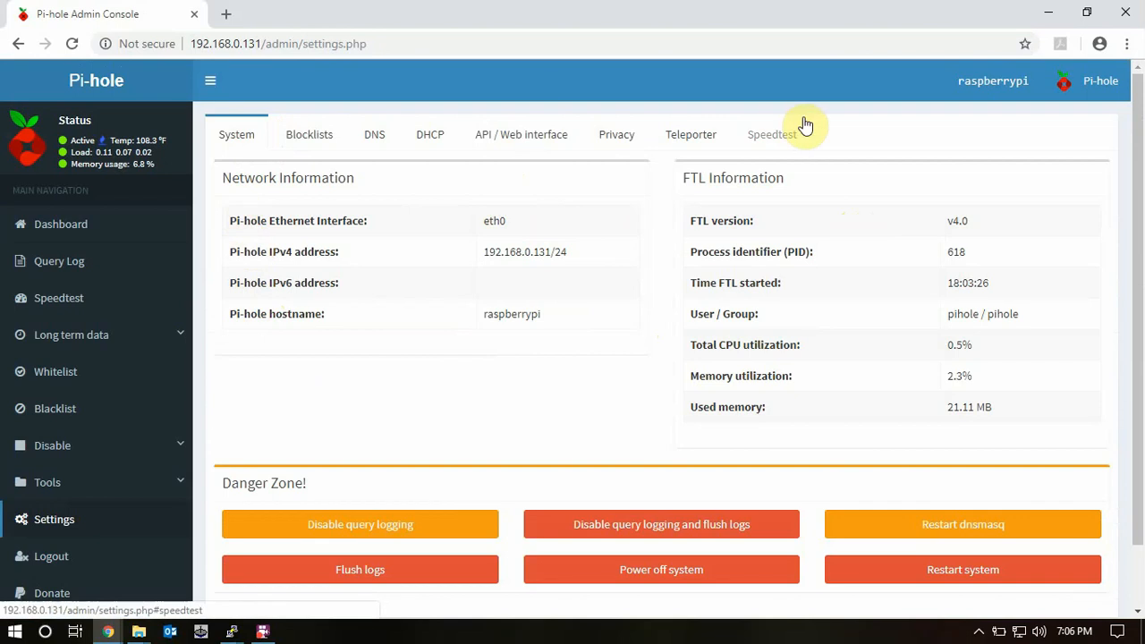
pyautogui.moveTo(1033, 100)
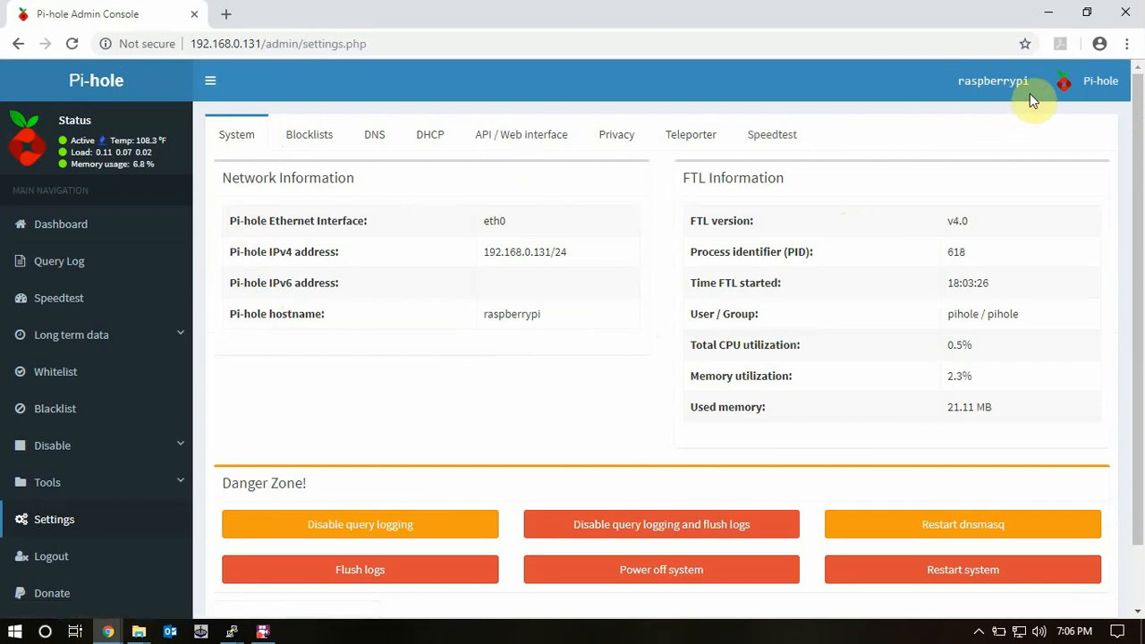
pyautogui.moveTo(677, 327)
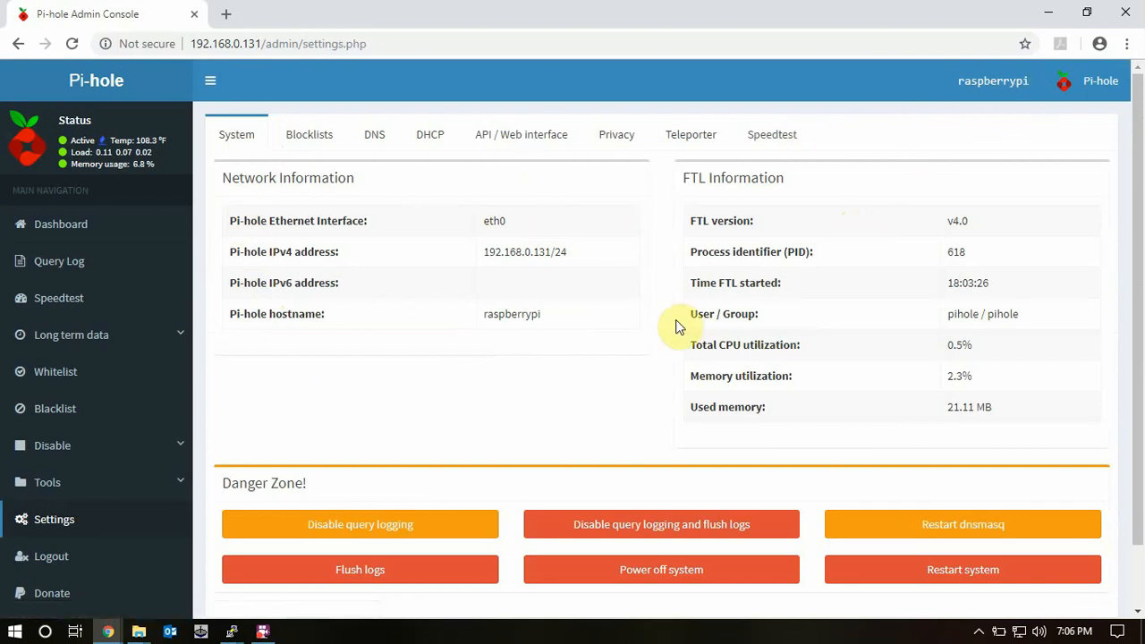
pyautogui.moveTo(771, 134)
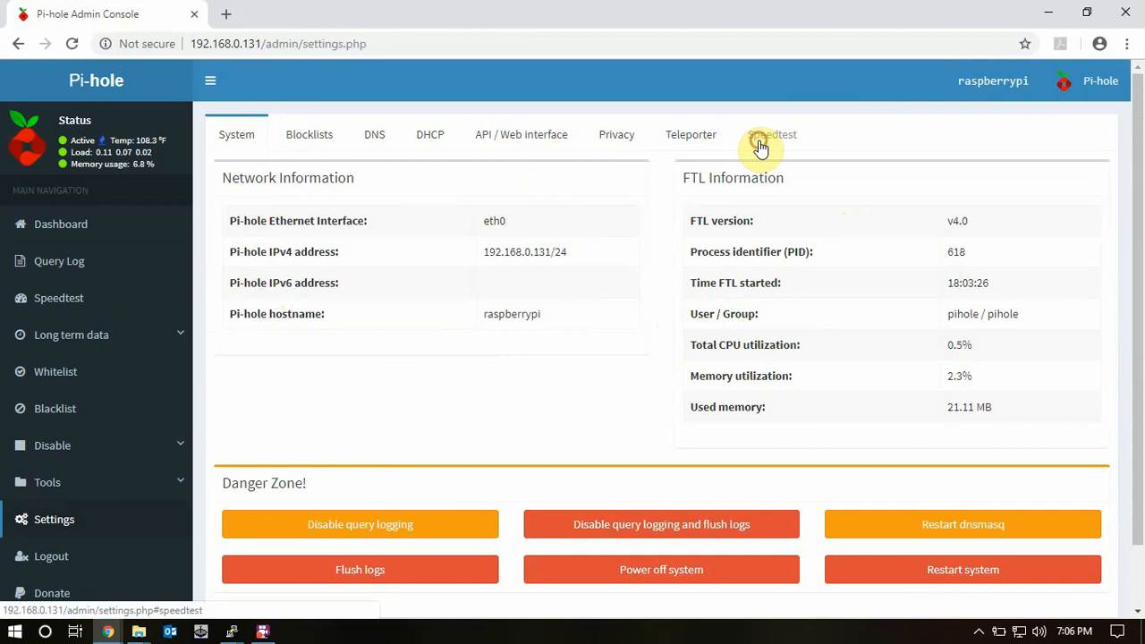
pyautogui.click(771, 134)
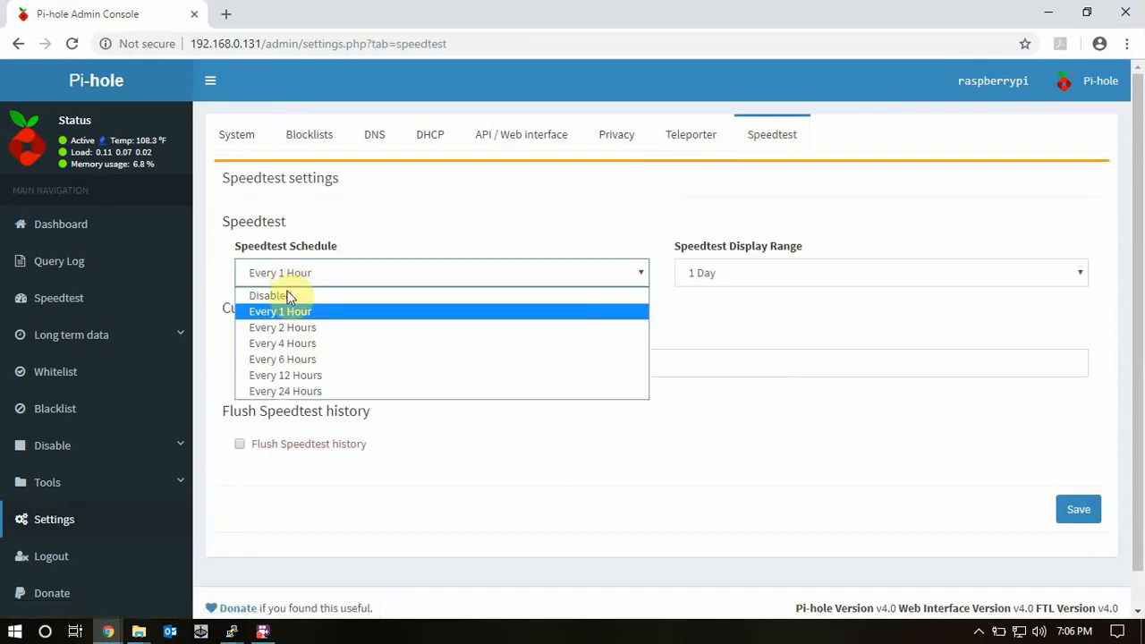
pyautogui.click(267, 295)
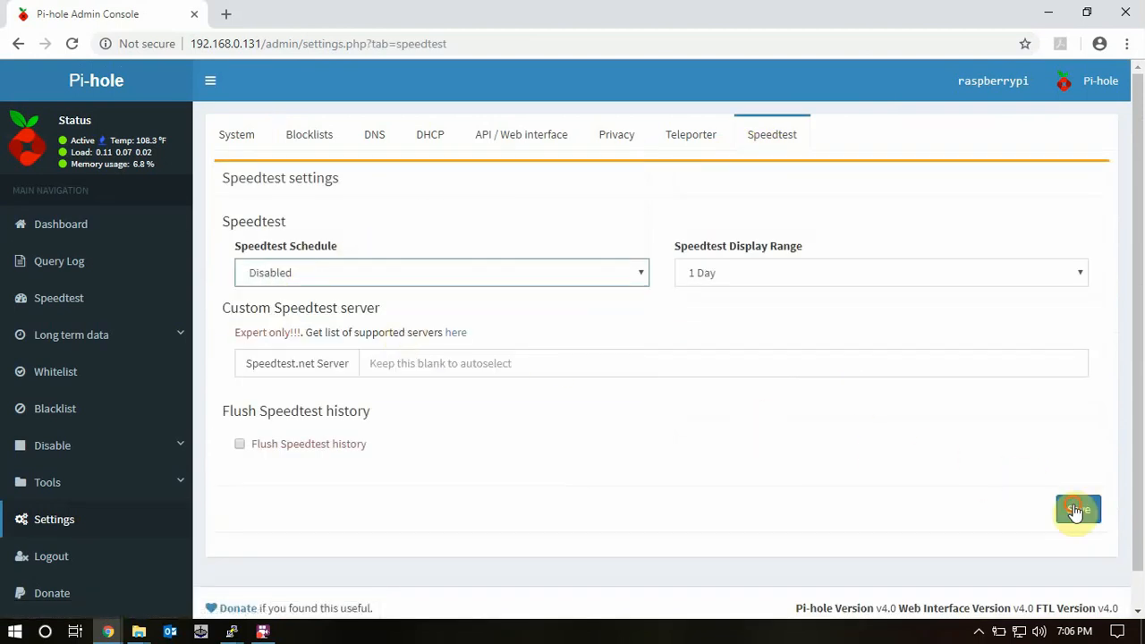
pyautogui.click(1078, 511)
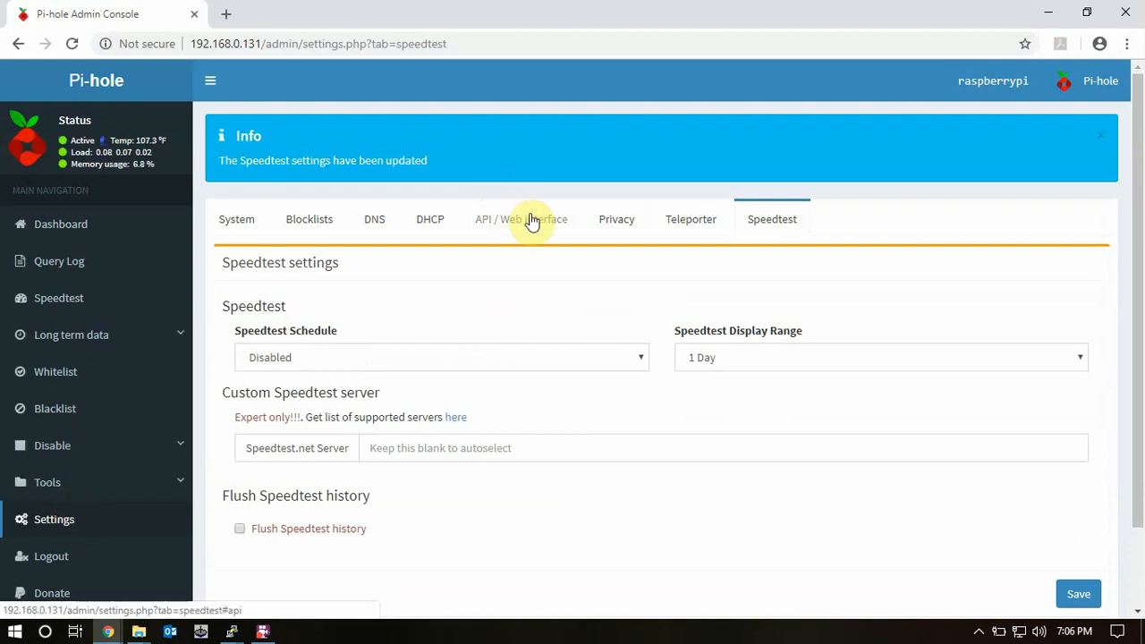
# Step: Show the API / Web interface settings tab and close the settings-updated Info notice
pyautogui.click(521, 219)
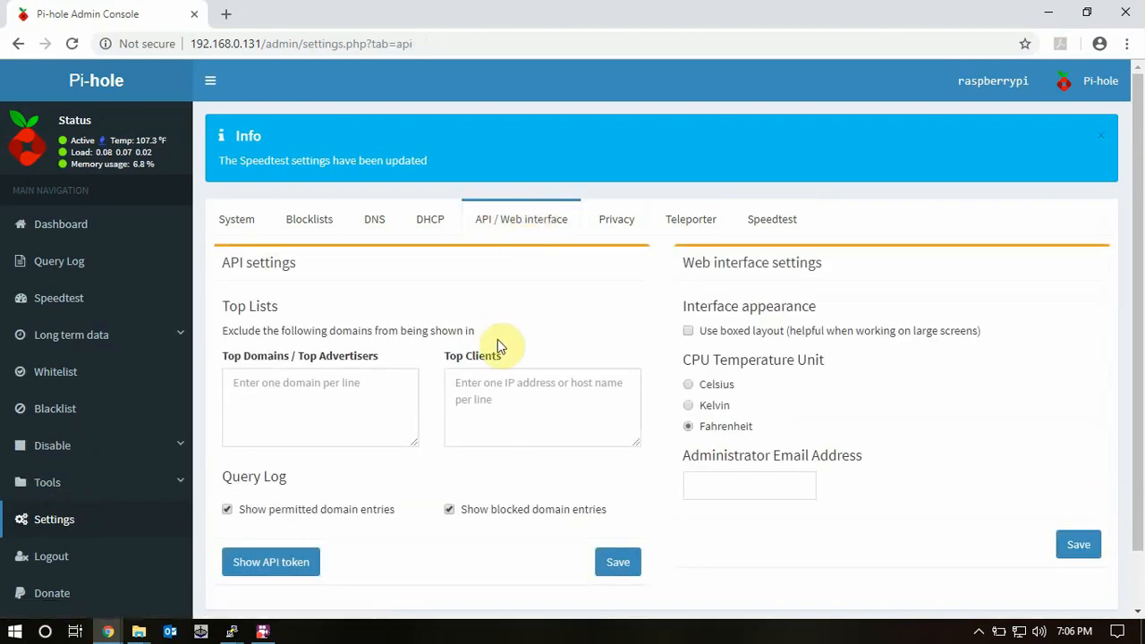
pyautogui.click(1101, 135)
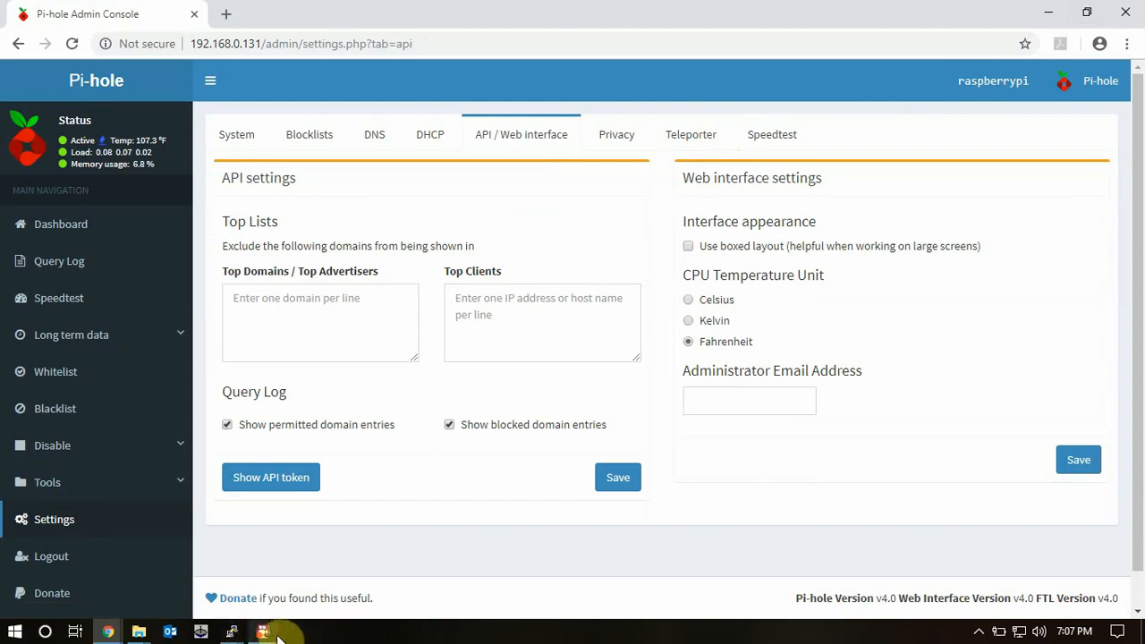
pyautogui.click(263, 632)
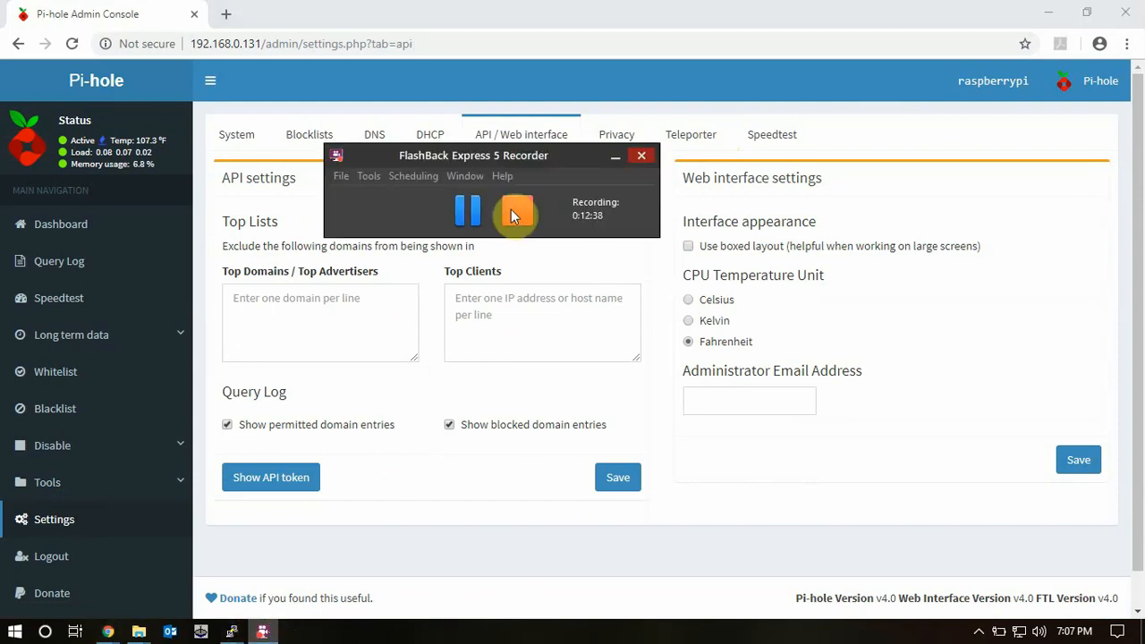